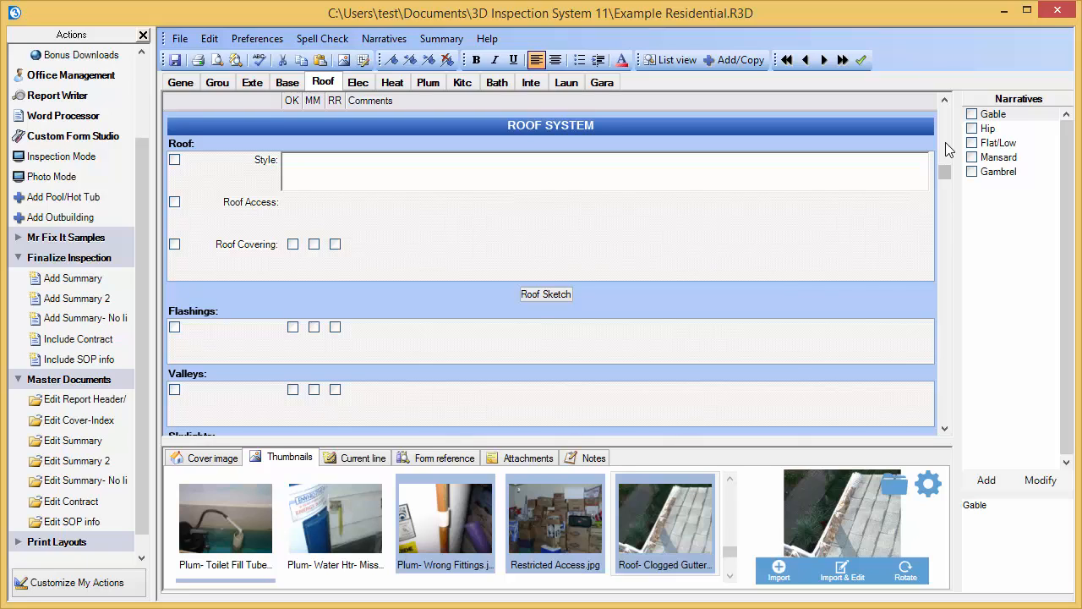
- Record Hip roof style, walked-on access and the unable-to-fully-access note
{"action": "left_click", "coordinate": [988, 128]}
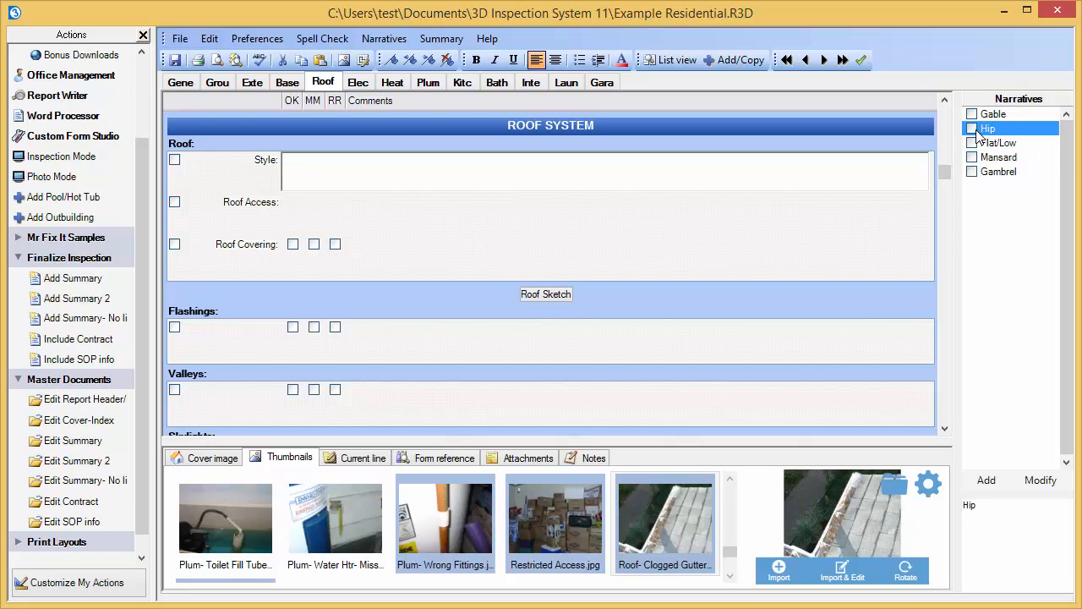
{"action": "left_click", "coordinate": [971, 128]}
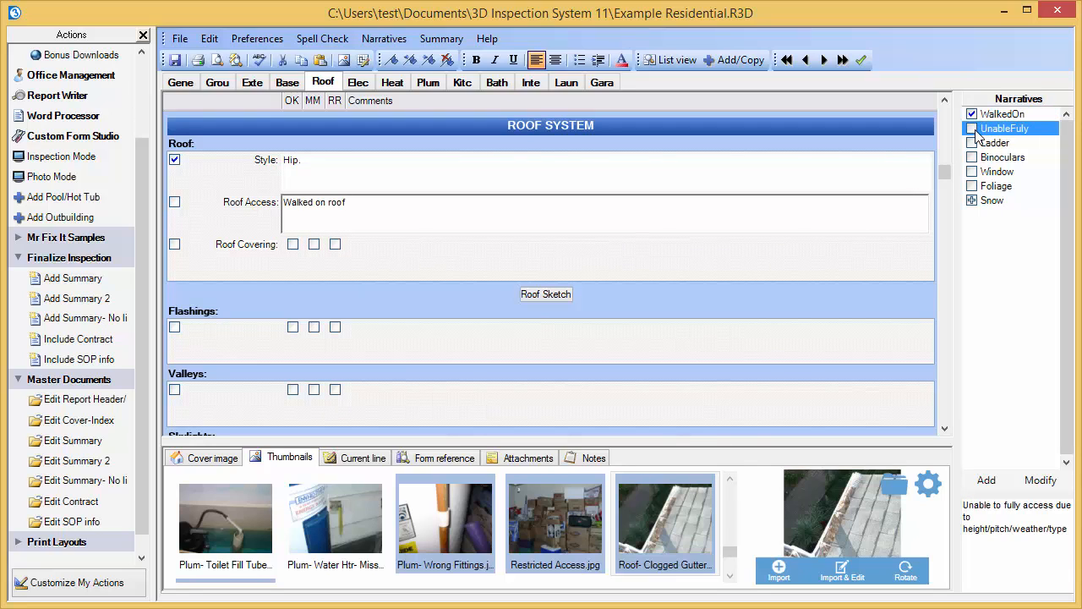
{"action": "left_click", "coordinate": [972, 128]}
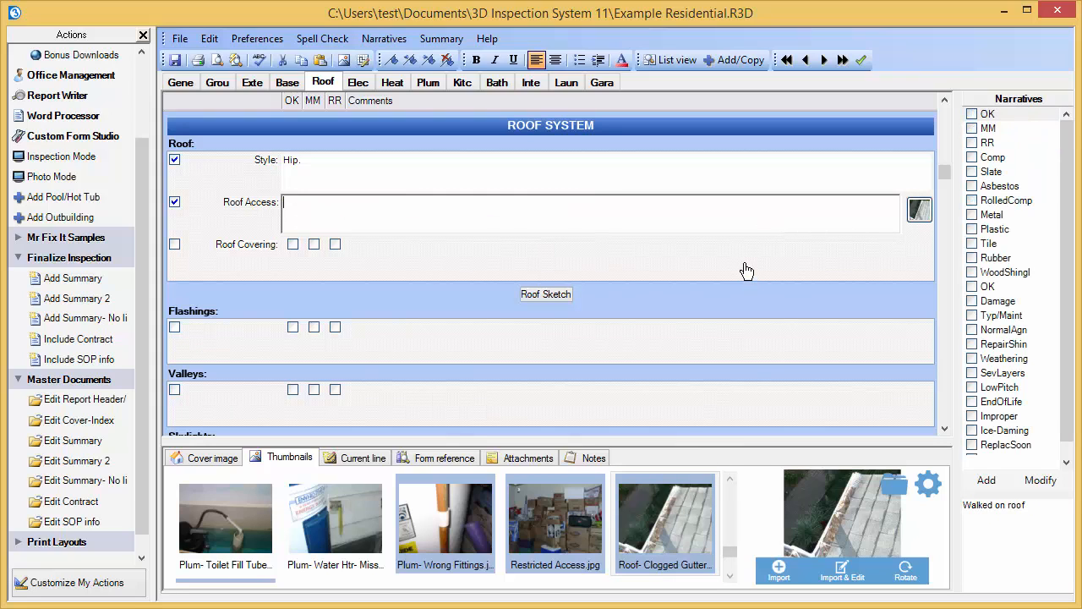
- Tick MM, composition shingles and Damage for the roof covering narratives
{"action": "left_click", "coordinate": [989, 128]}
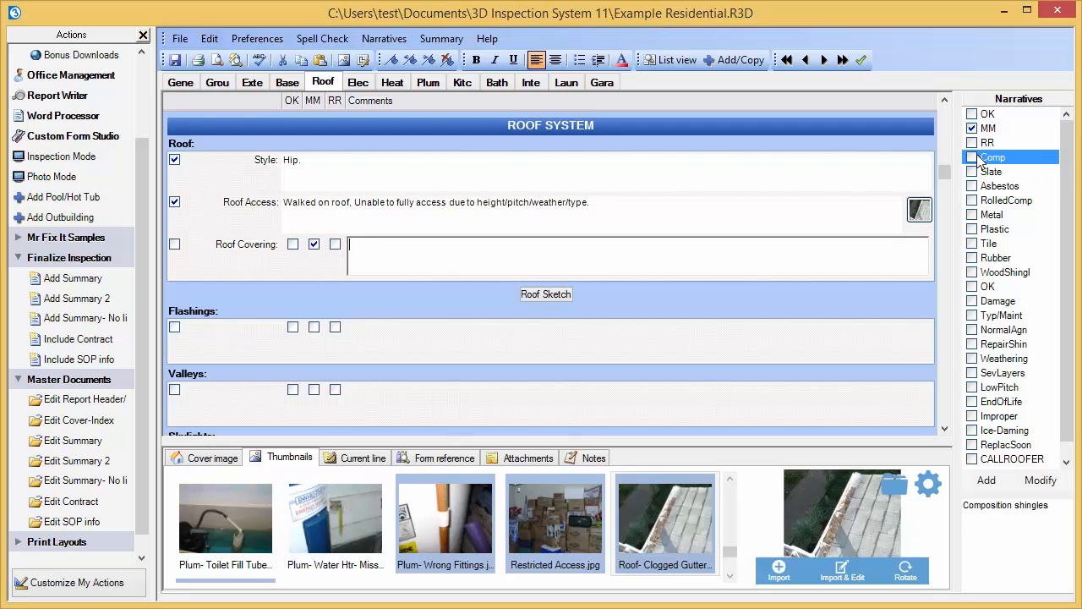
{"action": "left_click", "coordinate": [998, 301]}
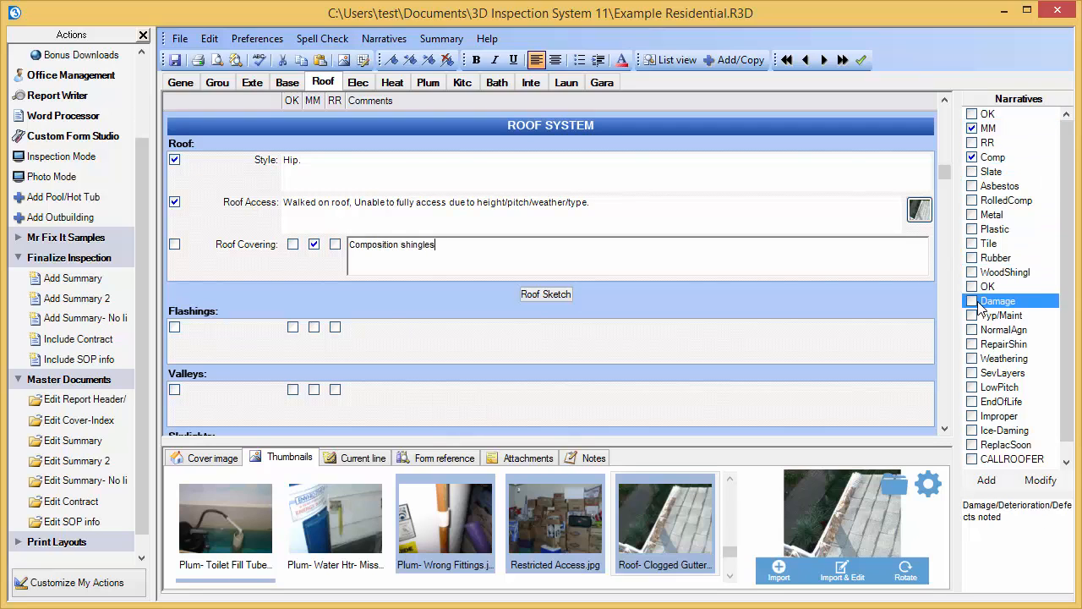
{"action": "left_click", "coordinate": [972, 301]}
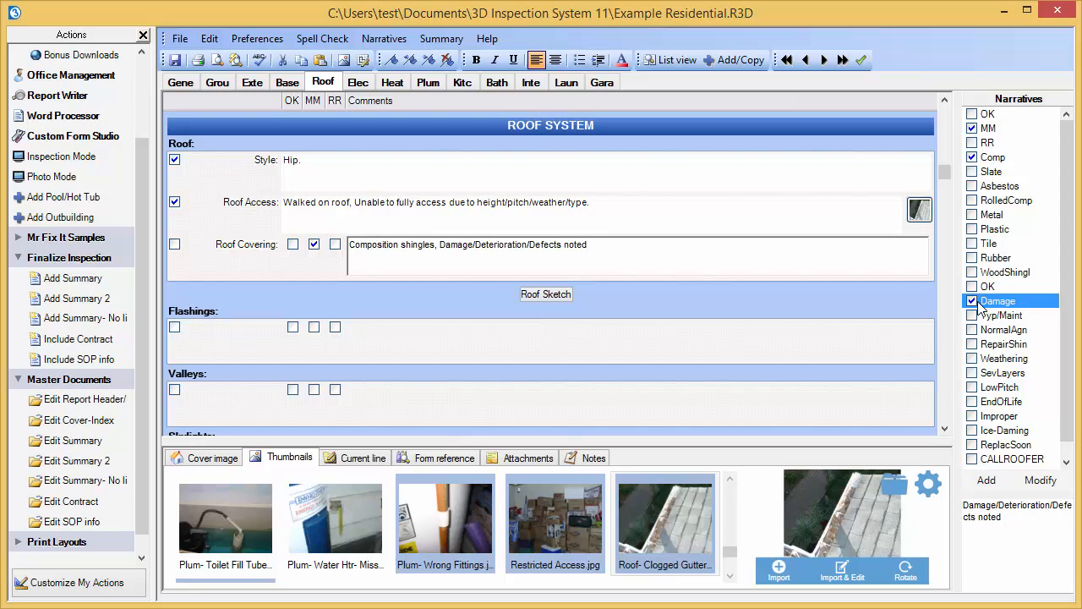
{"action": "left_click", "coordinate": [972, 300]}
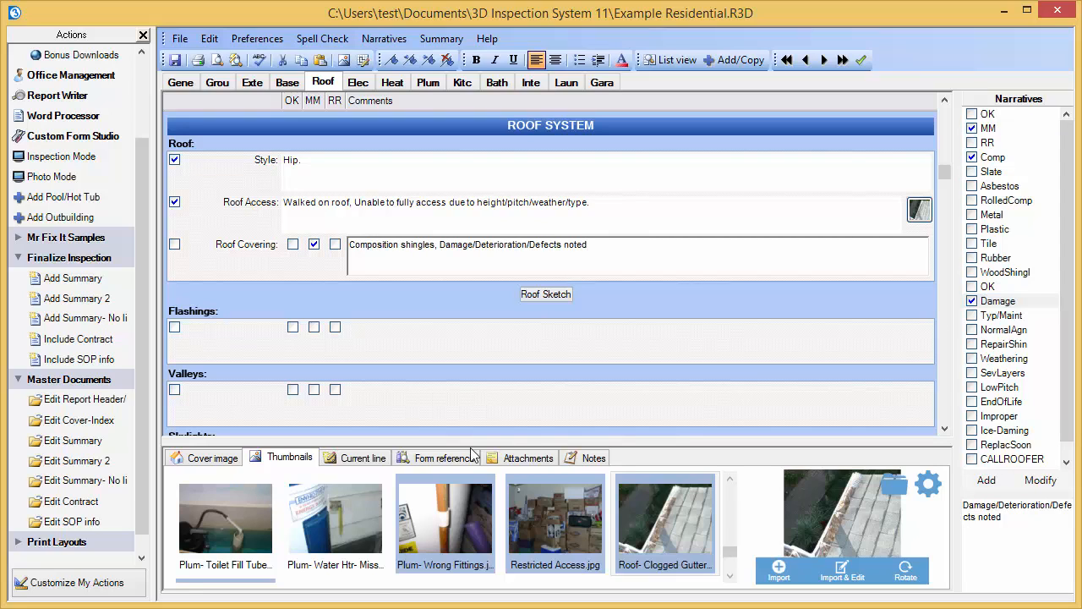
{"action": "left_click", "coordinate": [76, 278]}
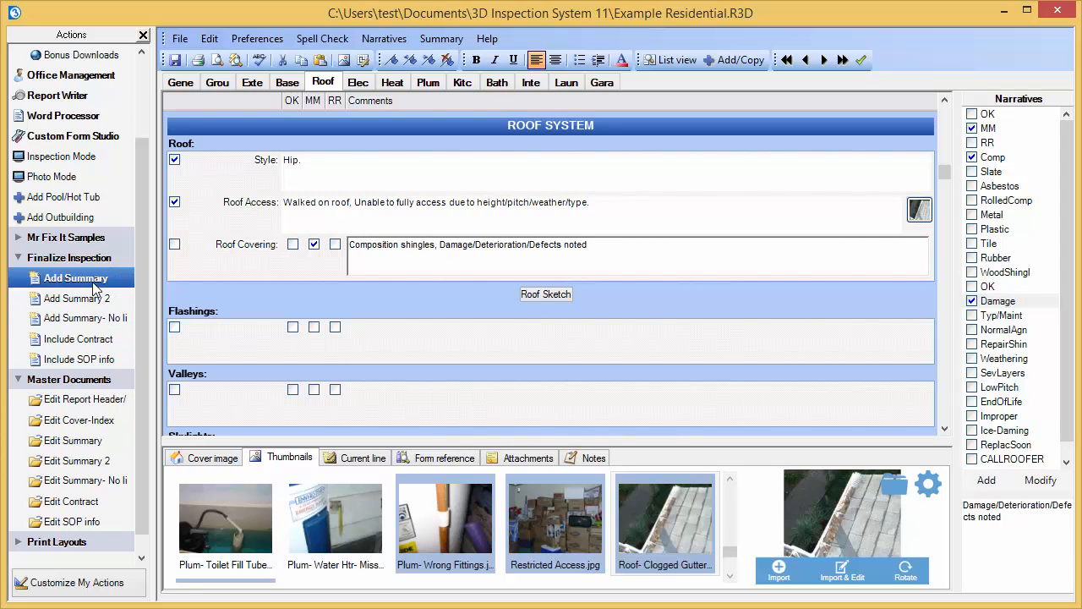
- Generate the RP$$DOC Summary and scroll through its cover letter and defect list
{"action": "left_click", "coordinate": [75, 278]}
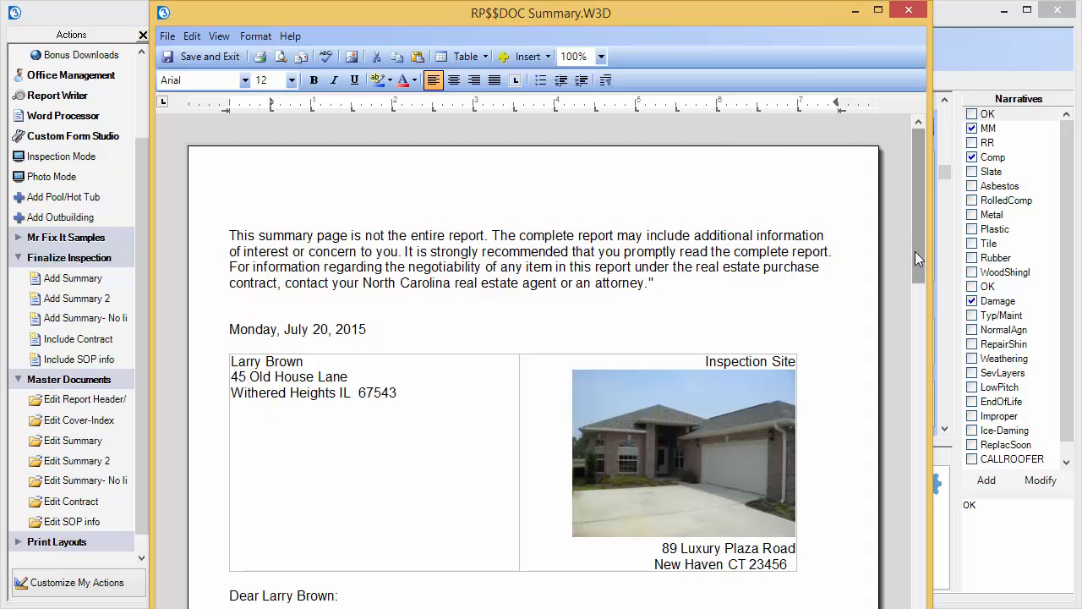
{"action": "scroll", "scroll_direction": "down", "scroll_amount": 3}
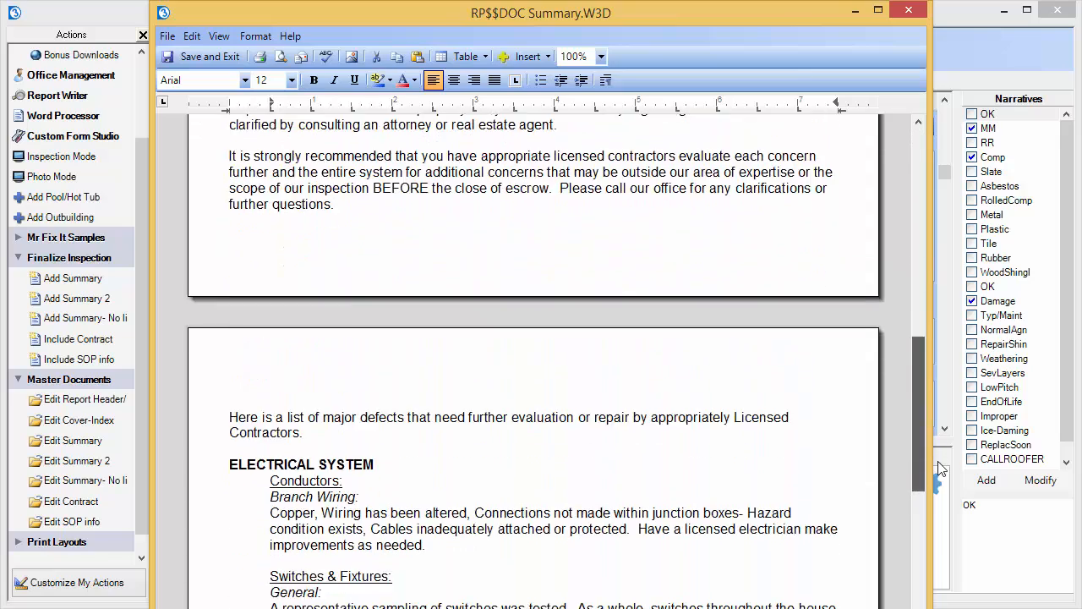
{"action": "scroll", "scroll_direction": "down", "scroll_amount": 3}
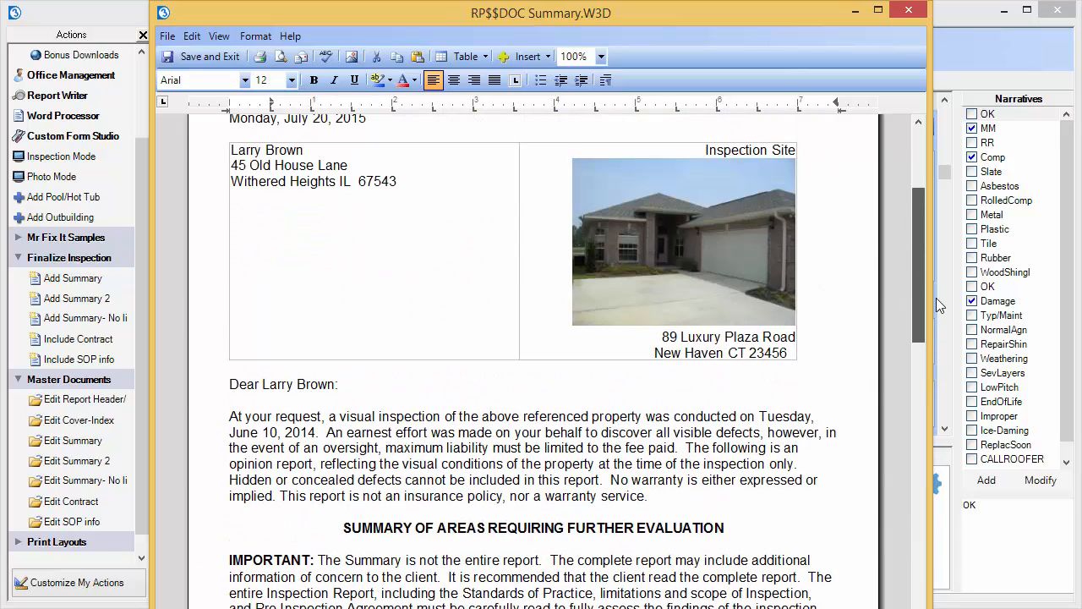
{"action": "scroll", "scroll_direction": "down", "scroll_amount": 3}
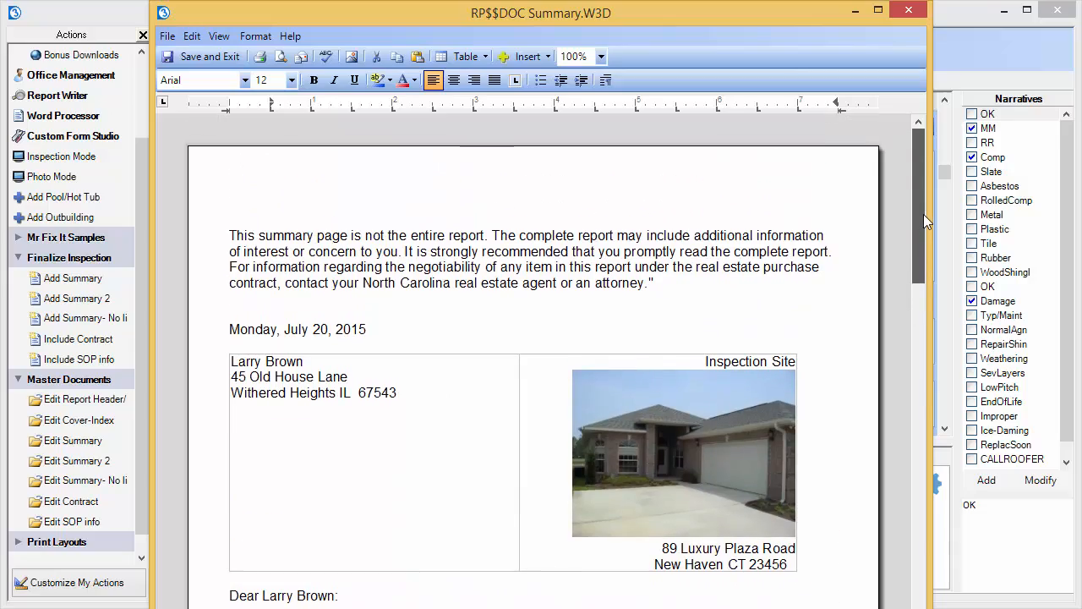
{"action": "scroll", "scroll_direction": "down", "scroll_amount": 3}
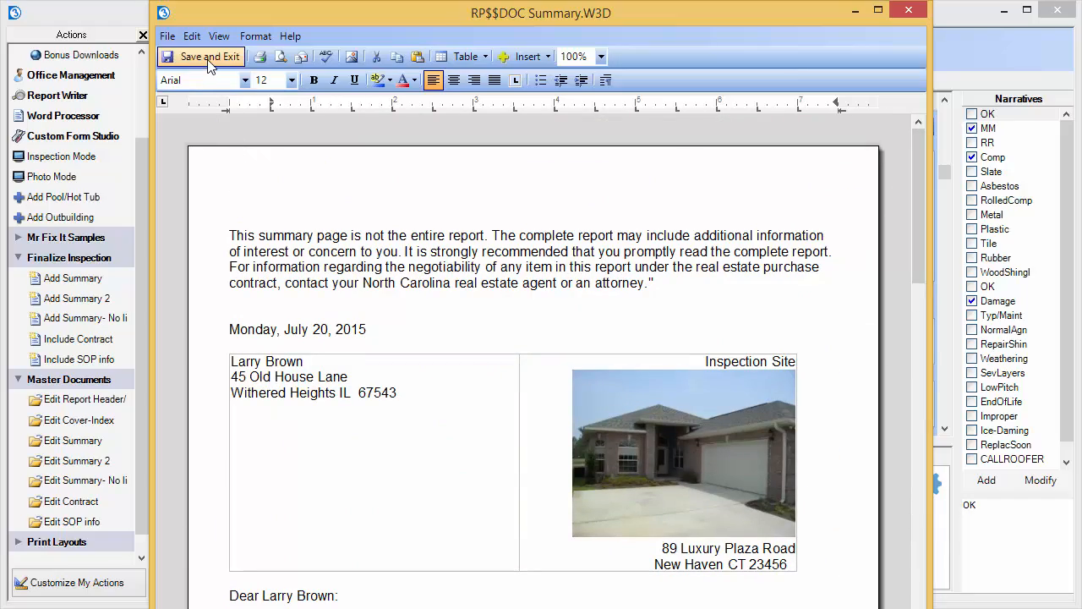
- Save and exit the summary, finish the Roof Covering comment, and close the report
{"action": "left_click", "coordinate": [210, 57]}
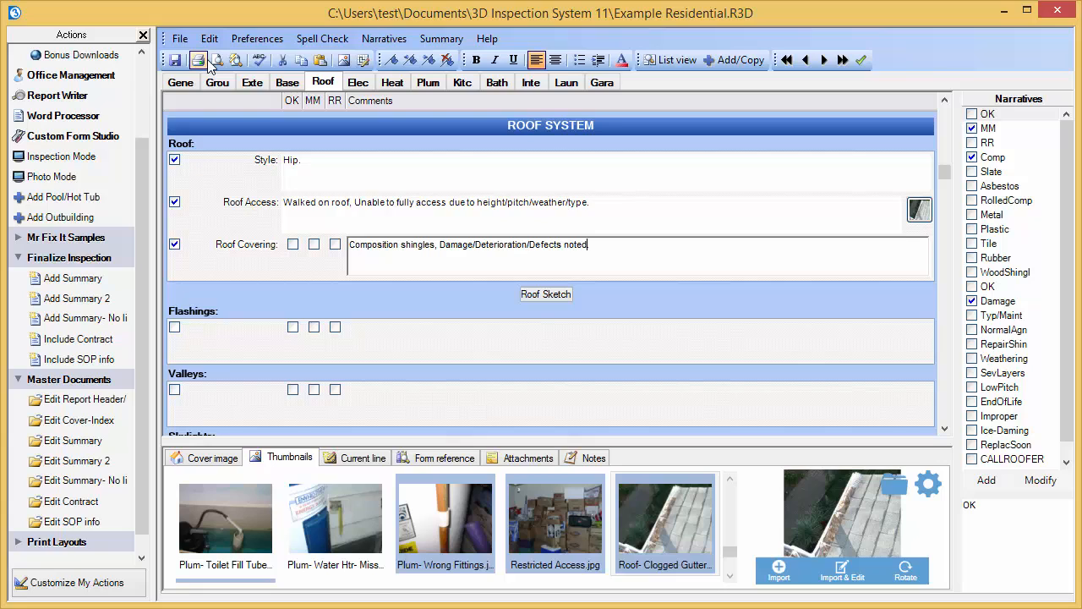
{"action": "type", "text": "."}
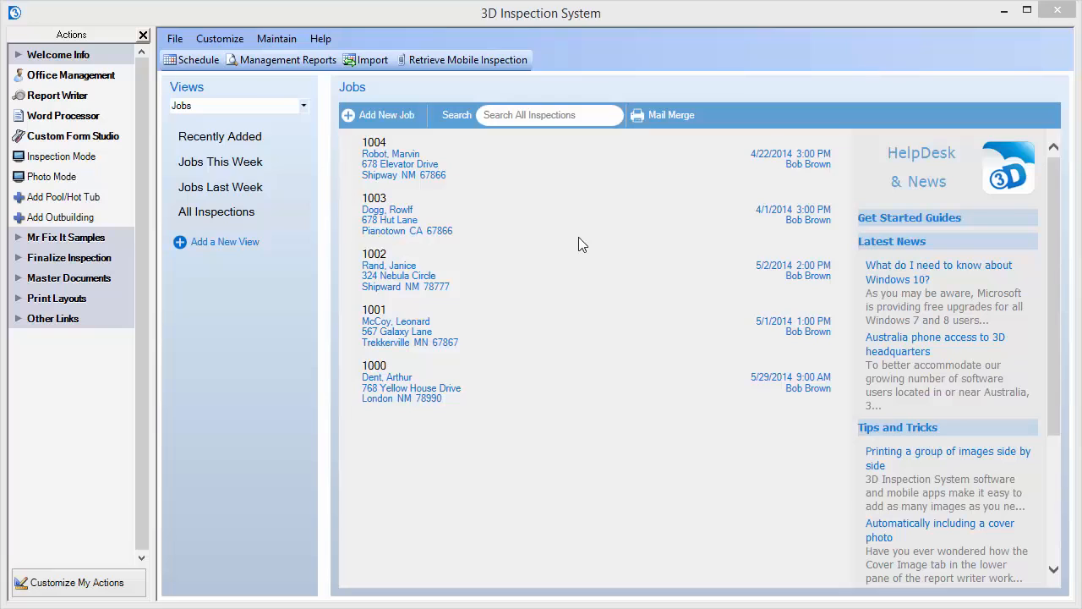
{"action": "left_click", "coordinate": [583, 215]}
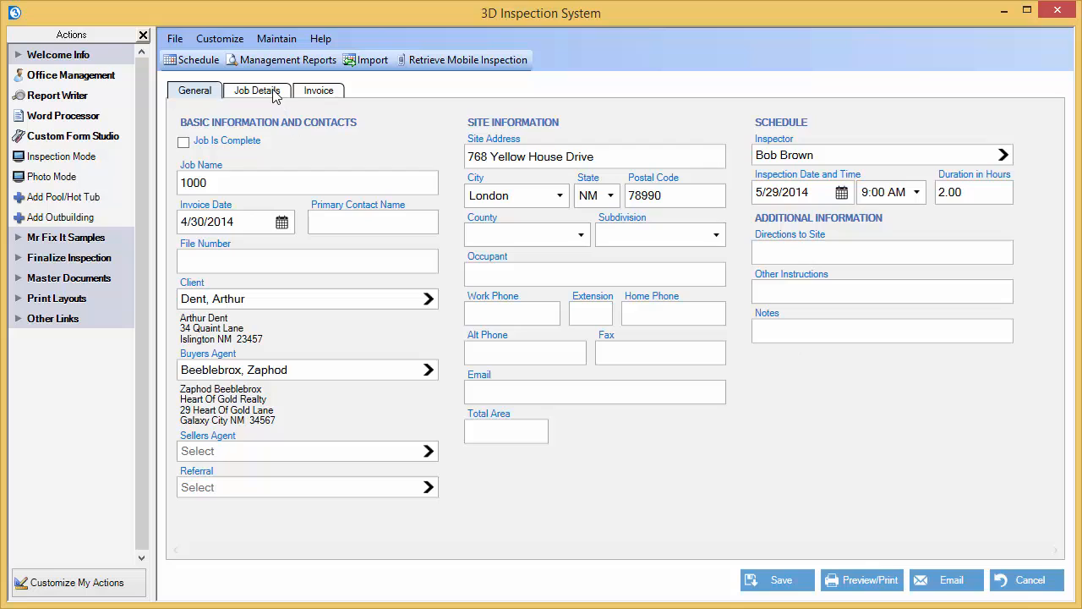
- View job 1000's Job Details, then its Invoice with Single Family and Pest Inspection charges
{"action": "left_click", "coordinate": [257, 91]}
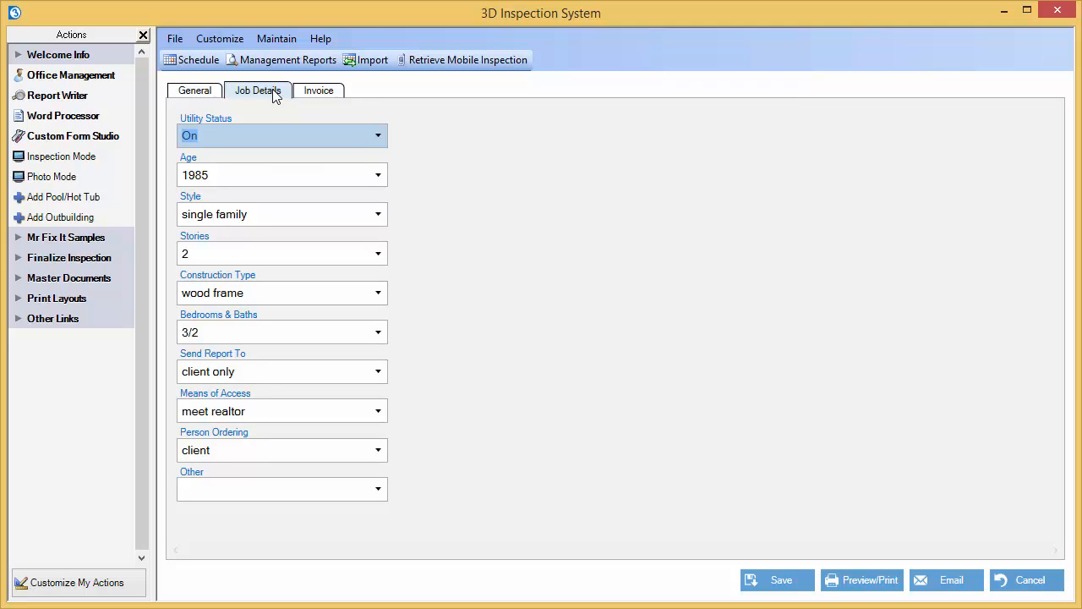
{"action": "mouse_move", "coordinate": [365, 59]}
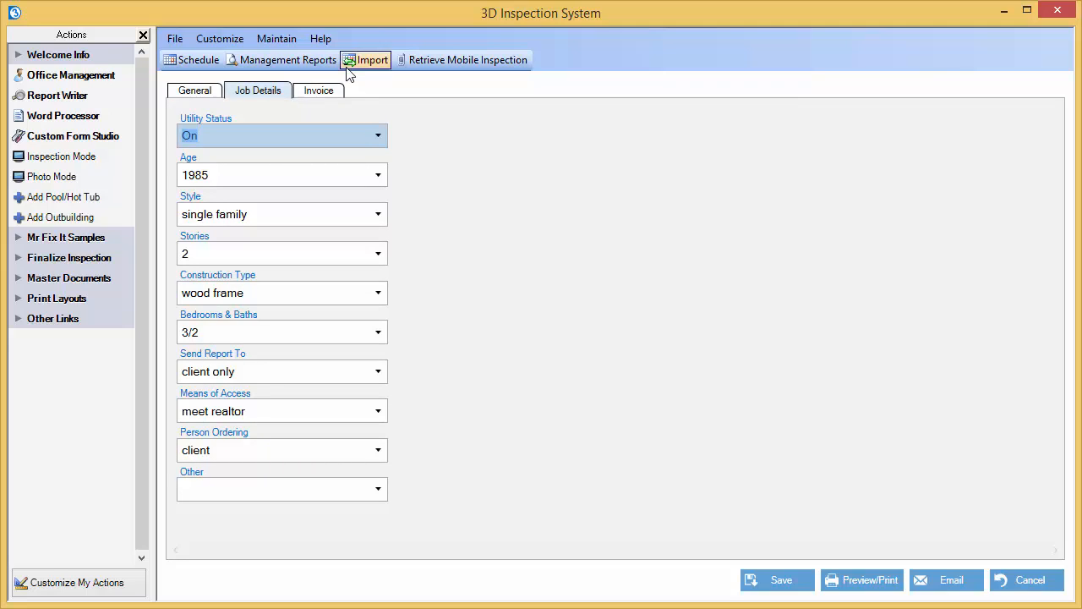
{"action": "left_click", "coordinate": [319, 90]}
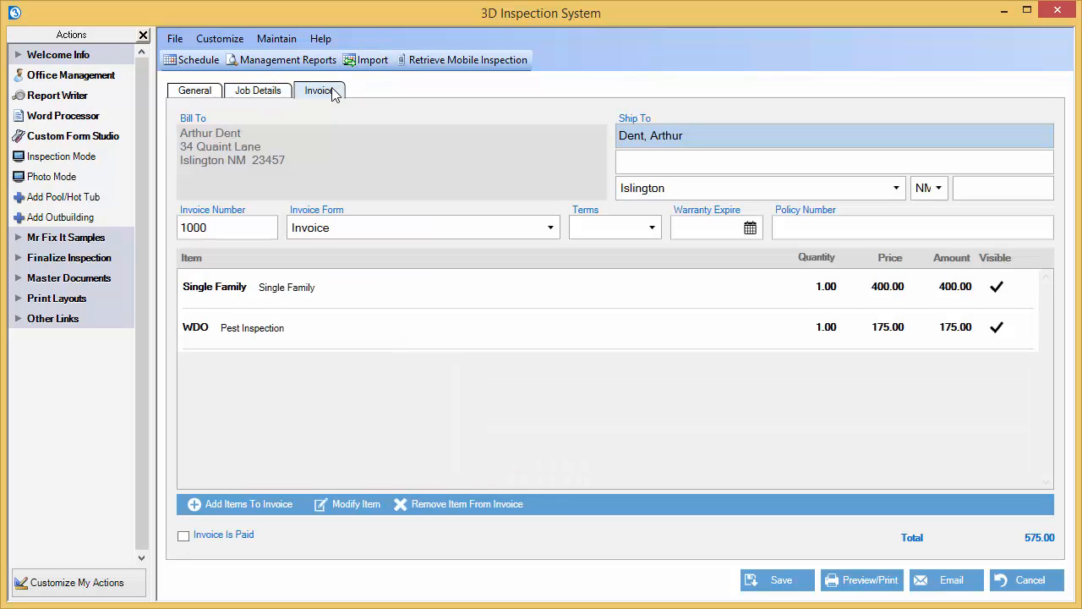
{"action": "mouse_move", "coordinate": [240, 504]}
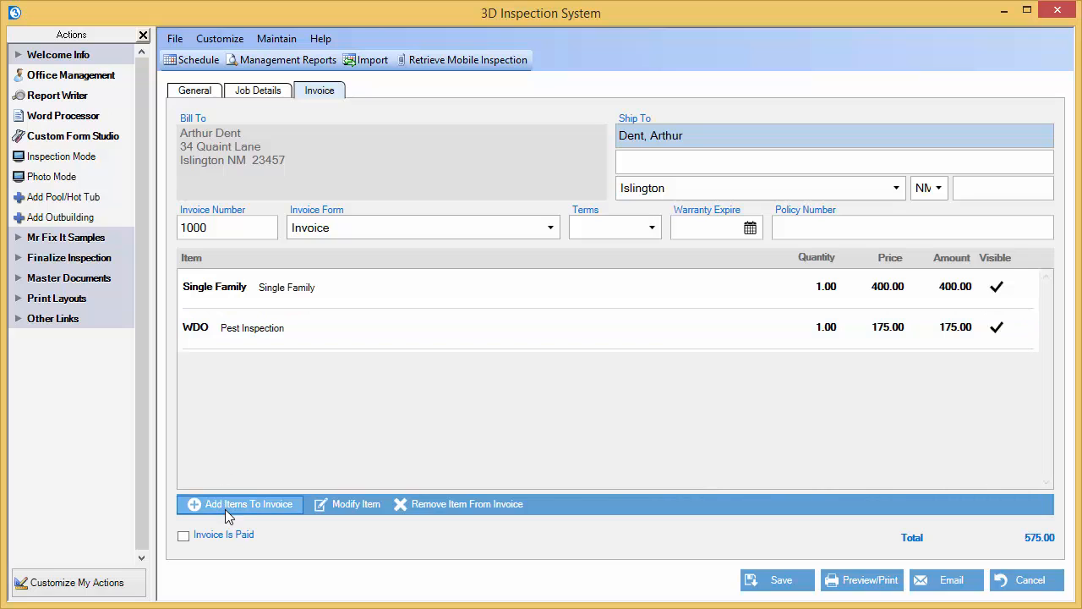
- Cancel adding invoice items and mark the 575.00 invoice as paid
{"action": "left_click", "coordinate": [240, 504]}
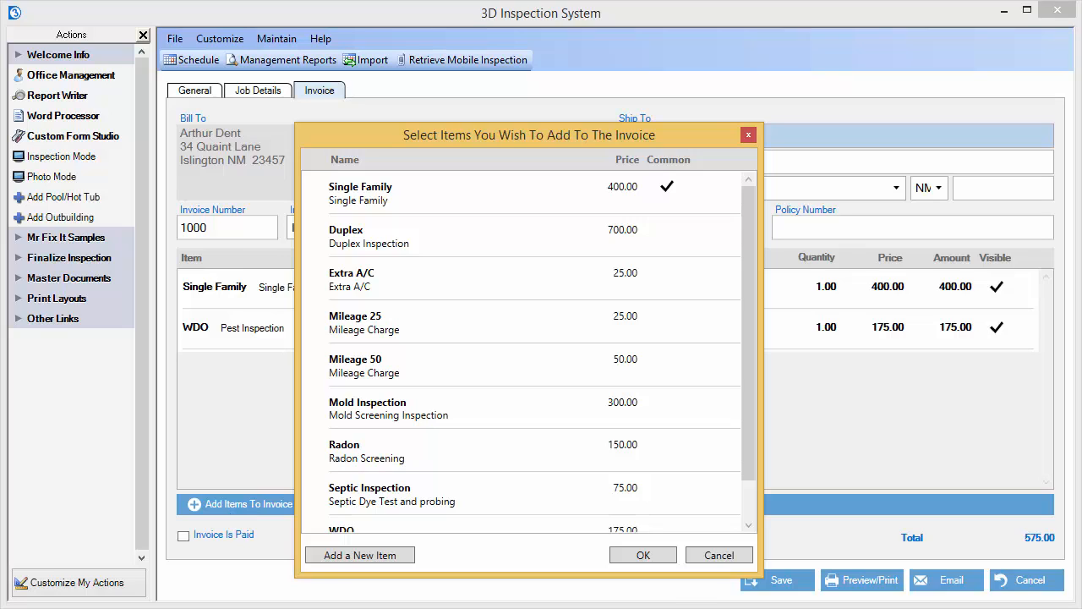
{"action": "left_click", "coordinate": [719, 555]}
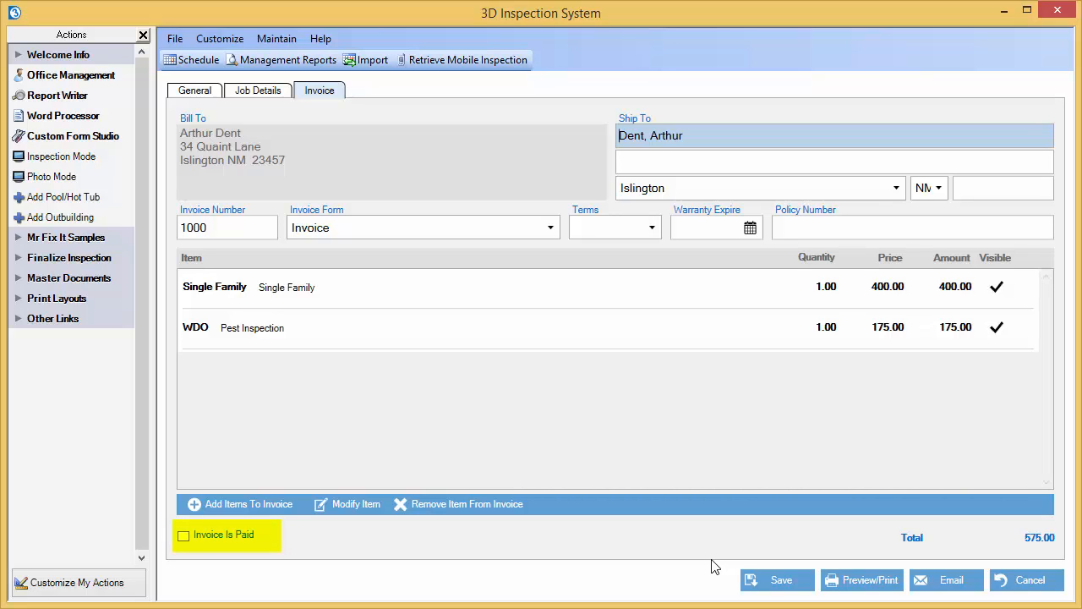
{"action": "left_click", "coordinate": [184, 535]}
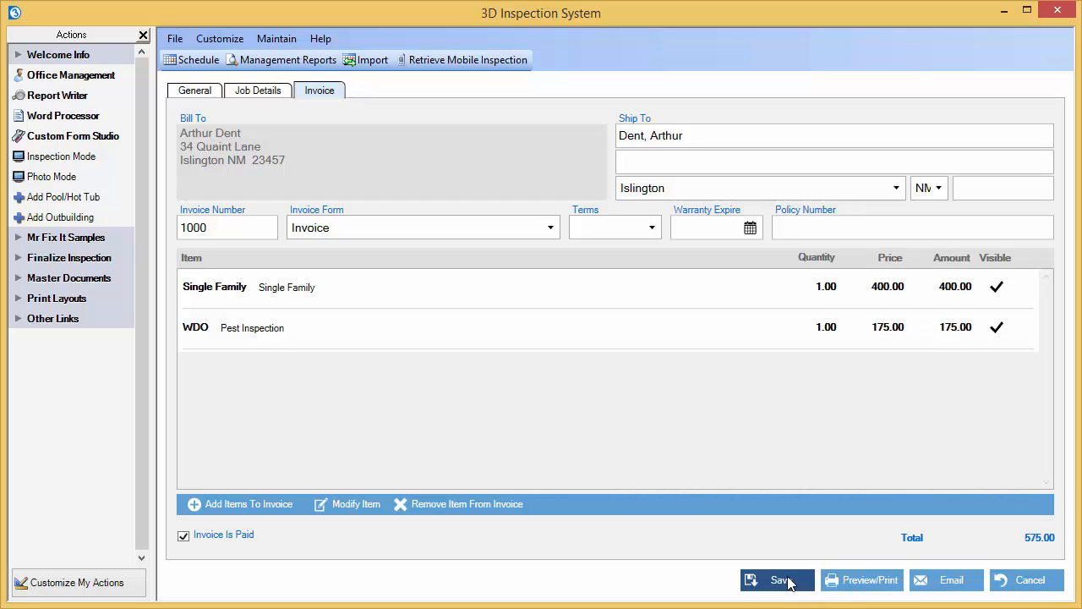
- Save job 1000 and begin starting a new inspection for it
{"action": "left_click", "coordinate": [776, 579]}
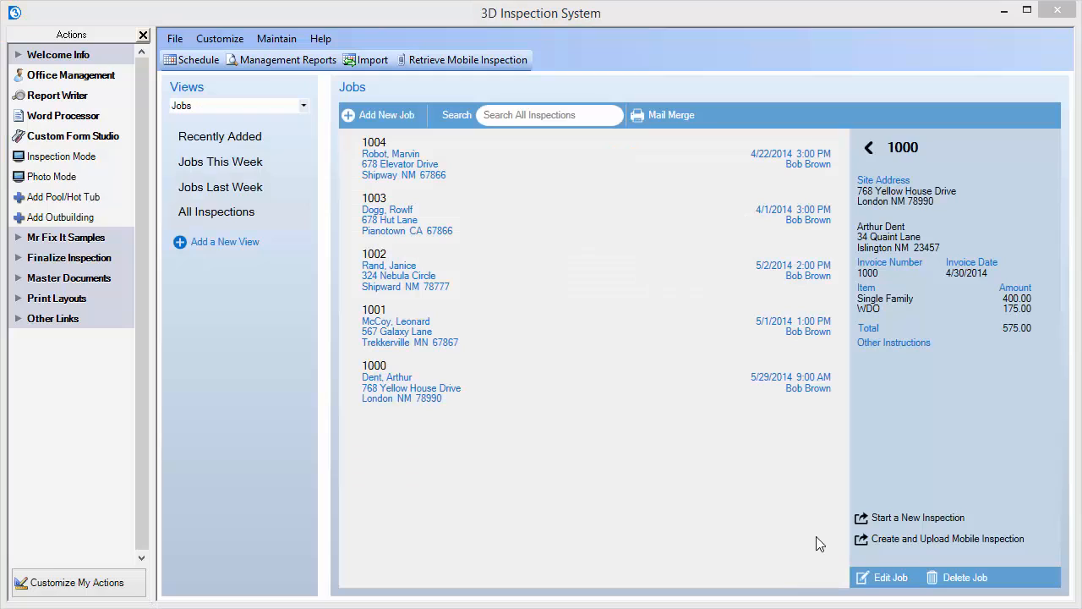
{"action": "mouse_move", "coordinate": [841, 540]}
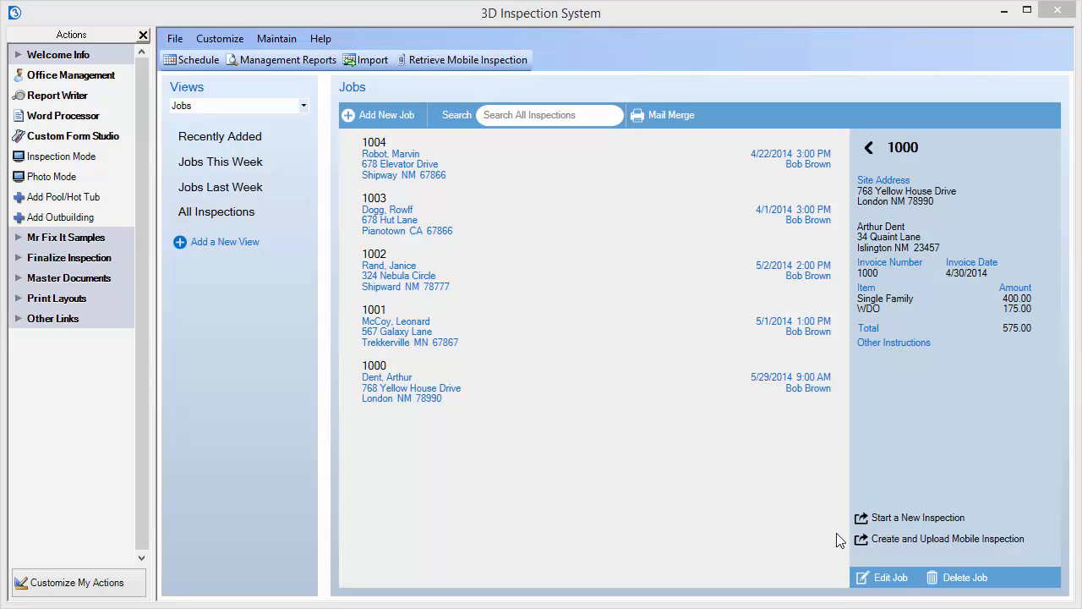
{"action": "mouse_move", "coordinate": [954, 507]}
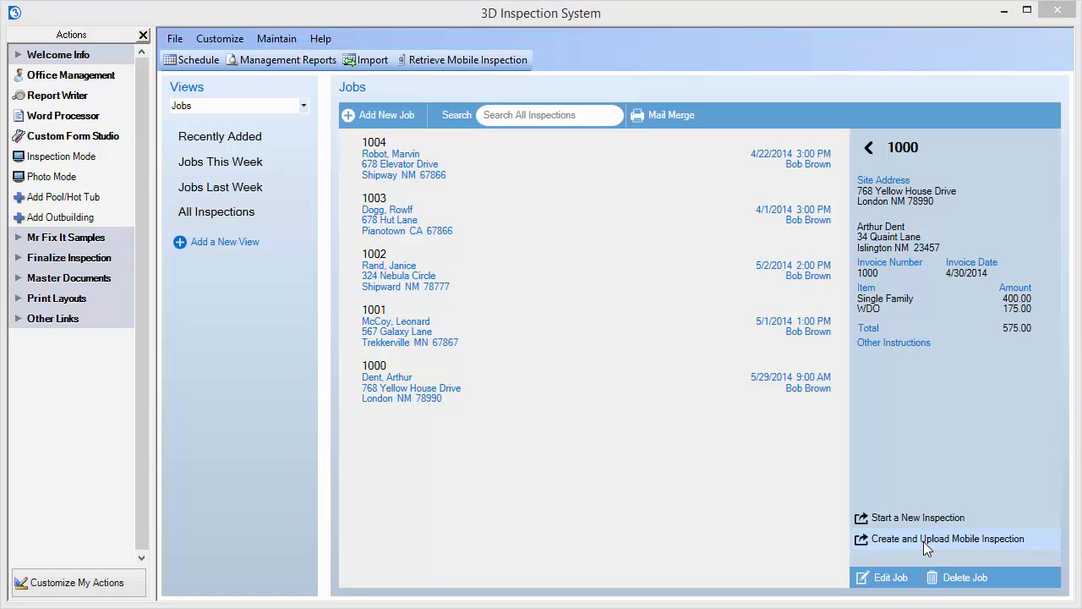
{"action": "mouse_move", "coordinate": [919, 518]}
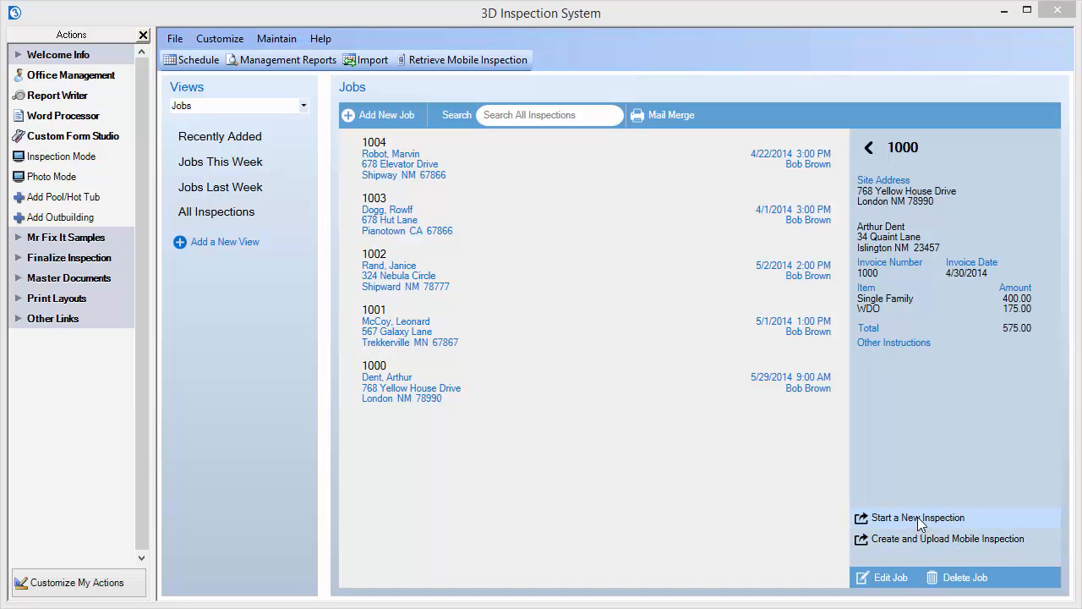
{"action": "left_click", "coordinate": [917, 516]}
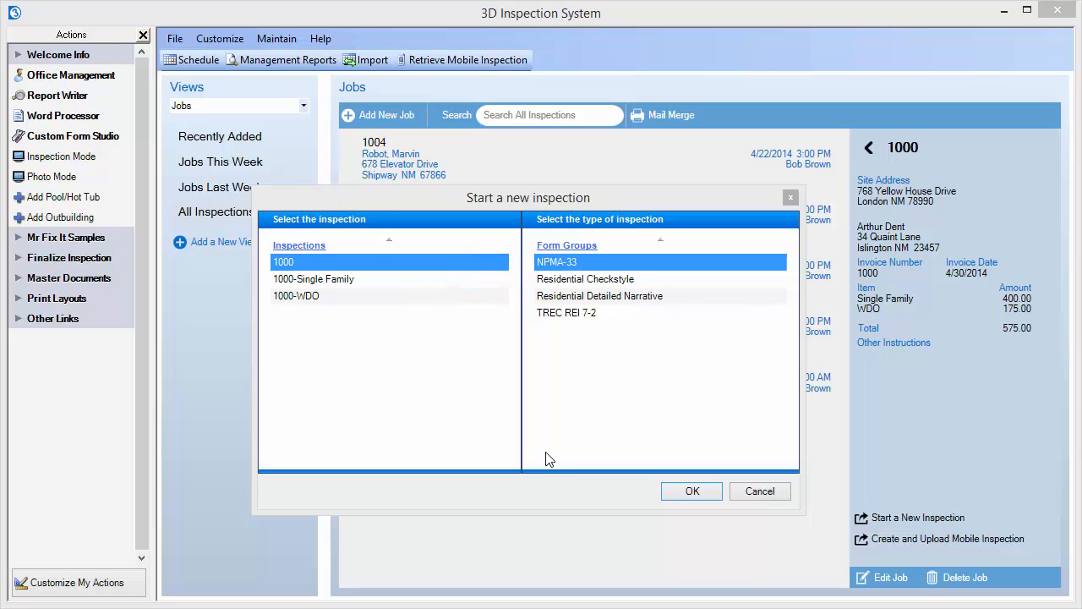
{"action": "mouse_move", "coordinate": [578, 283]}
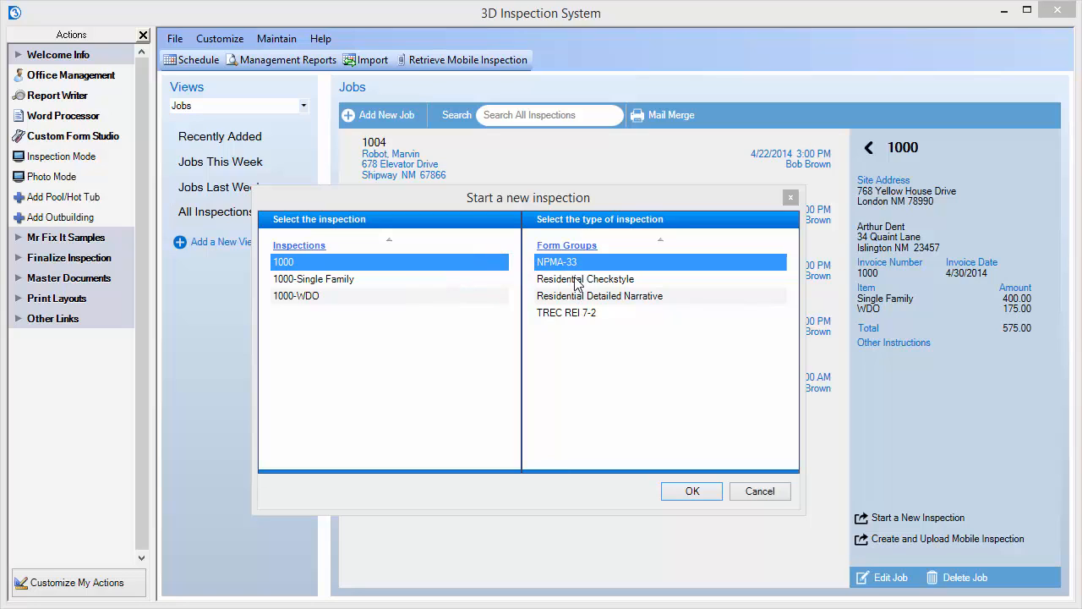
- Choose the Residential Checkstyle form group for inspection 1000
{"action": "left_click", "coordinate": [585, 279]}
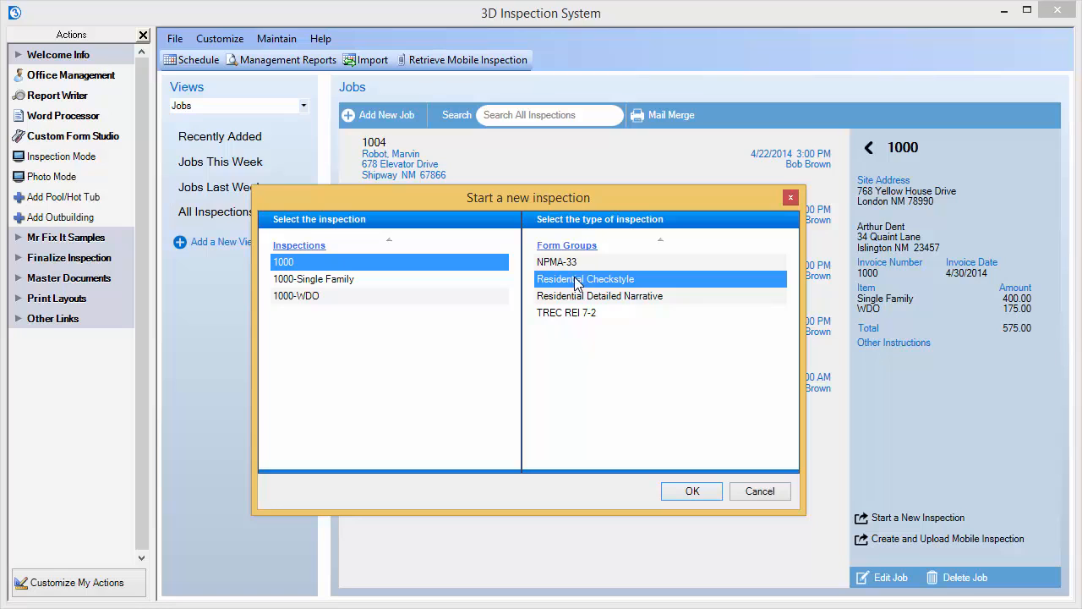
{"action": "mouse_move", "coordinate": [673, 483]}
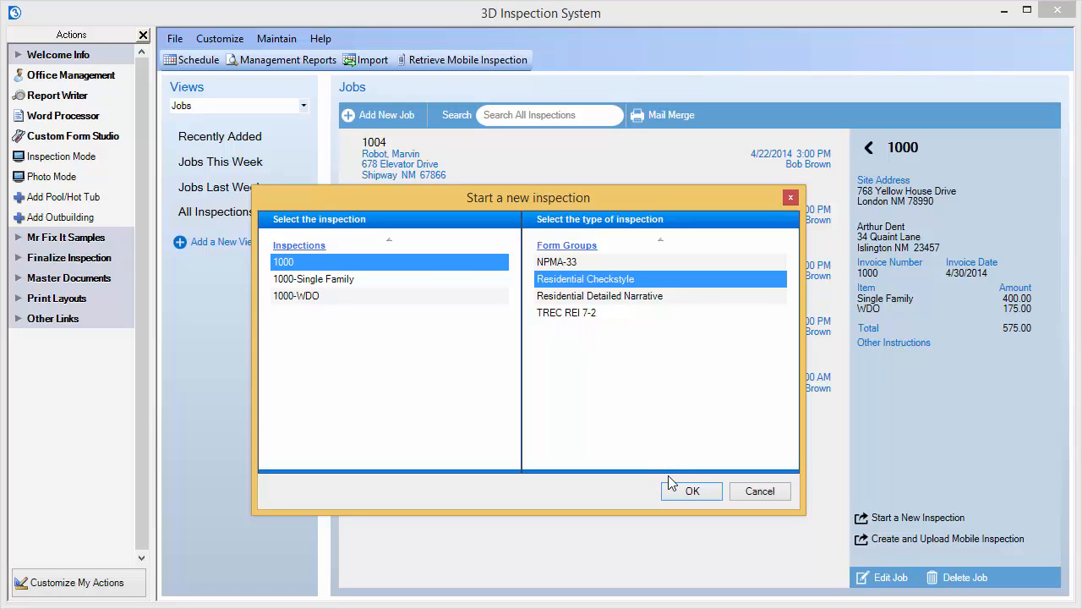
- Create the Residential Checkstyle inspection and browse its basement, roof and heating sections
{"action": "left_click", "coordinate": [691, 491]}
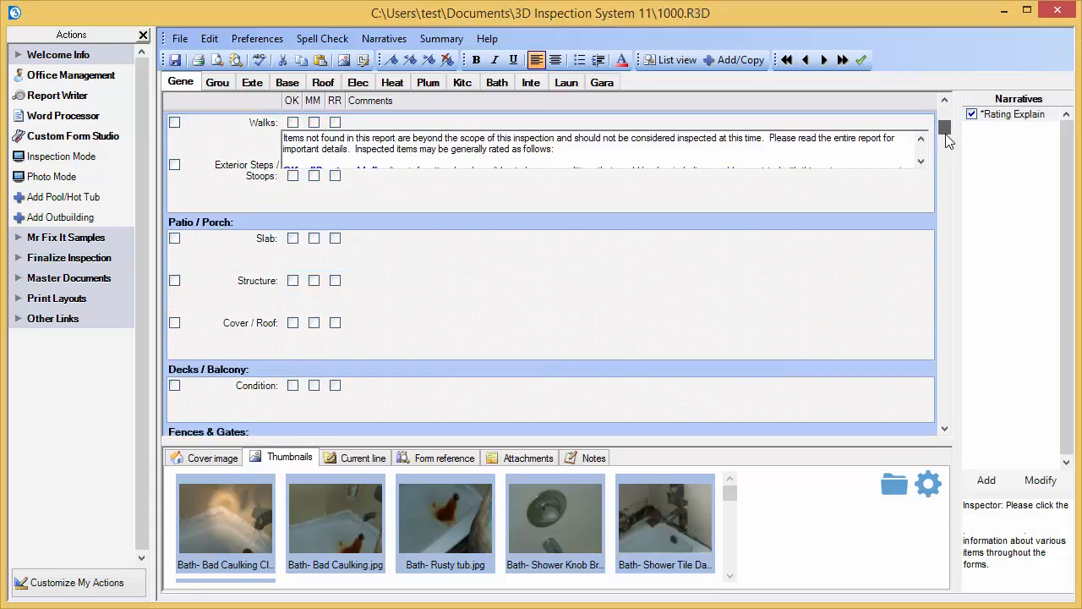
{"action": "left_click", "coordinate": [286, 82]}
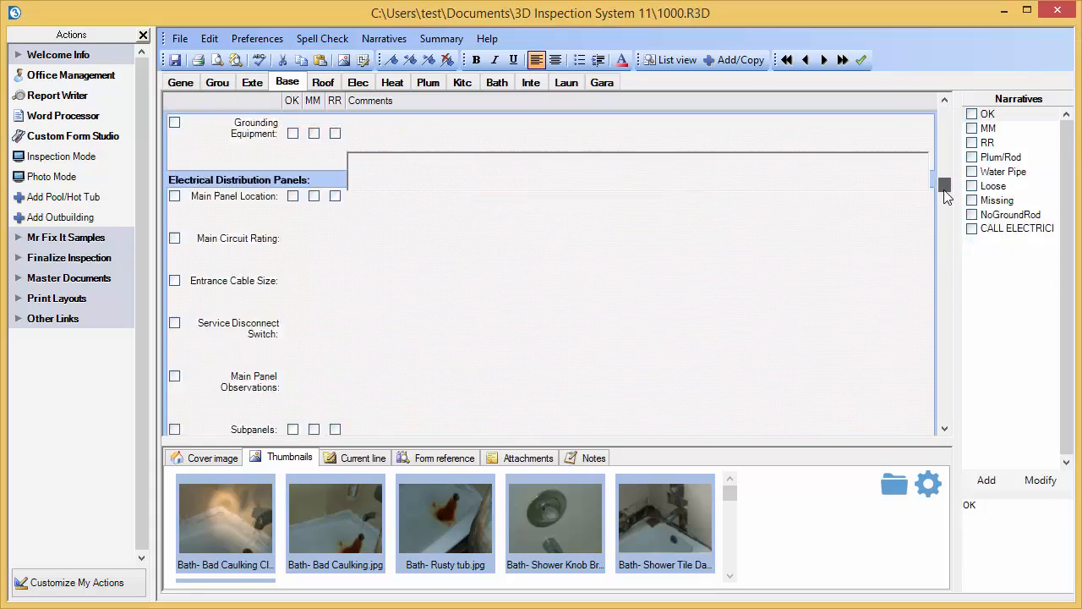
{"action": "left_click", "coordinate": [391, 82]}
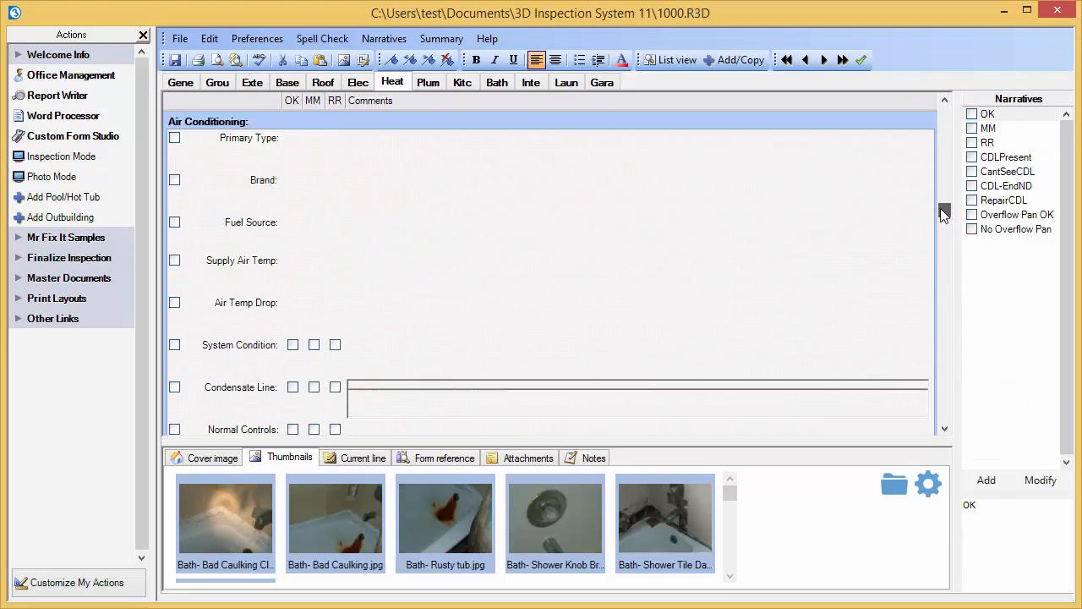
{"action": "left_click", "coordinate": [323, 82]}
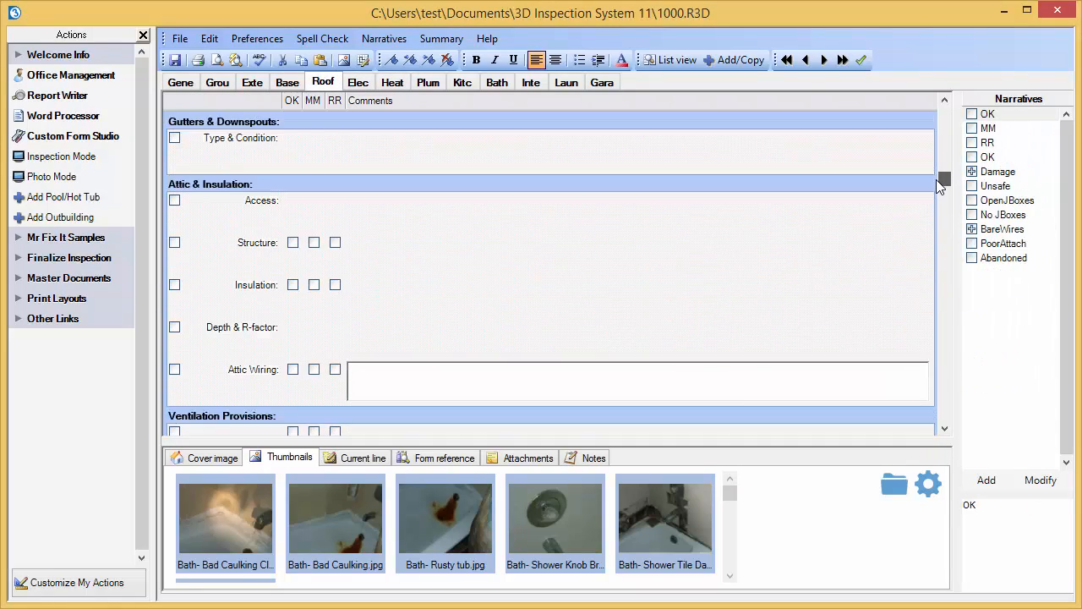
{"action": "left_click", "coordinate": [287, 82]}
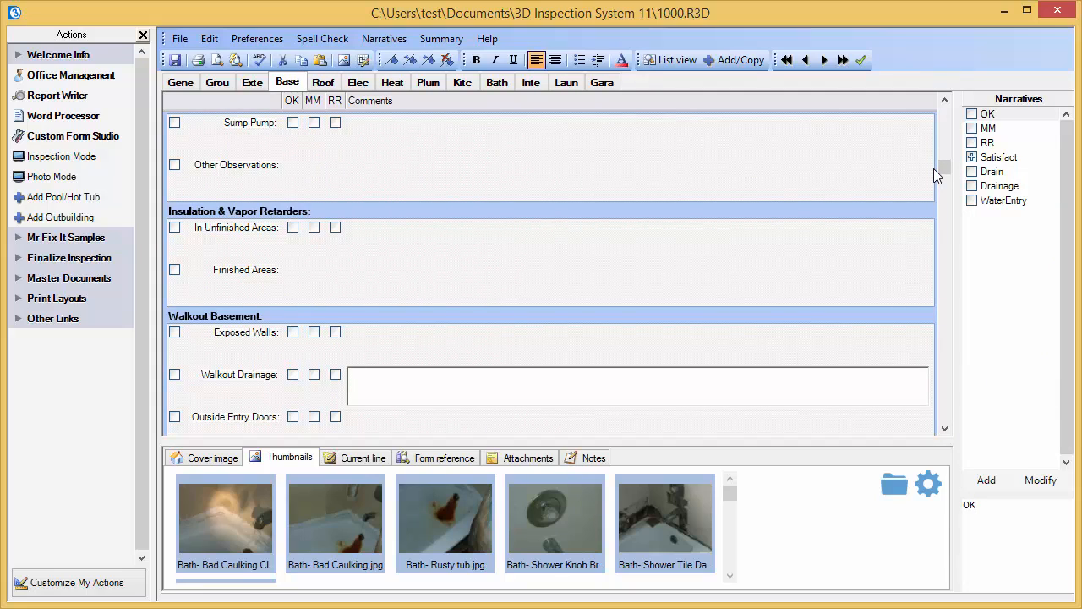
{"action": "mouse_move", "coordinate": [287, 82]}
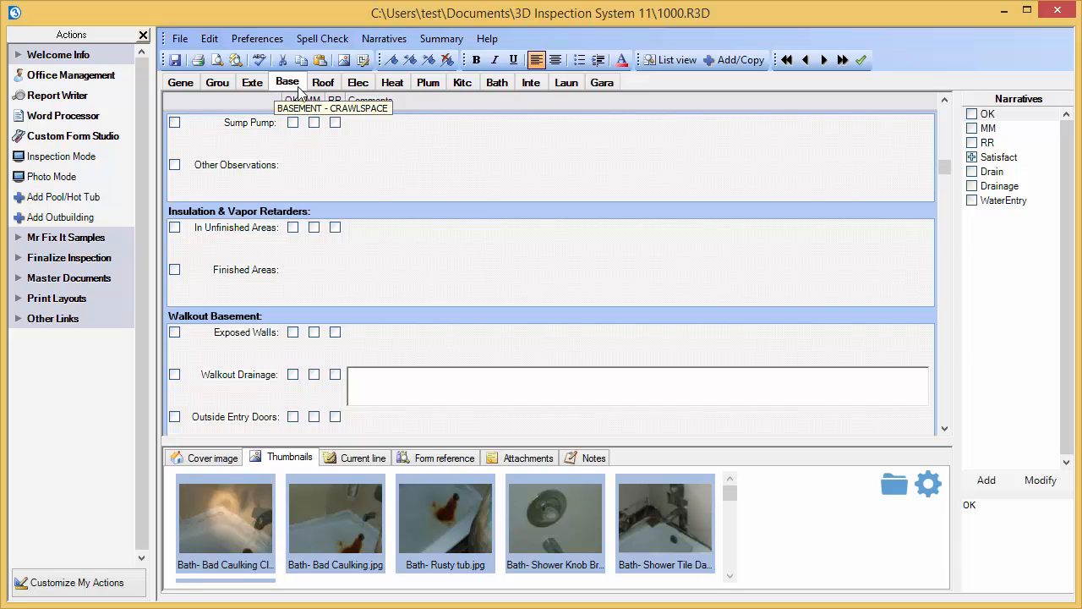
- Jump to the Roof section, then the Plumbing System section
{"action": "left_click", "coordinate": [323, 82]}
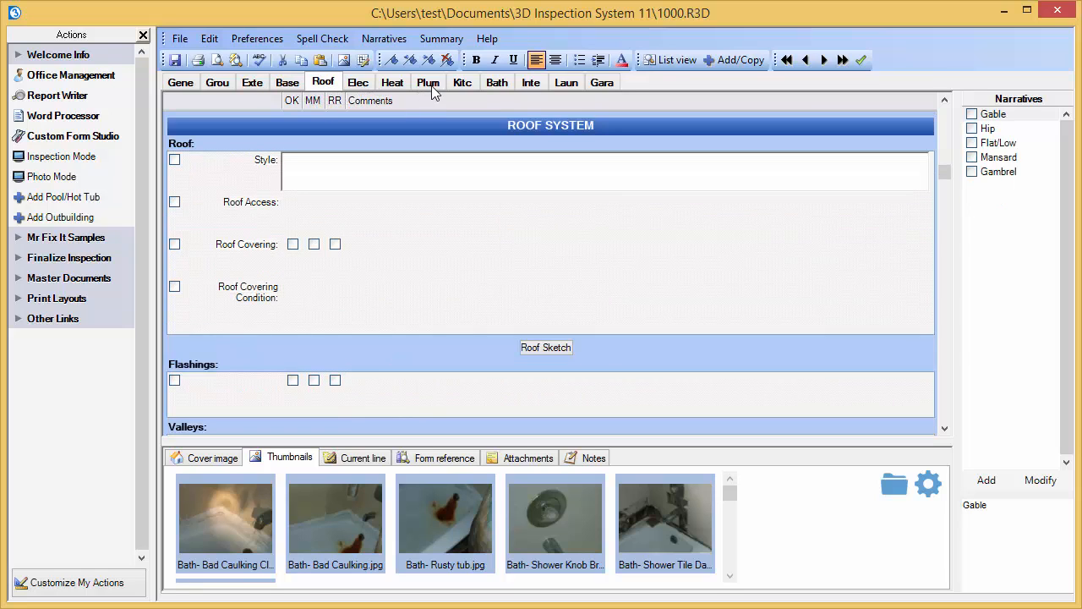
{"action": "left_click", "coordinate": [428, 82]}
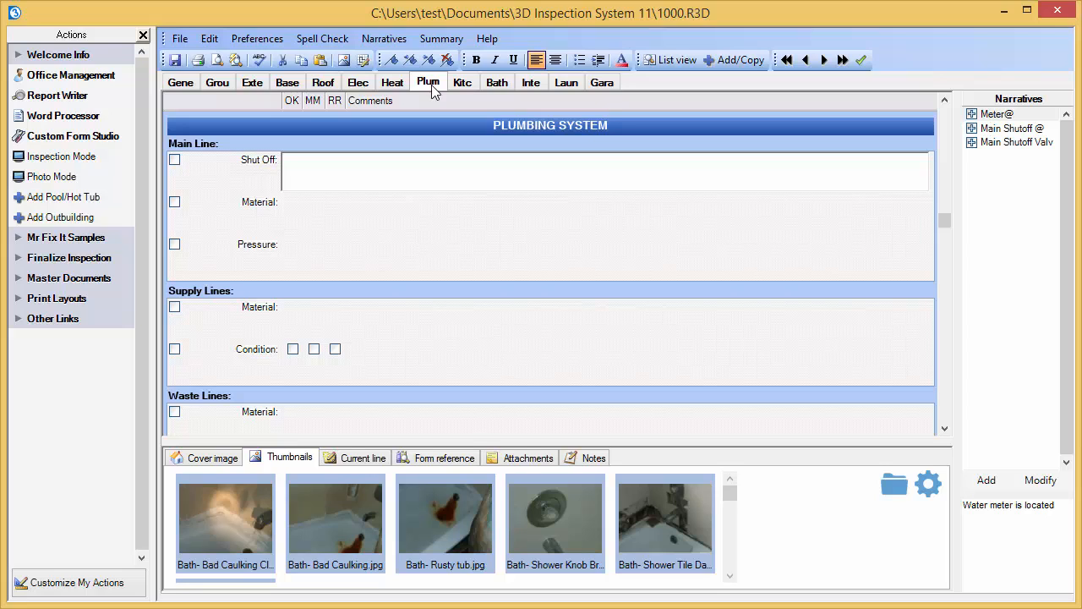
{"action": "left_click", "coordinate": [428, 82]}
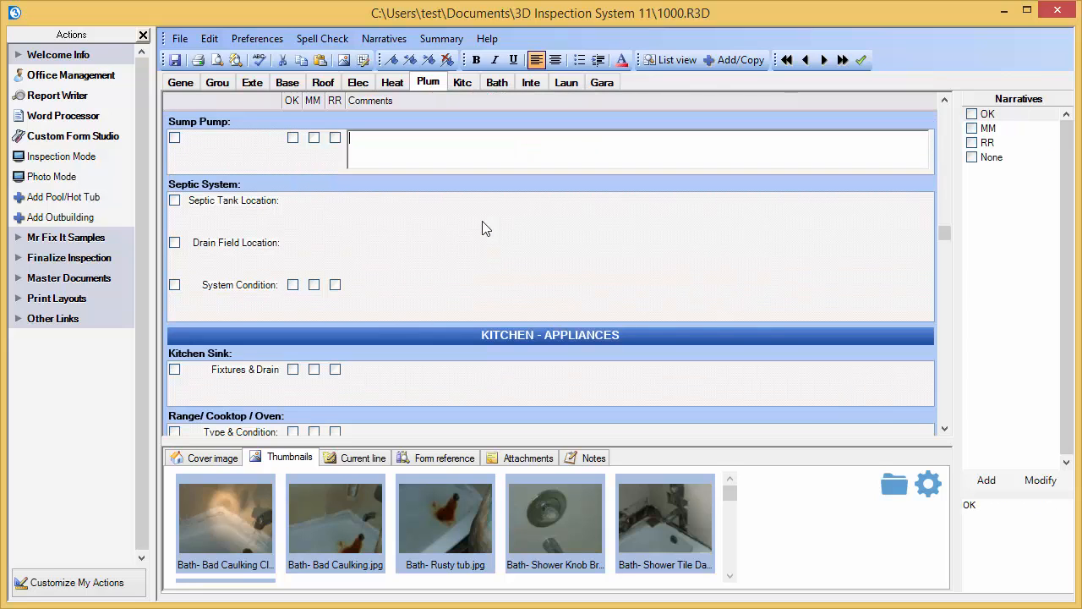
{"action": "mouse_move", "coordinate": [513, 230]}
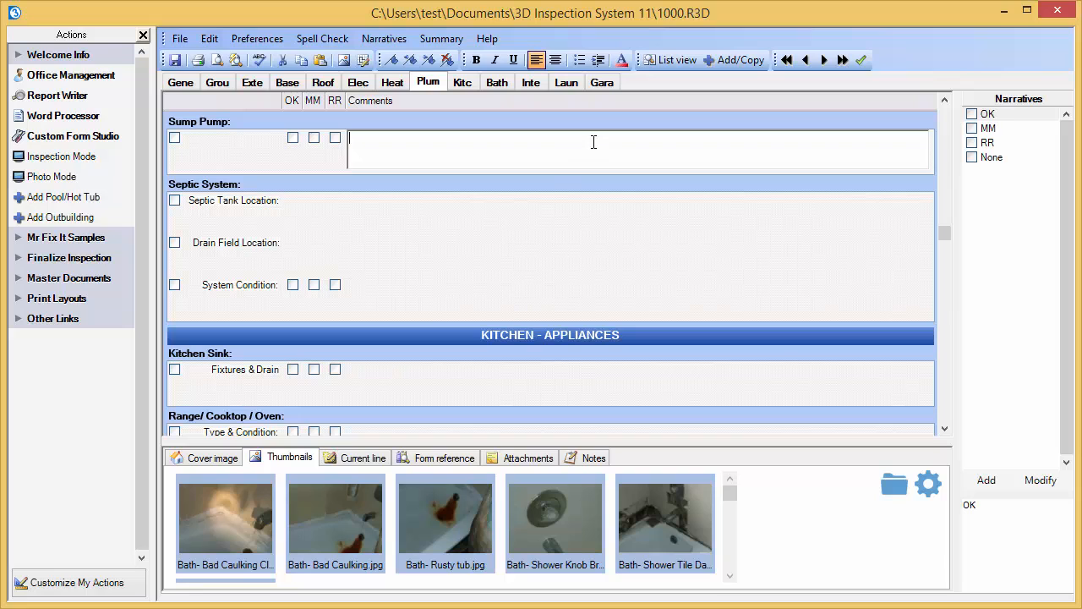
{"action": "mouse_move", "coordinate": [677, 60]}
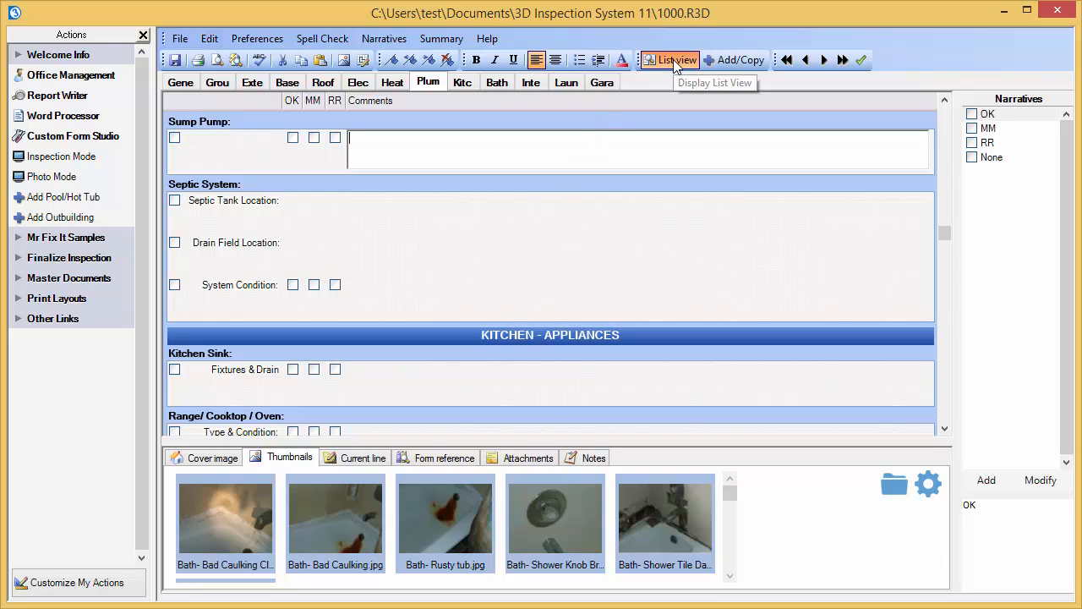
- Jump to the Supply Lines subsection via the list view, then hide the list
{"action": "left_click", "coordinate": [671, 60]}
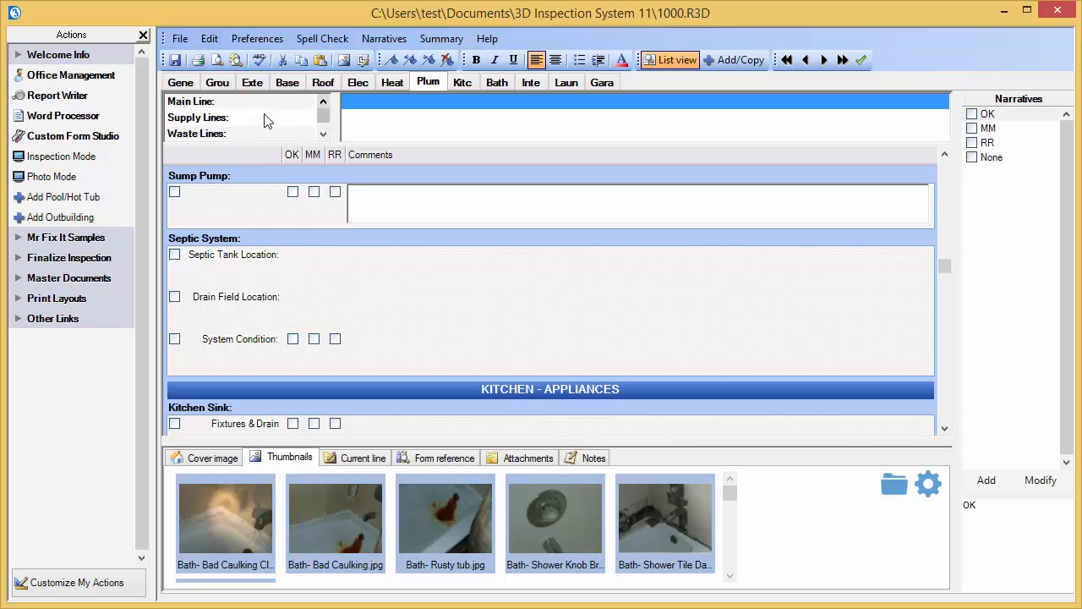
{"action": "left_click", "coordinate": [198, 118]}
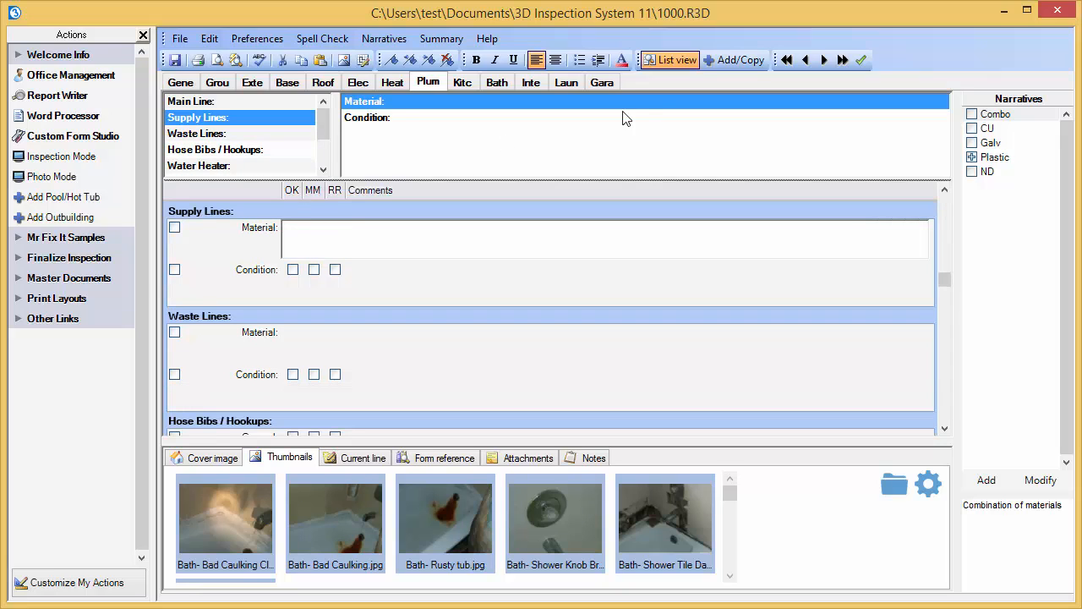
{"action": "left_click", "coordinate": [670, 60]}
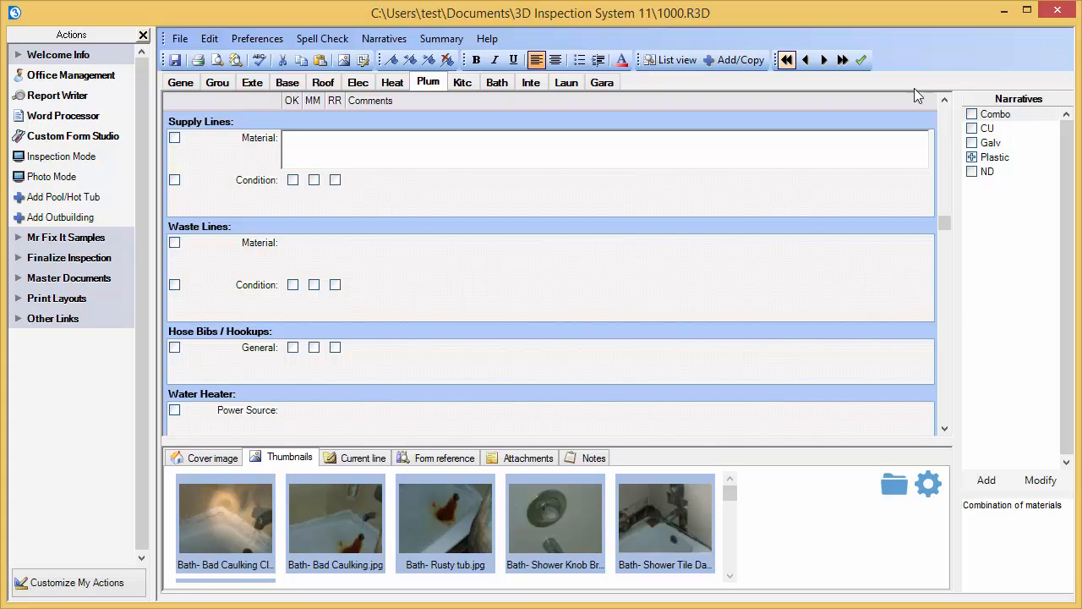
- Record Plastic- PEX supply lines with minor corrosion and leaks 'at the P-trap.'
{"action": "left_click", "coordinate": [997, 157]}
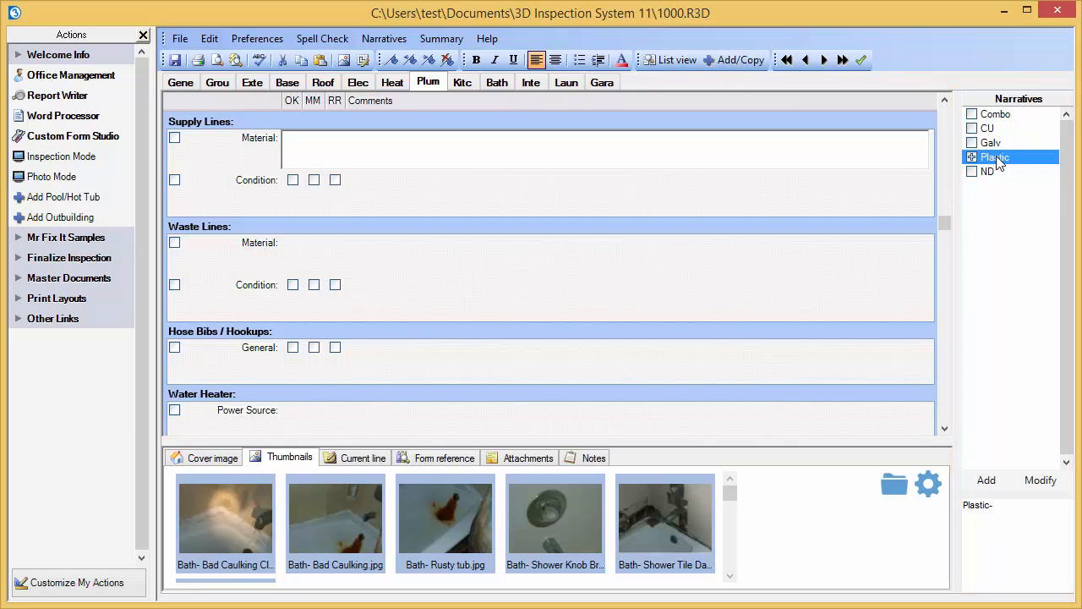
{"action": "left_click", "coordinate": [990, 185]}
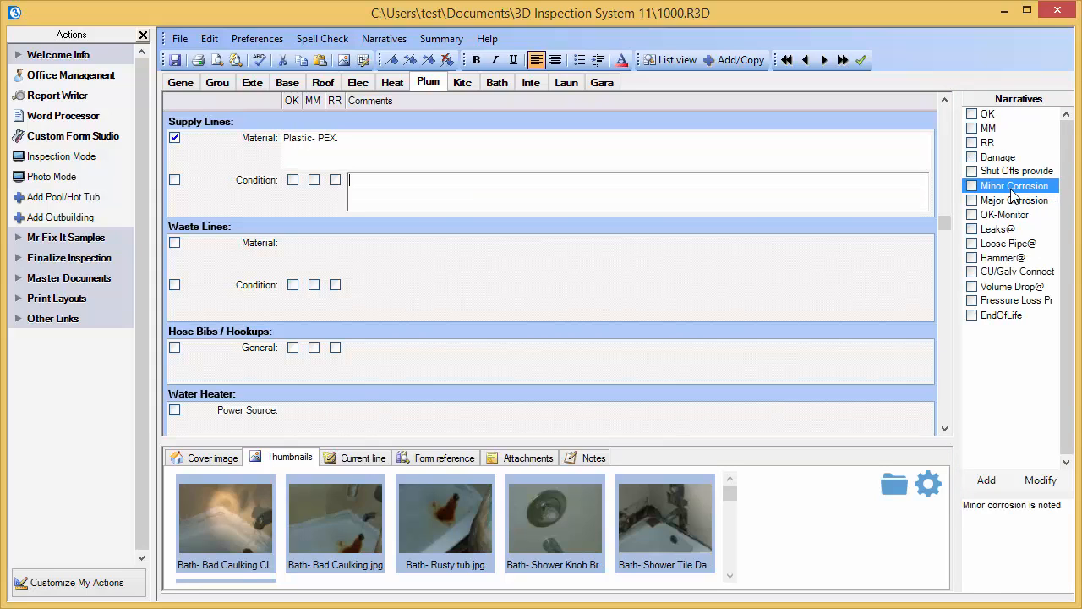
{"action": "left_click", "coordinate": [998, 228]}
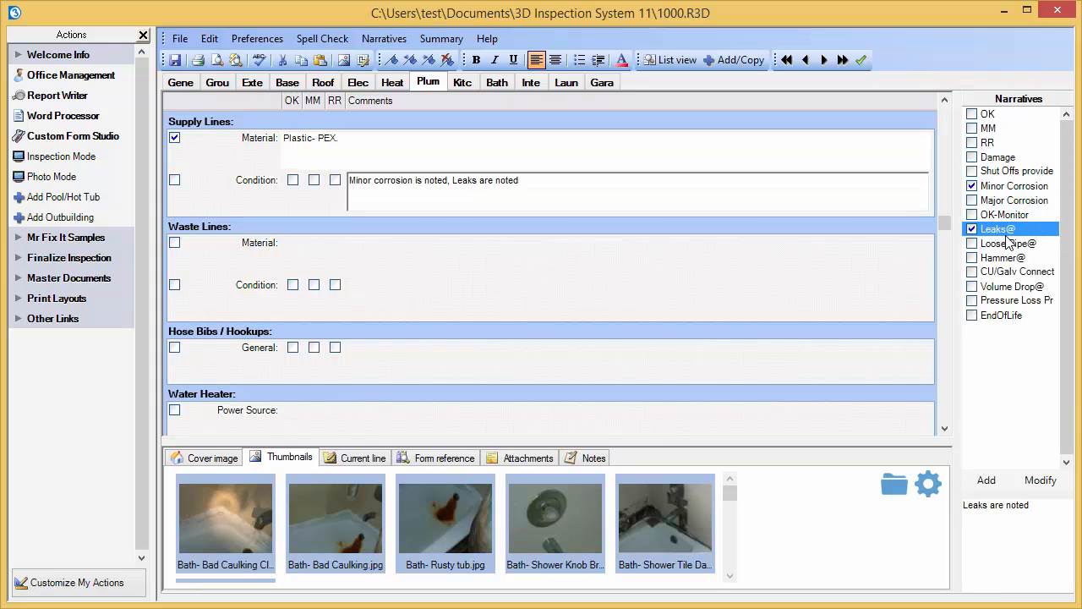
{"action": "type", "text": "at th"}
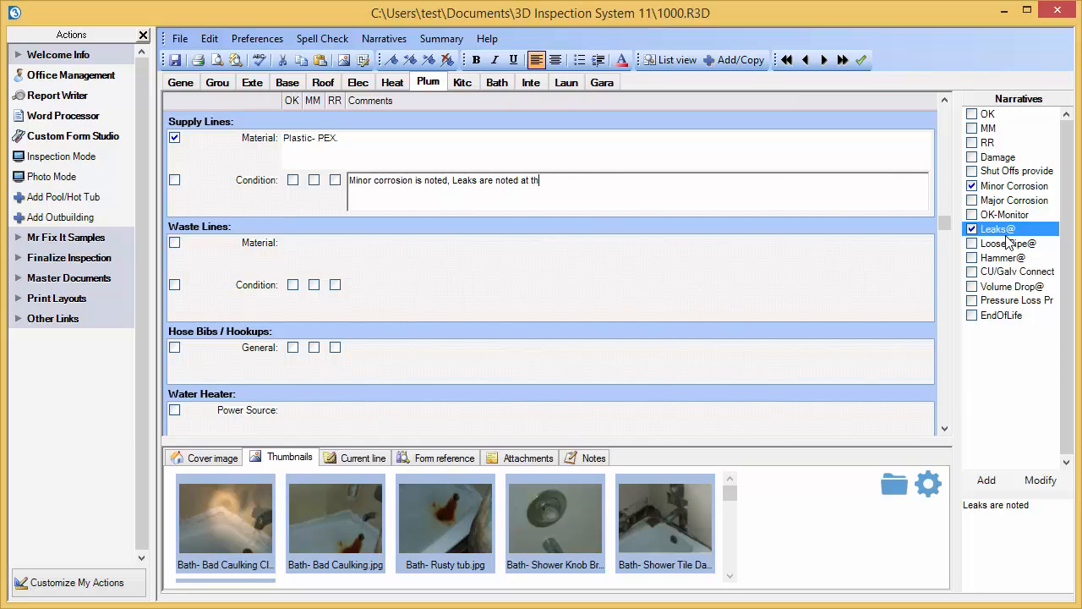
{"action": "type", "text": "e"}
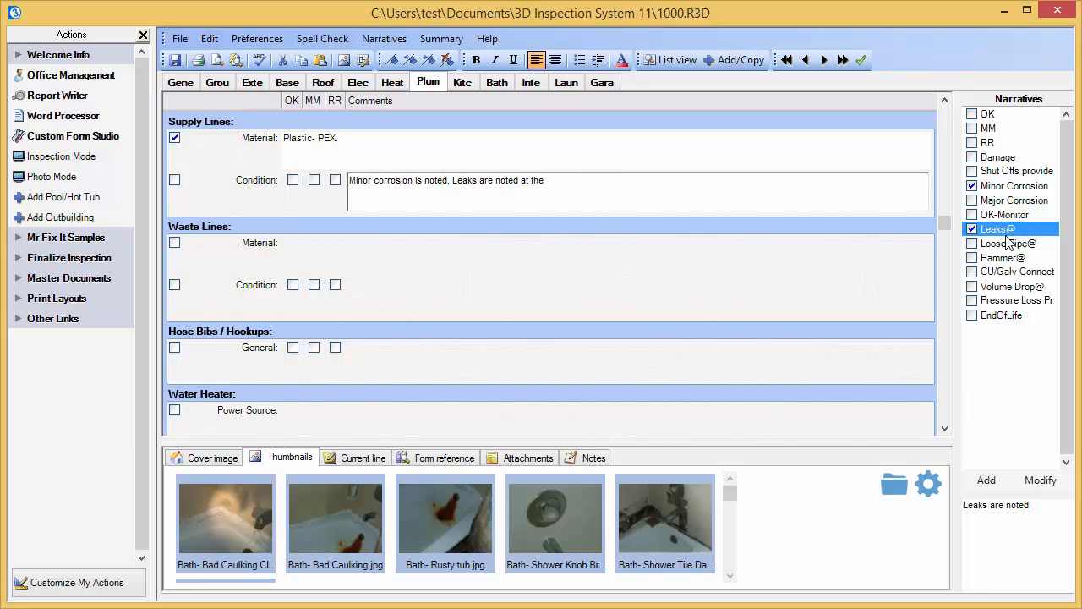
{"action": "type", "text": "P"}
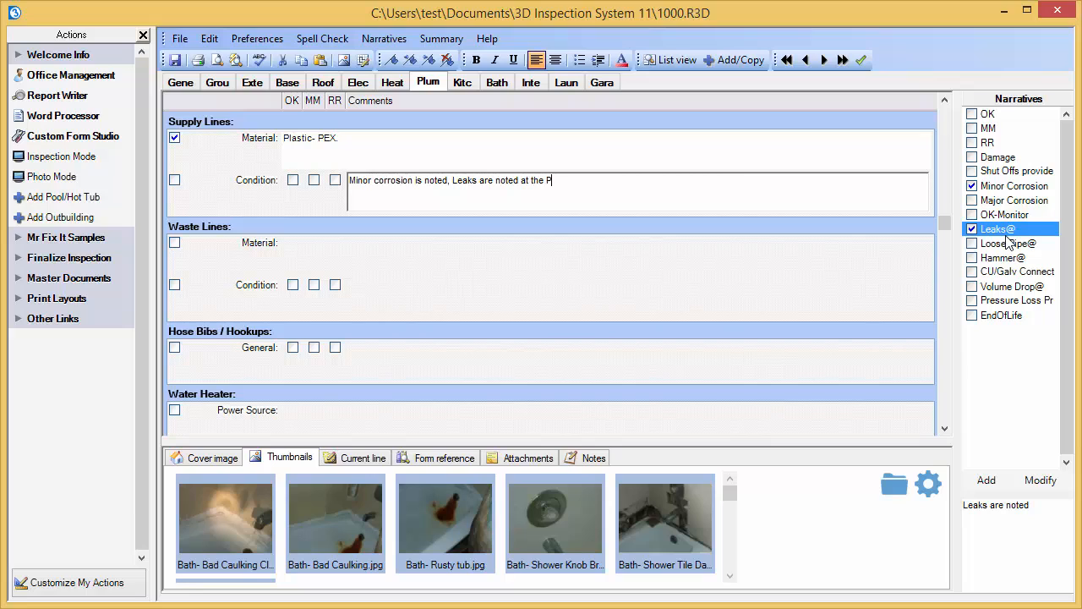
{"action": "type", "text": "-trap."}
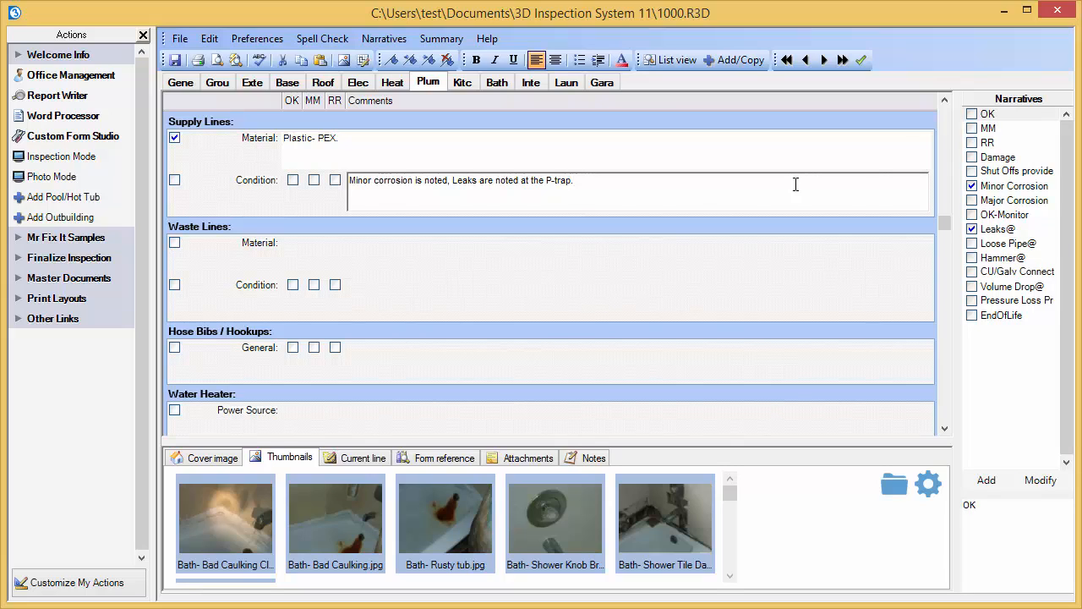
- Add the custom condition comment 'This area is really really yukky'
{"action": "type", "text": "T"}
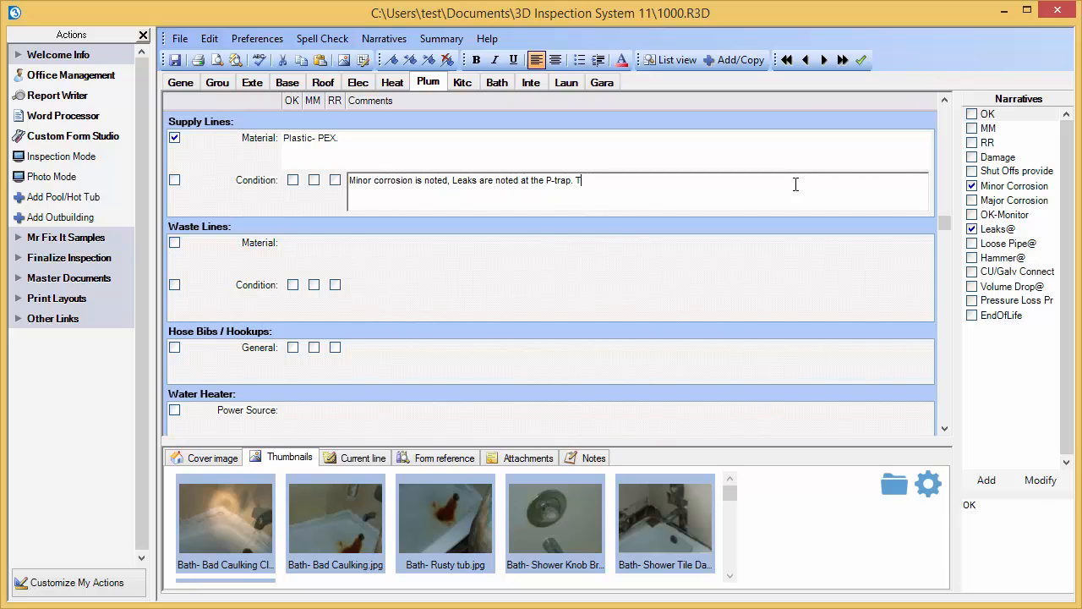
{"action": "type", "text": "his area is relly"}
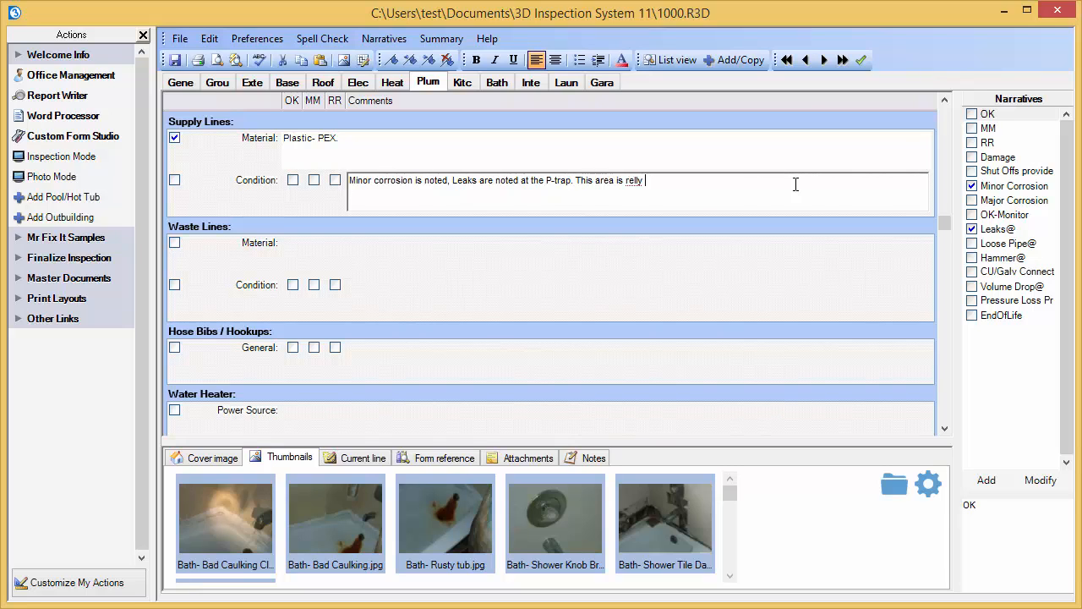
{"action": "type", "text": "really"}
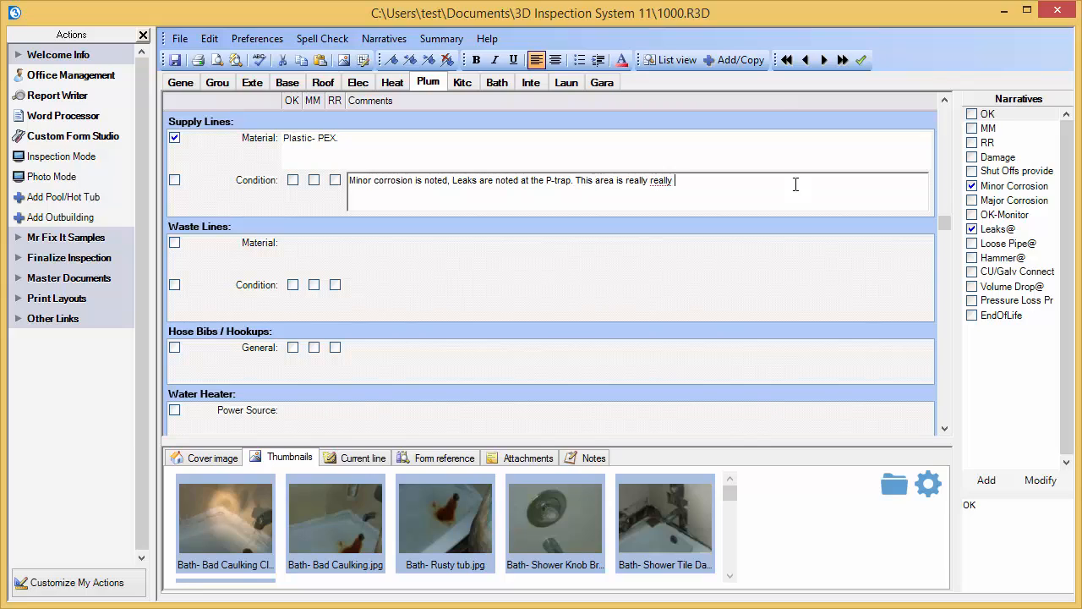
{"action": "type", "text": "yukky."}
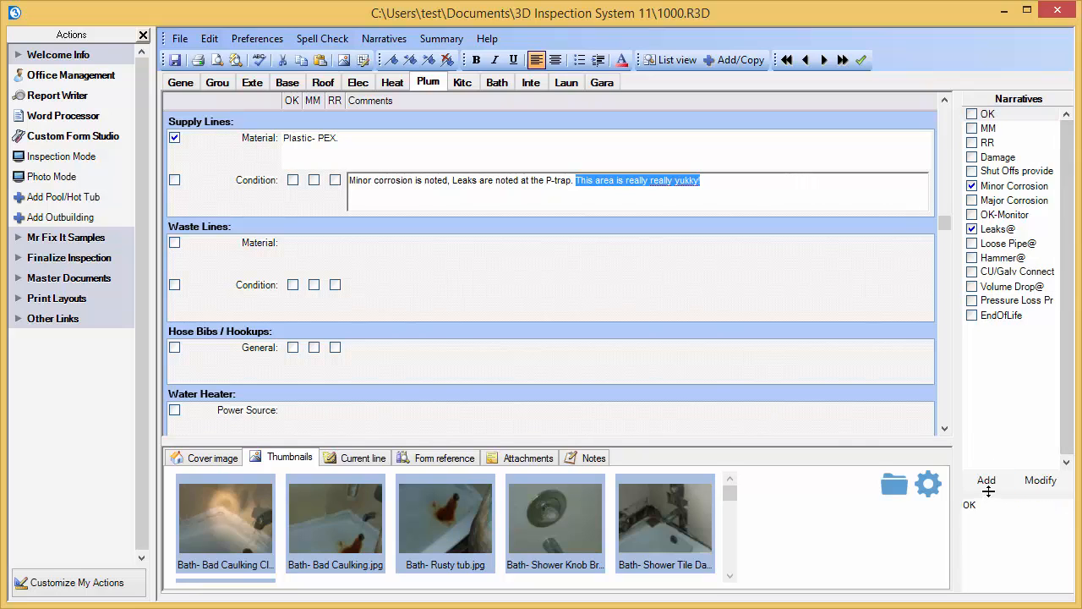
- Save the yukky sentence as a new narrative abbreviated 'Yukky Area!'
{"action": "left_click", "coordinate": [987, 481]}
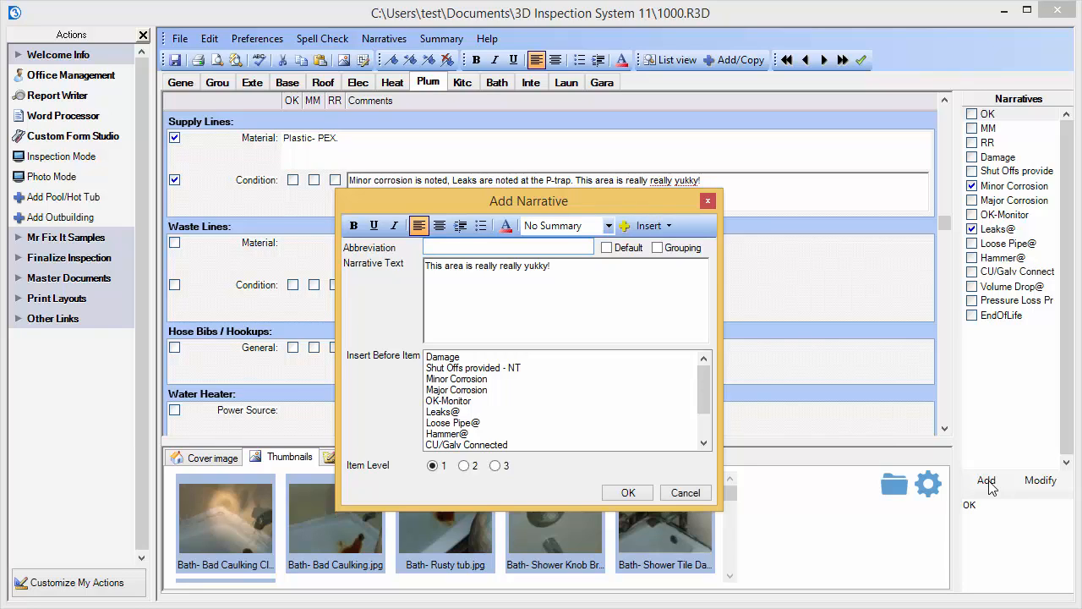
{"action": "type", "text": "Yukky"}
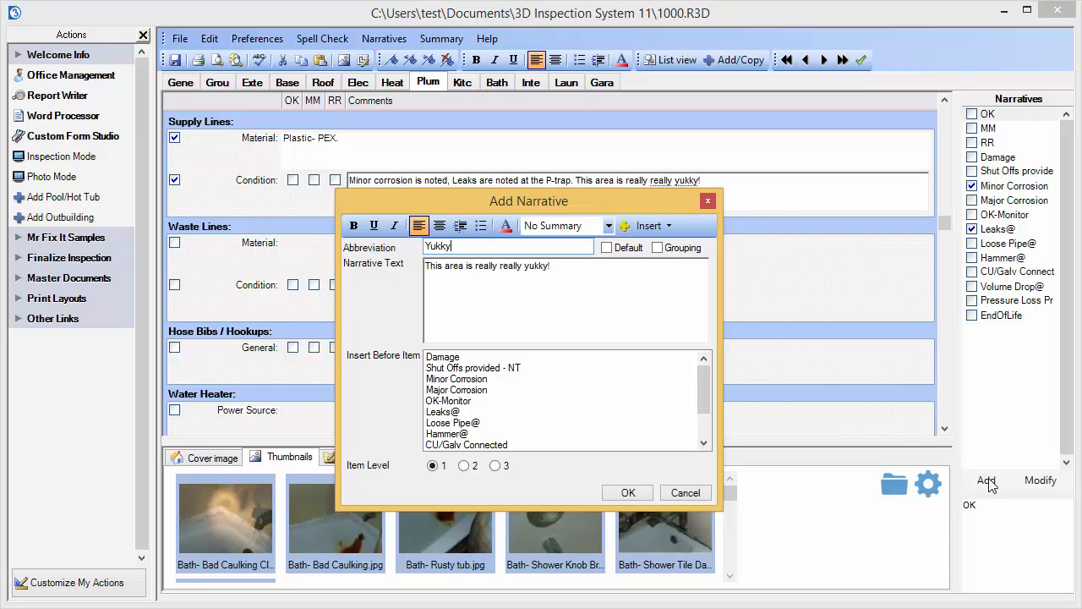
{"action": "type", "text": "Area!"}
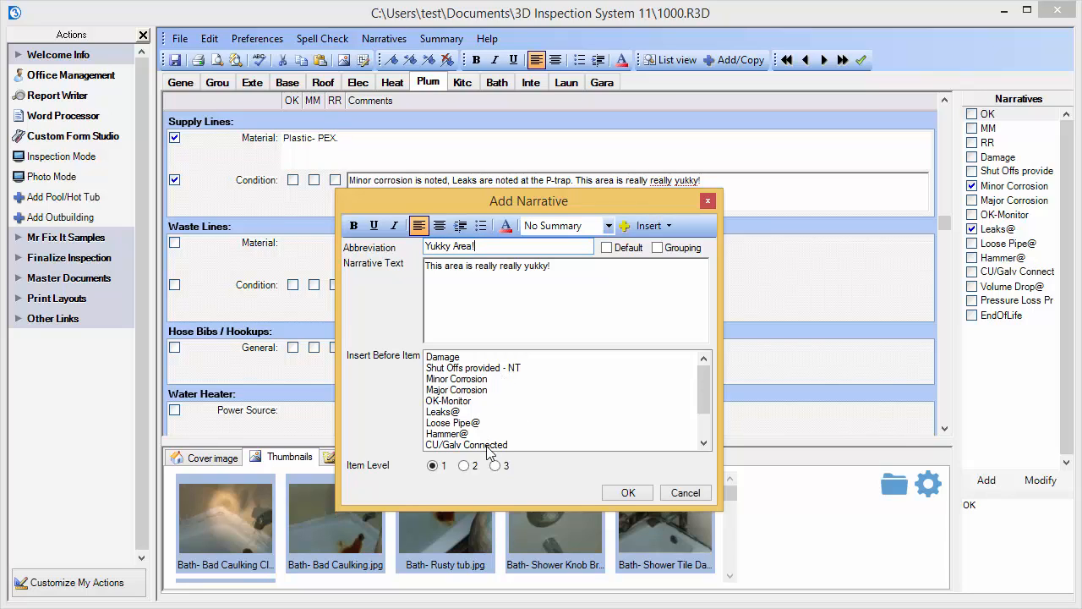
{"action": "mouse_move", "coordinate": [611, 507]}
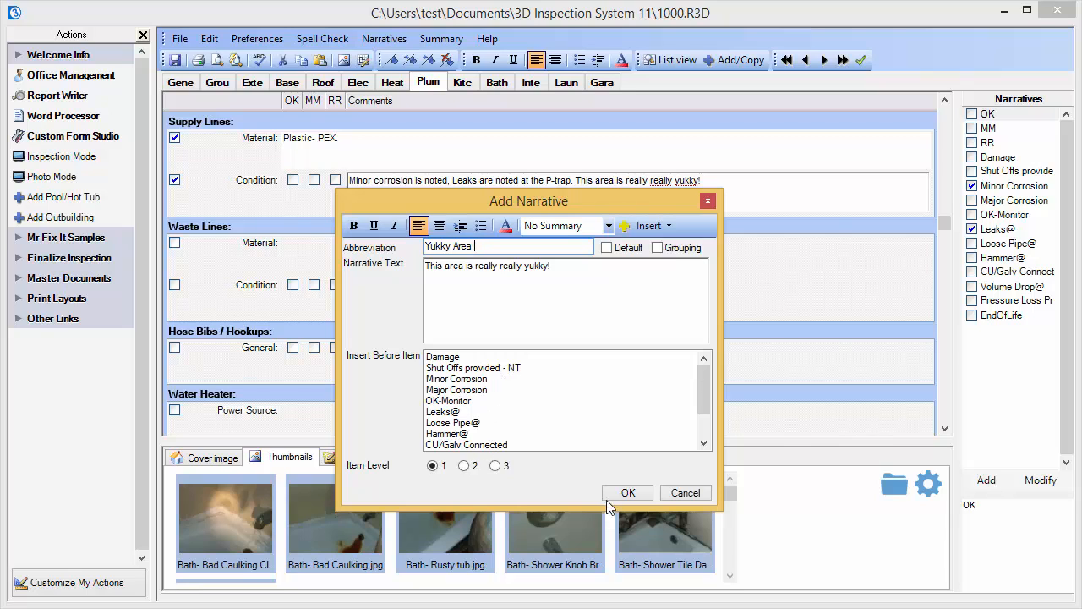
{"action": "left_click", "coordinate": [628, 493]}
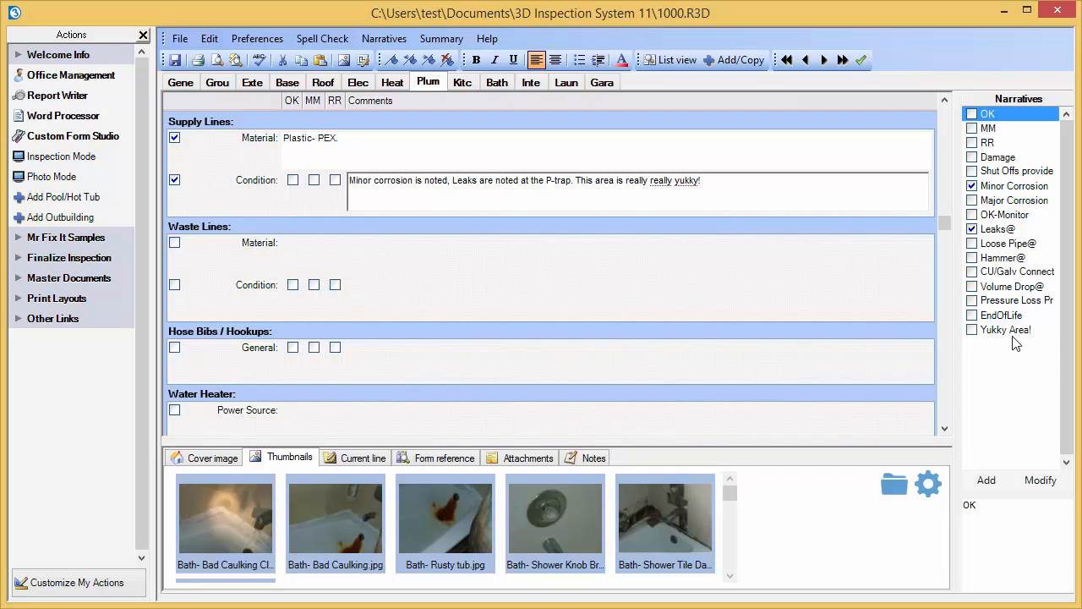
{"action": "left_click", "coordinate": [1006, 330]}
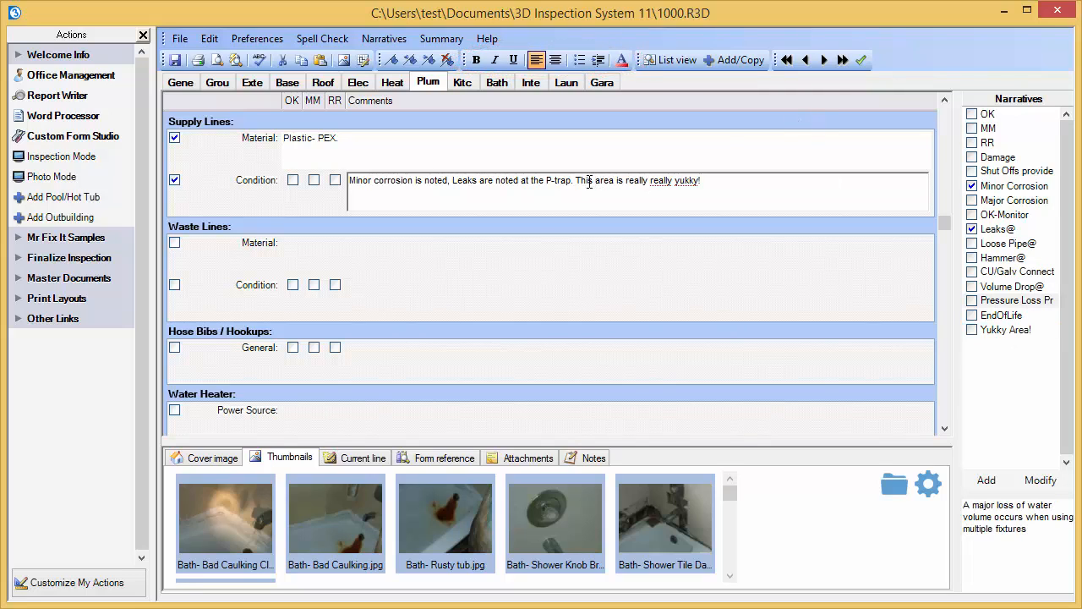
- Make the 'This area is really really yukky!' sentence bold in the condition comment
{"action": "left_click_drag", "start_coordinate": [596, 180], "coordinate": [700, 180]}
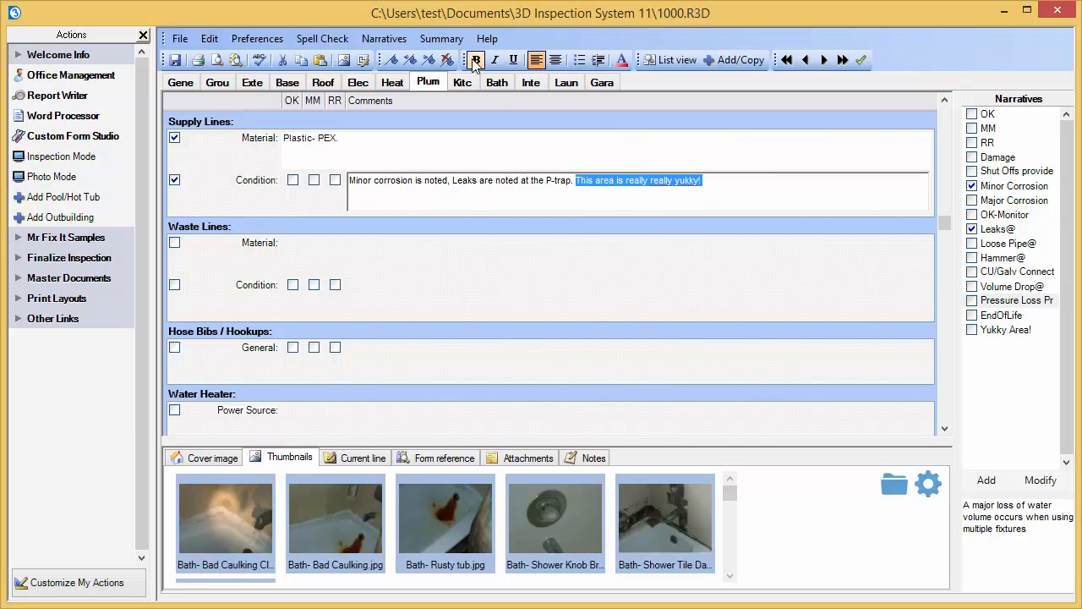
{"action": "left_click", "coordinate": [476, 60]}
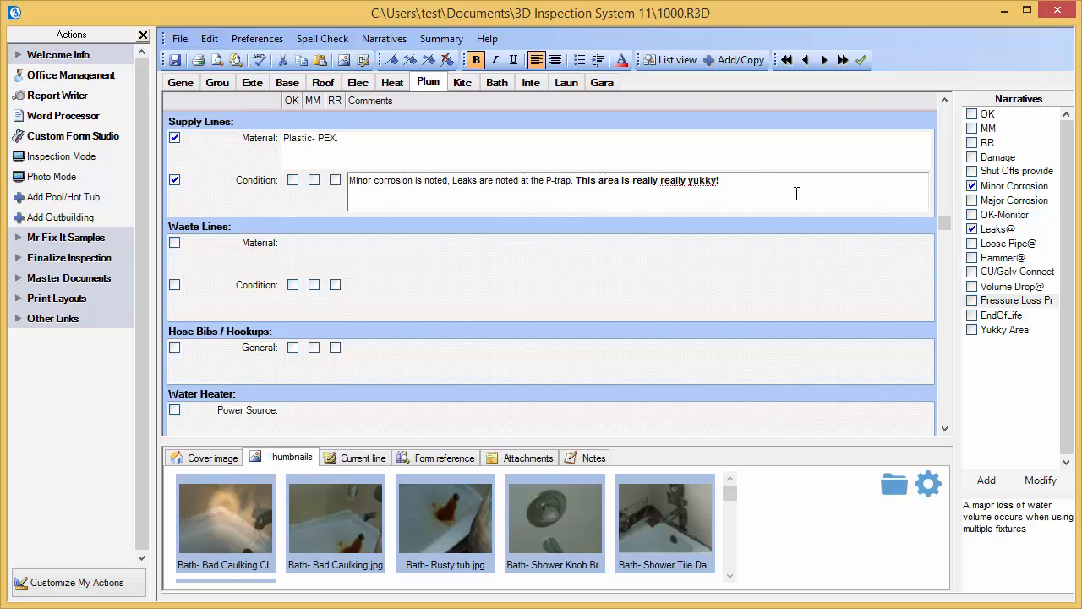
{"action": "left_click_drag", "start_coordinate": [203, 110], "coordinate": [245, 199]}
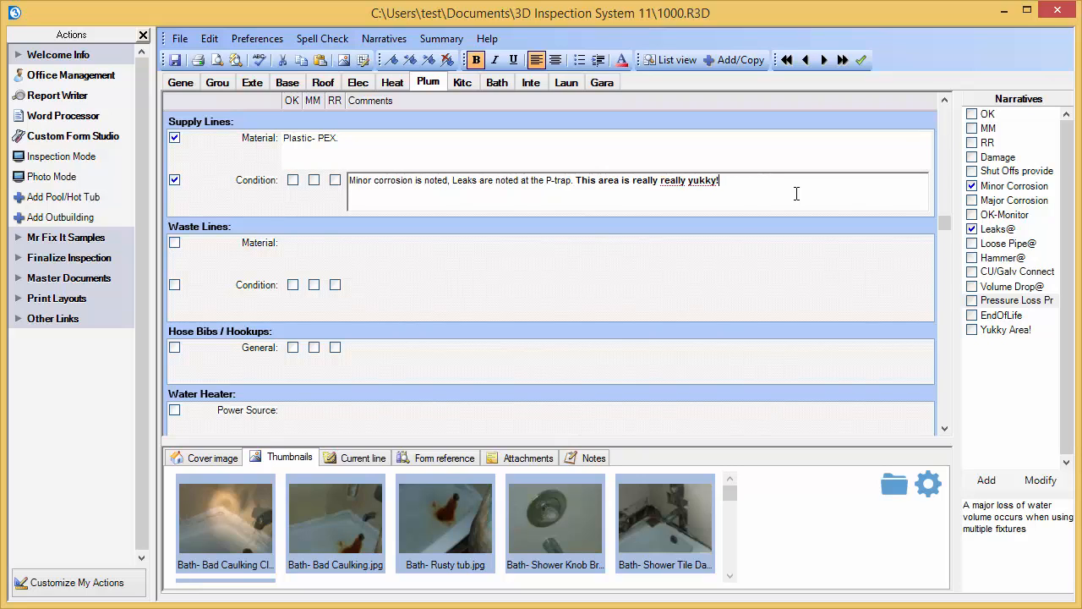
- Open the Plum- Aged Water Htr photo in the Edit Image window
{"action": "left_click", "coordinate": [665, 522]}
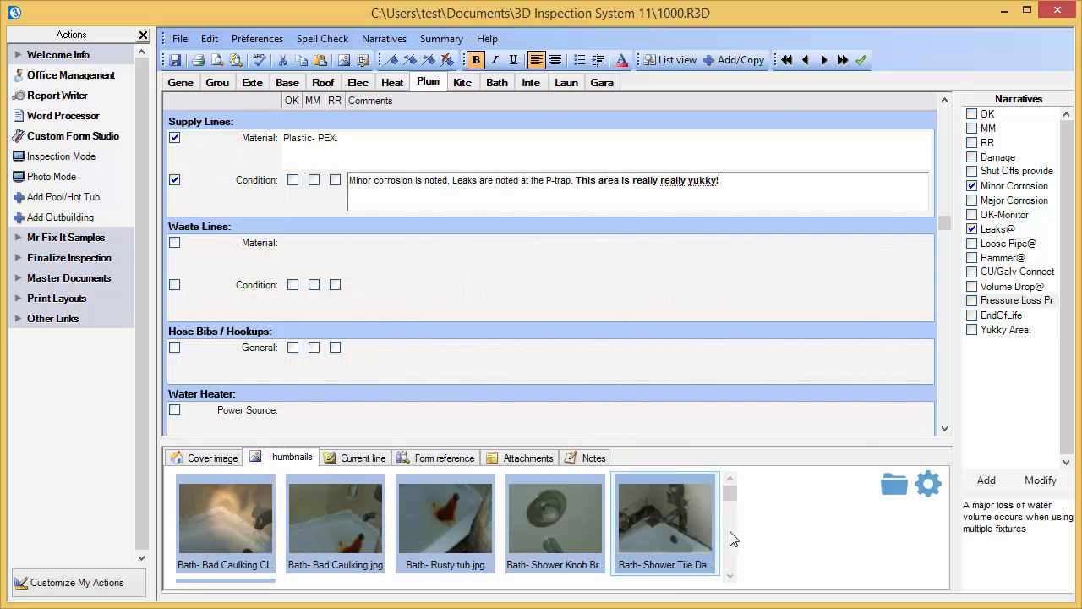
{"action": "scroll", "scroll_direction": "down", "scroll_amount": 3}
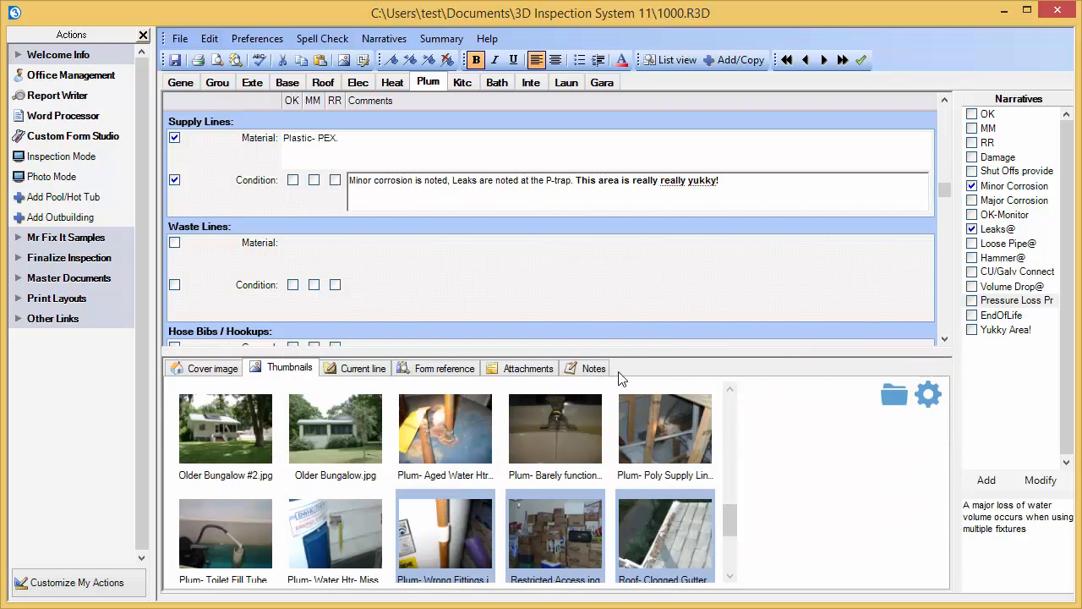
{"action": "left_click", "coordinate": [445, 428]}
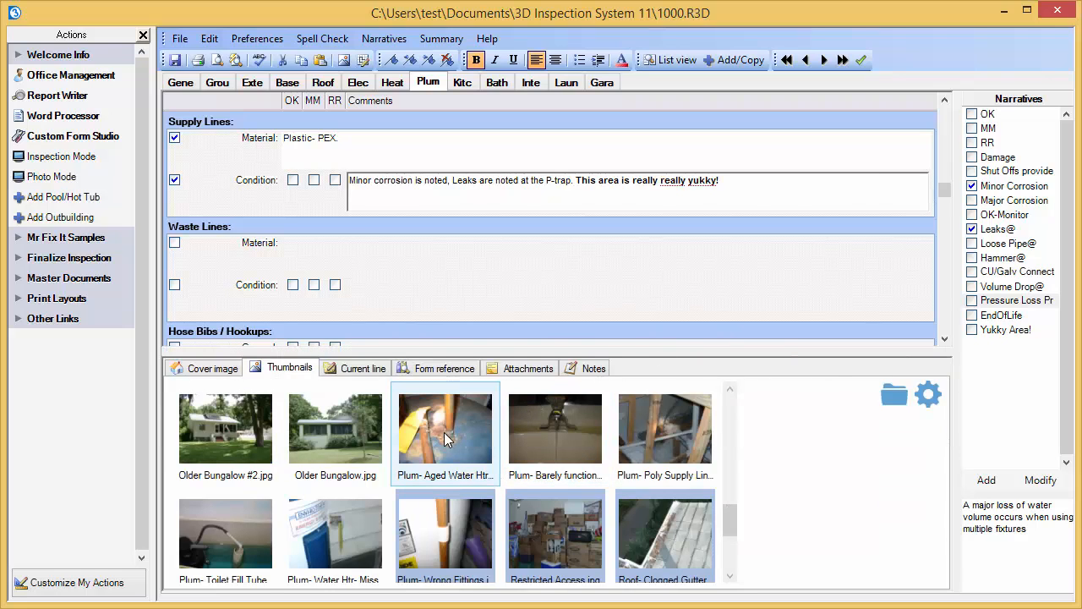
{"action": "left_click", "coordinate": [444, 427]}
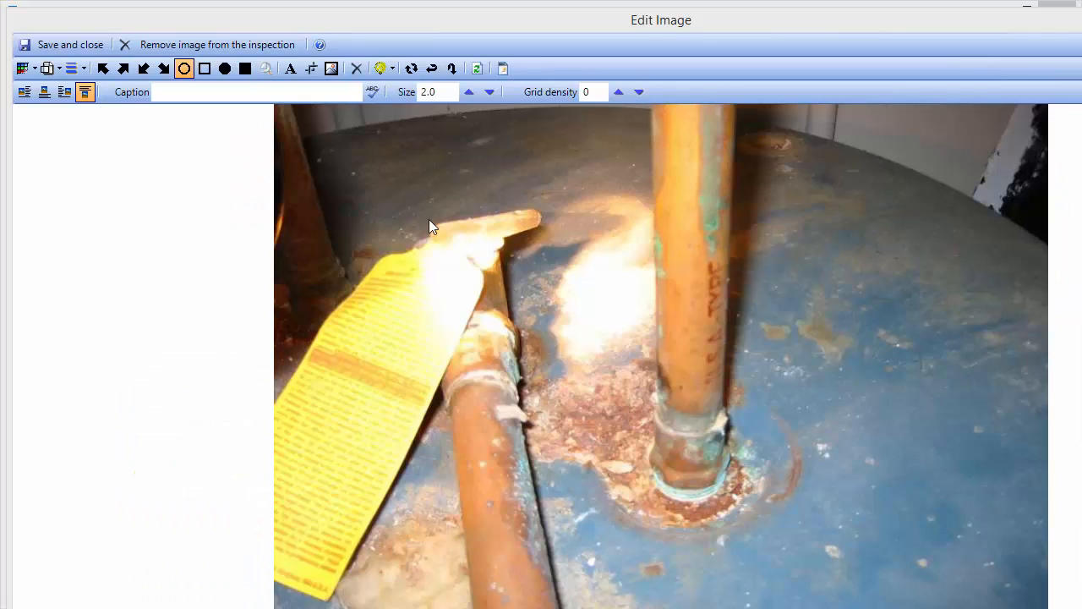
- Draw a thick yellow down-left arrow at the corroded pipe base on the photo
{"action": "left_click", "coordinate": [143, 69]}
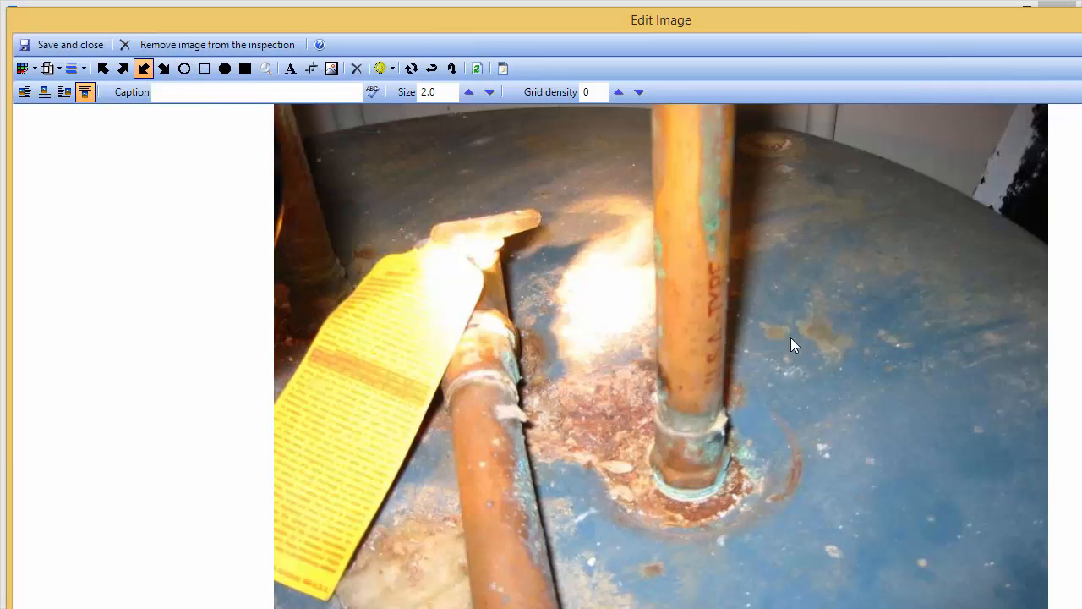
{"action": "mouse_move", "coordinate": [905, 480]}
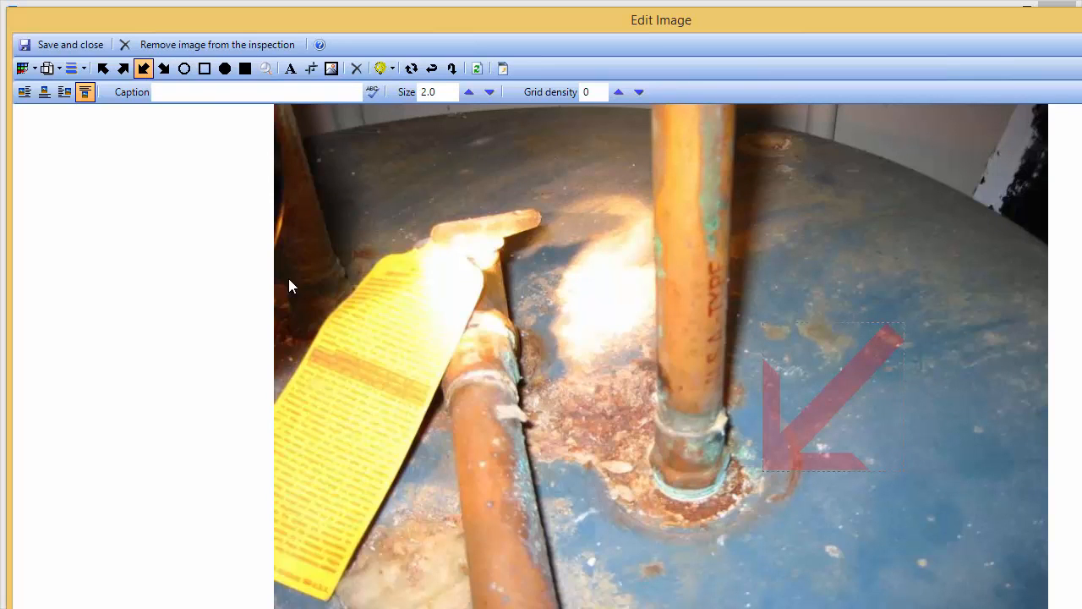
{"action": "left_click", "coordinate": [74, 68]}
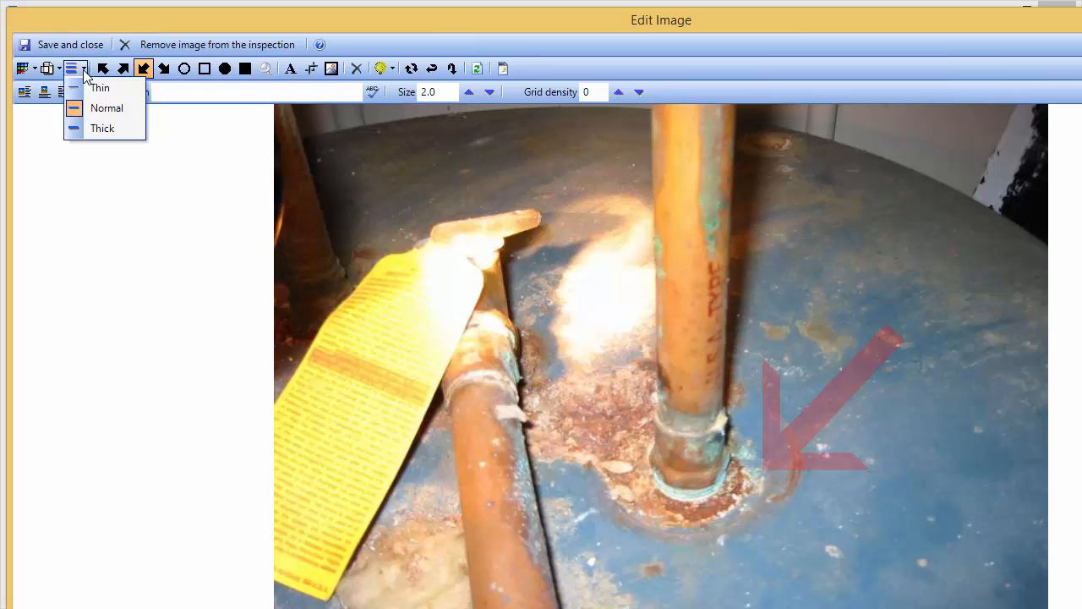
{"action": "left_click", "coordinate": [49, 69]}
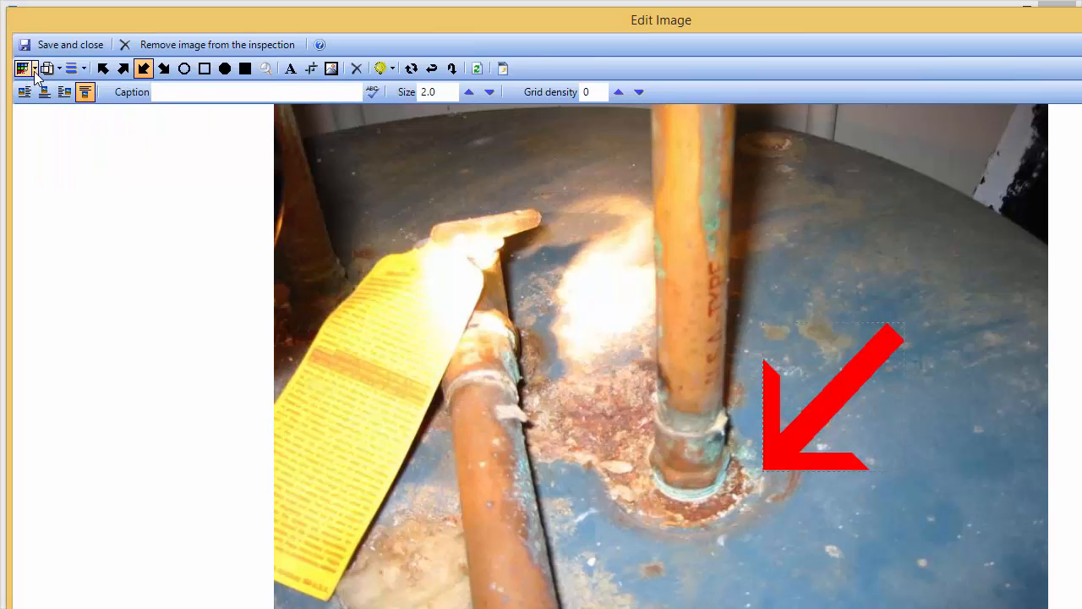
{"action": "left_click", "coordinate": [22, 68]}
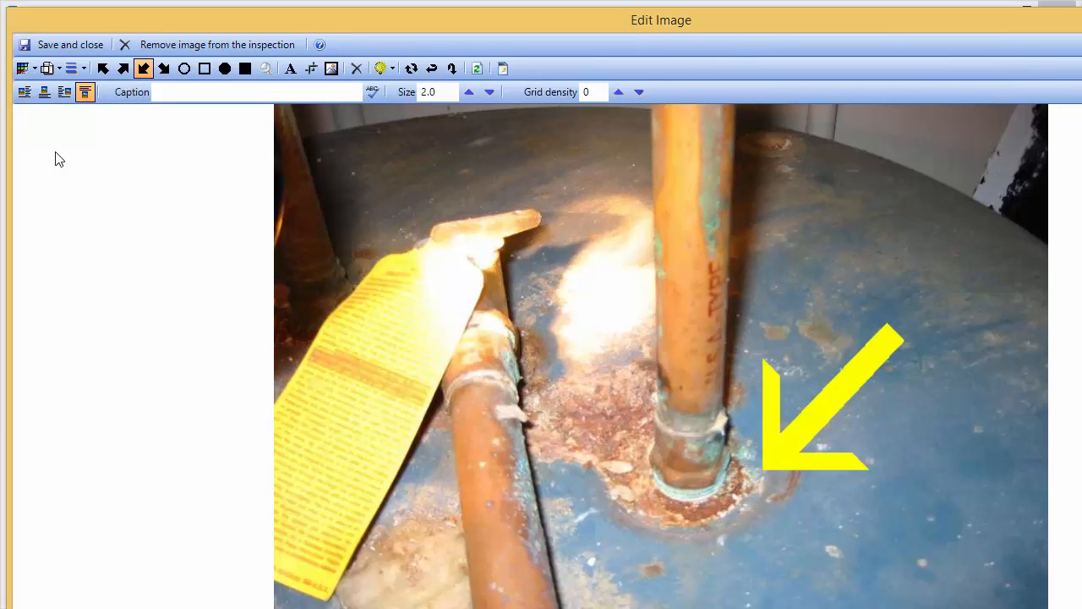
{"action": "left_click", "coordinate": [183, 69]}
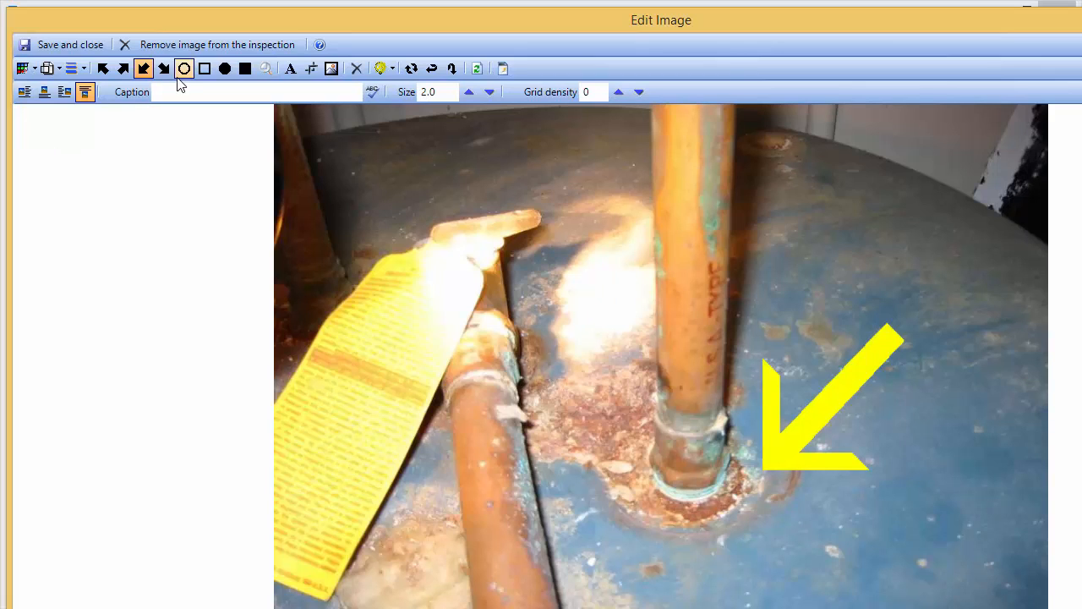
{"action": "mouse_move", "coordinate": [245, 68]}
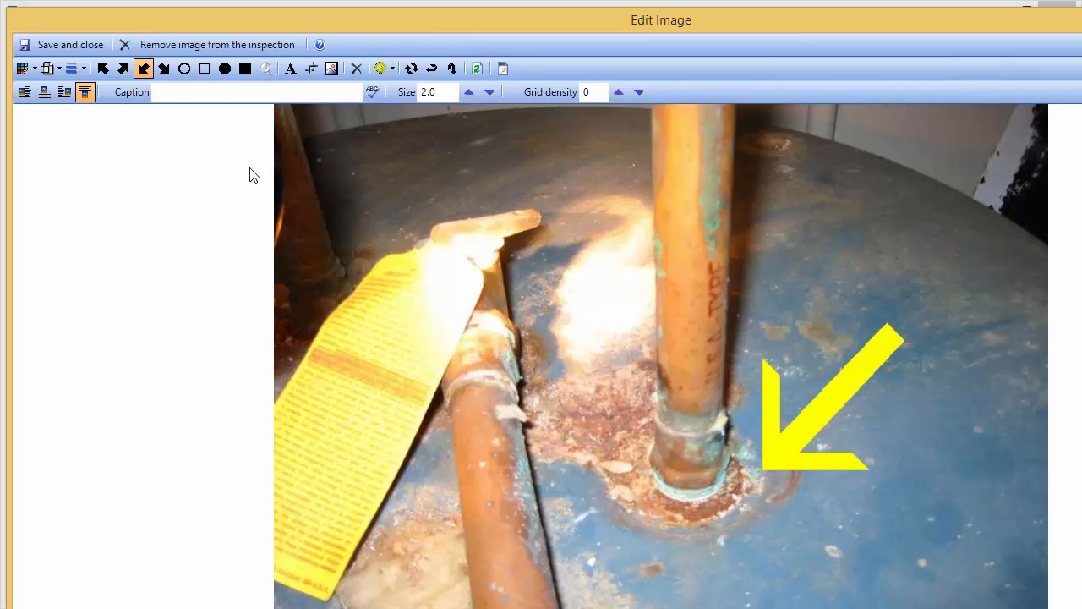
{"action": "mouse_move", "coordinate": [195, 45]}
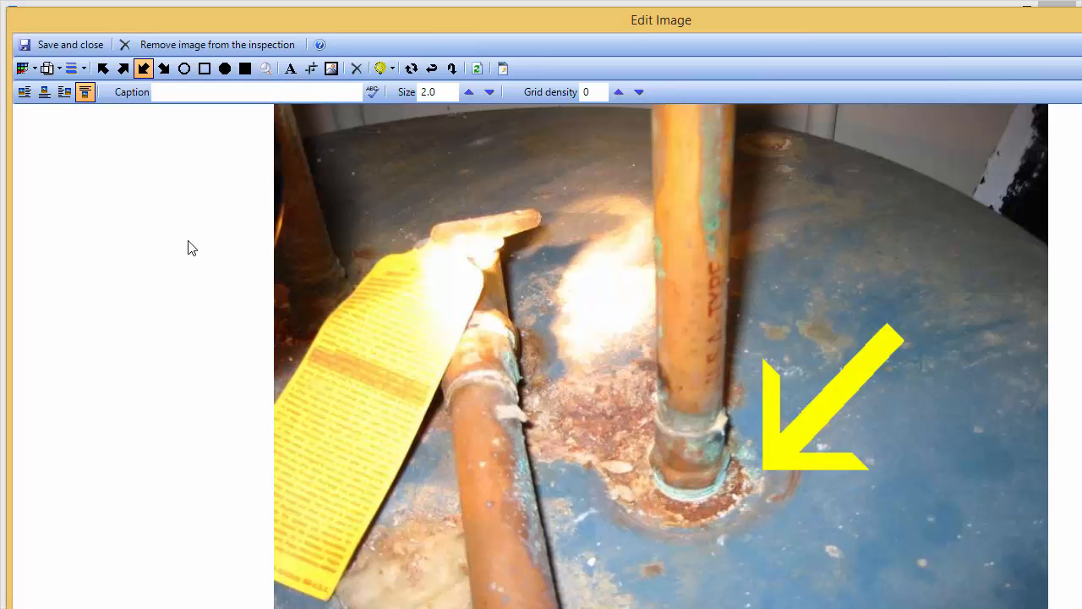
{"action": "mouse_move", "coordinate": [70, 44]}
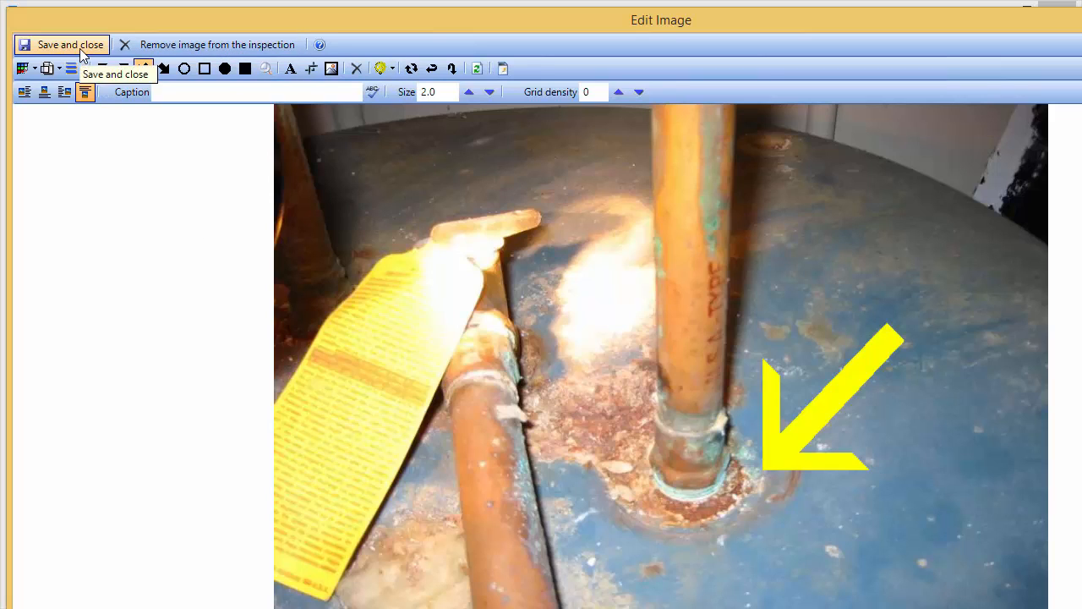
- Save the annotated photo, flag supply condition MM, and record Cast Iron waste lines as OK with vents OK
{"action": "left_click", "coordinate": [60, 44]}
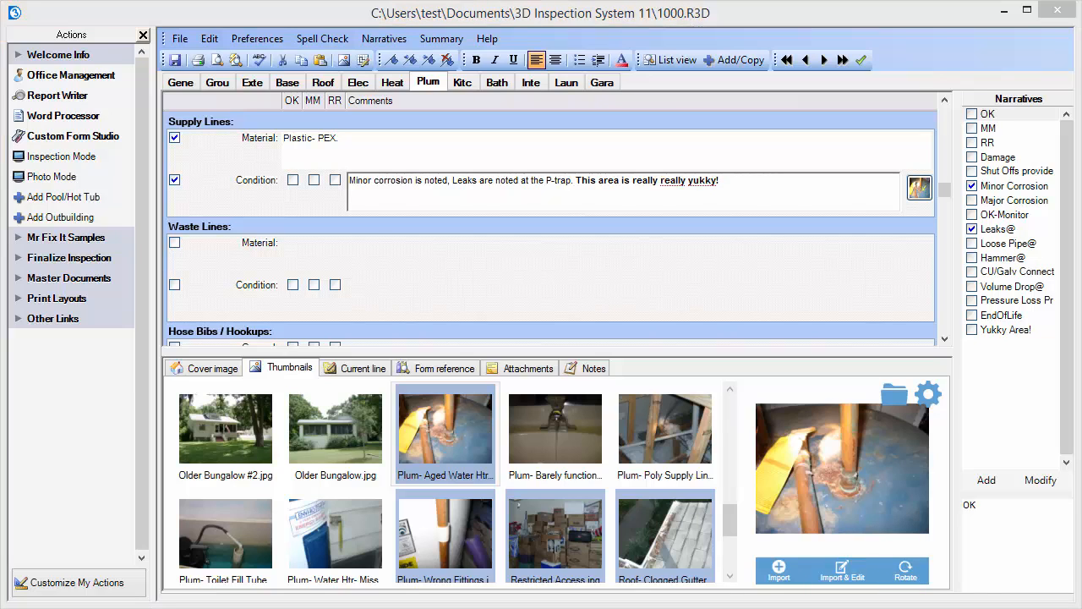
{"action": "mouse_move", "coordinate": [501, 175]}
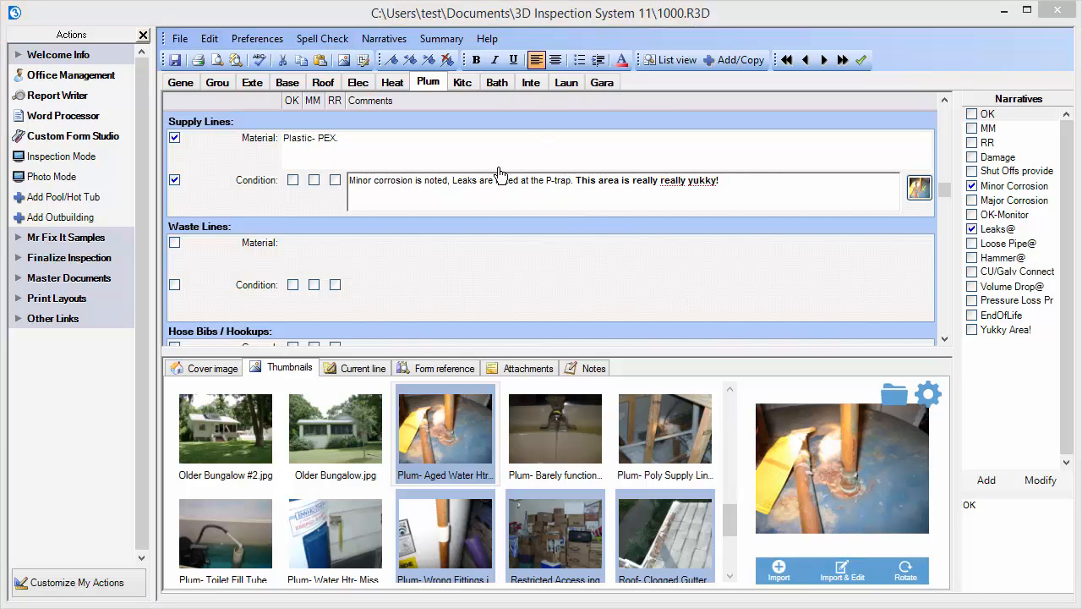
{"action": "left_click", "coordinate": [314, 180]}
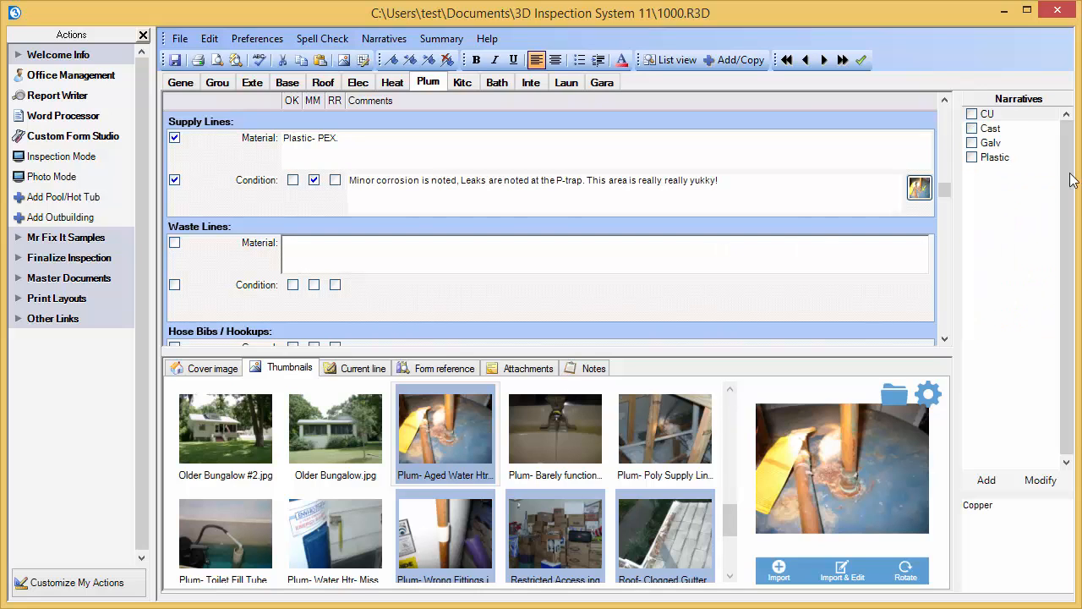
{"action": "left_click", "coordinate": [972, 128]}
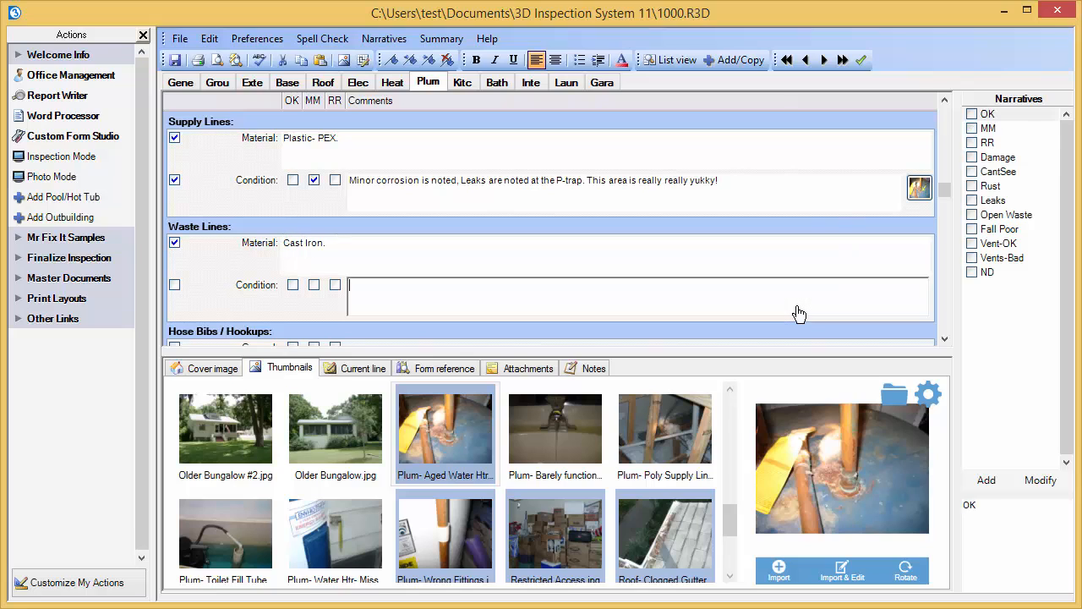
{"action": "left_click", "coordinate": [987, 114]}
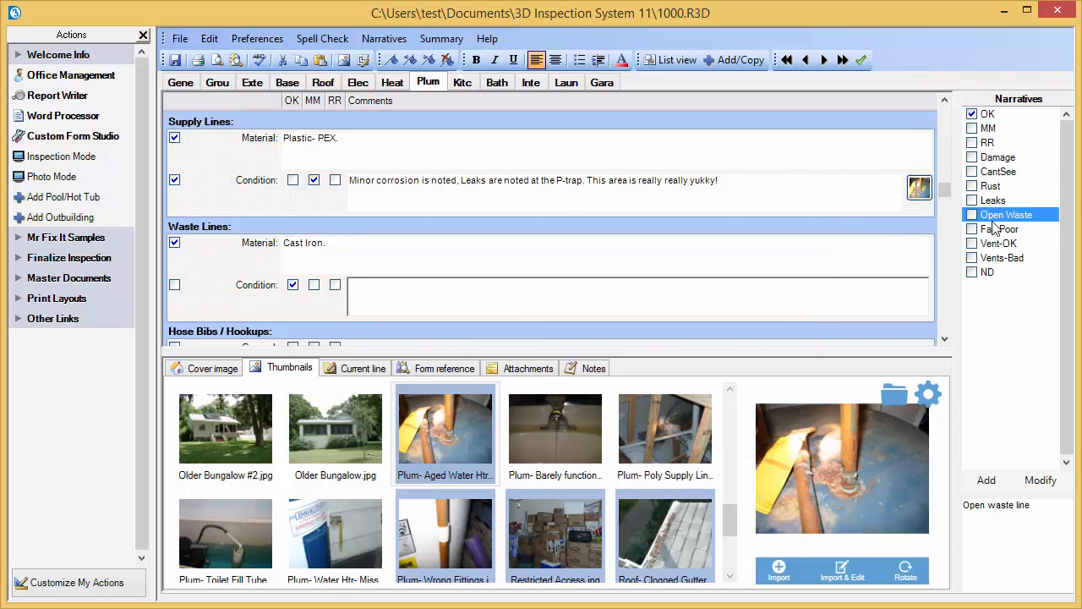
{"action": "left_click", "coordinate": [998, 243]}
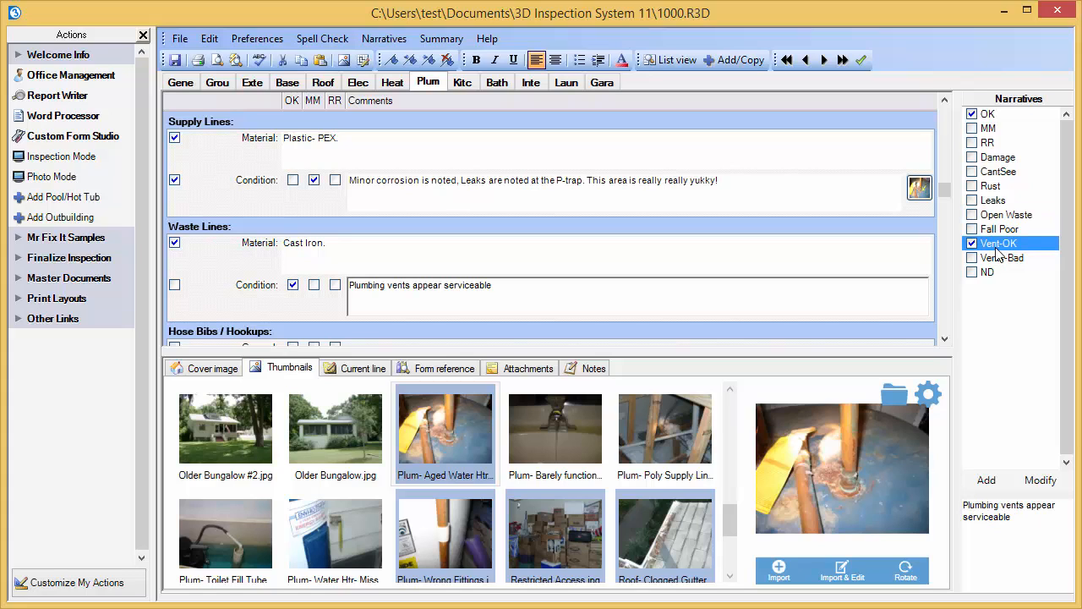
- Preview the whole six-page inspection report
{"action": "left_click", "coordinate": [998, 244]}
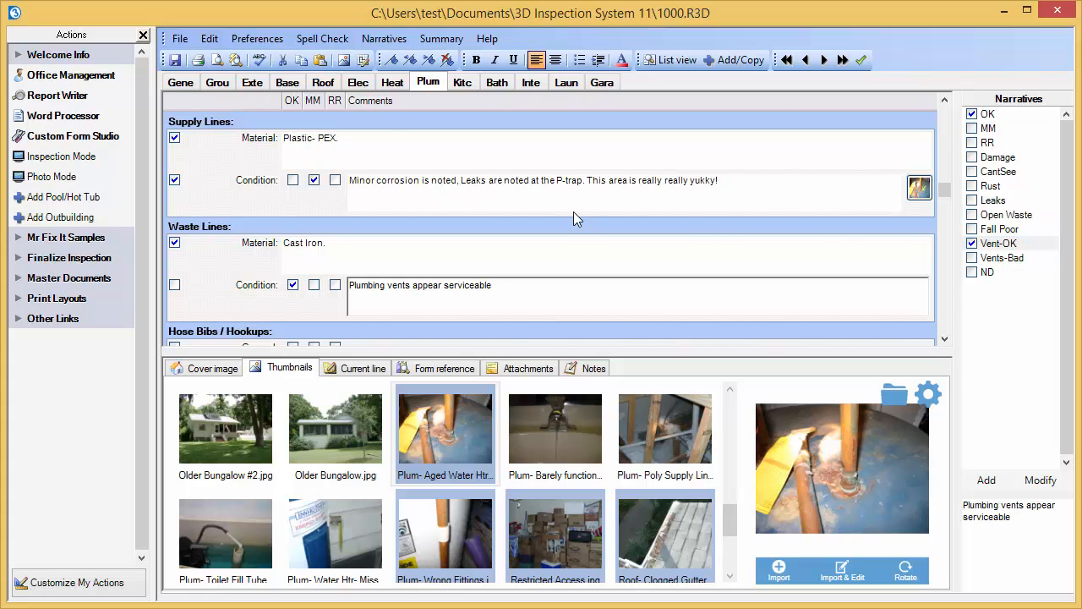
{"action": "mouse_move", "coordinate": [217, 60]}
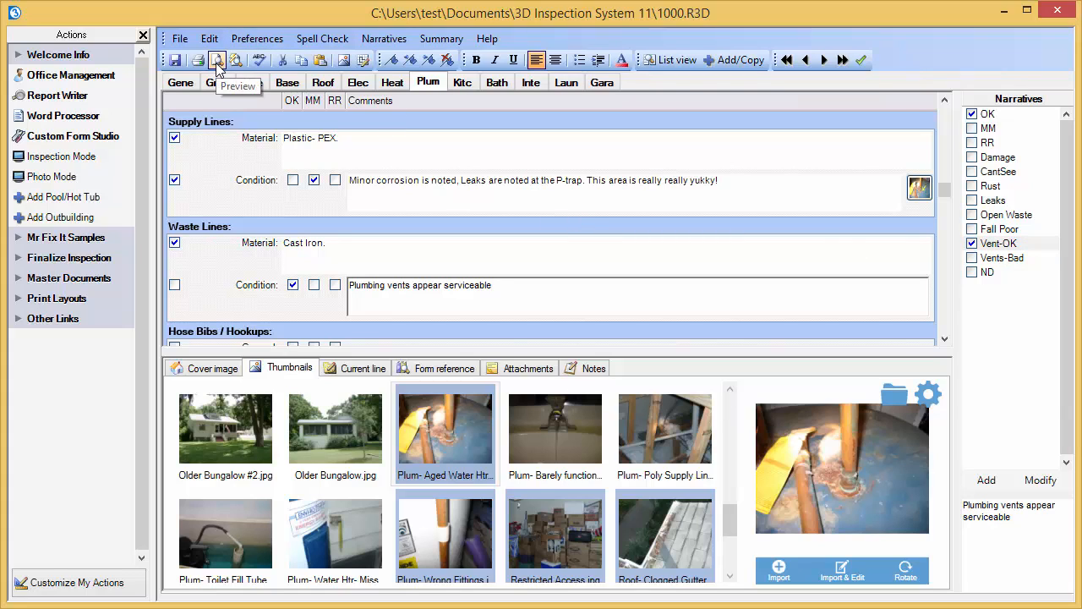
{"action": "left_click", "coordinate": [217, 60]}
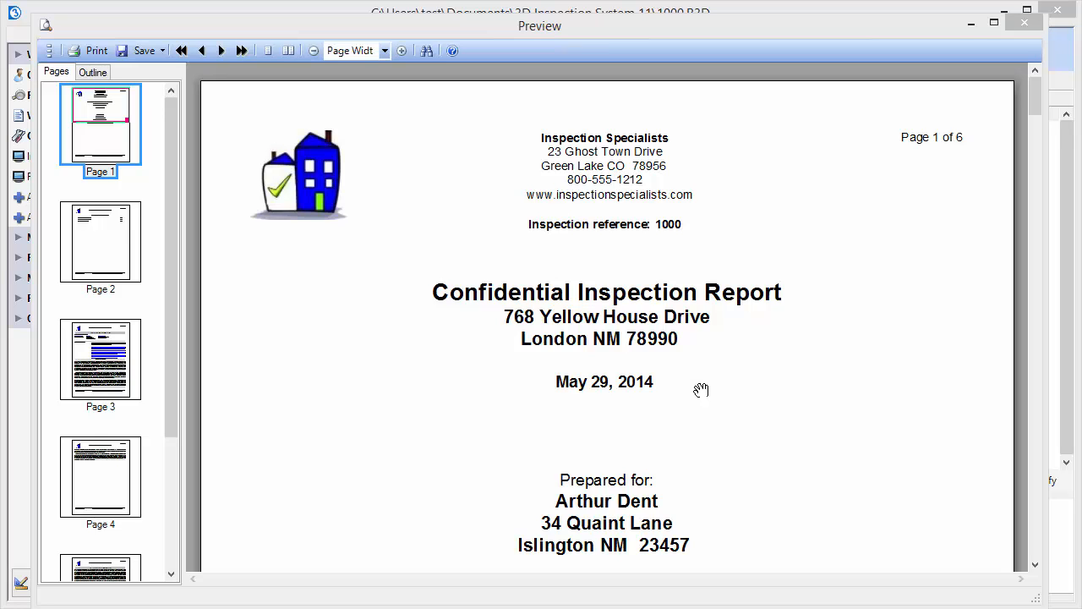
{"action": "mouse_move", "coordinate": [1033, 125]}
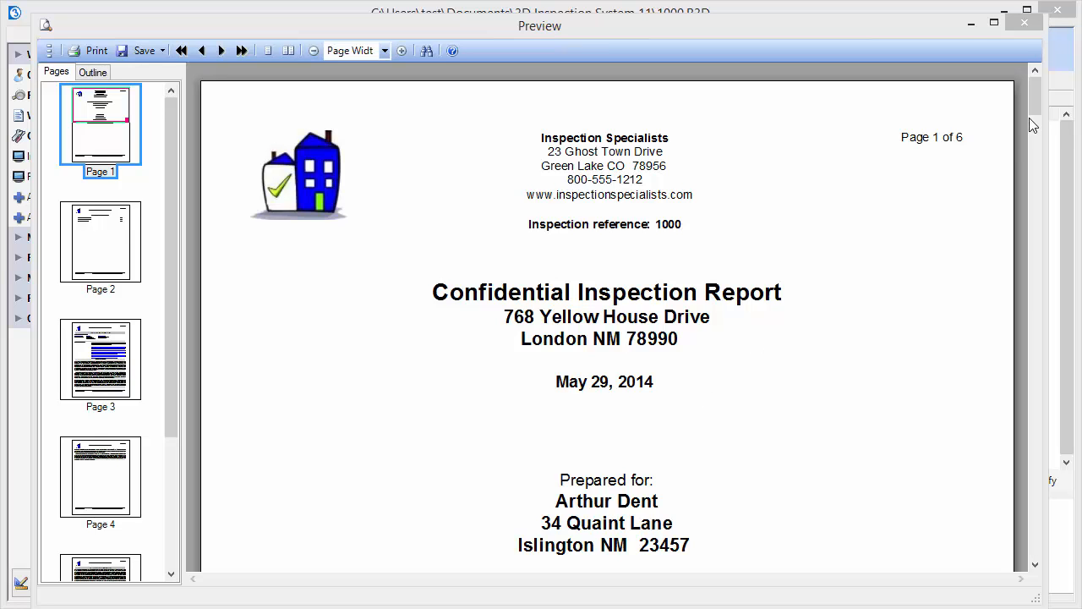
- Scroll the preview down to page 6, the Plumbing System section
{"action": "scroll", "scroll_direction": "down", "scroll_amount": 3}
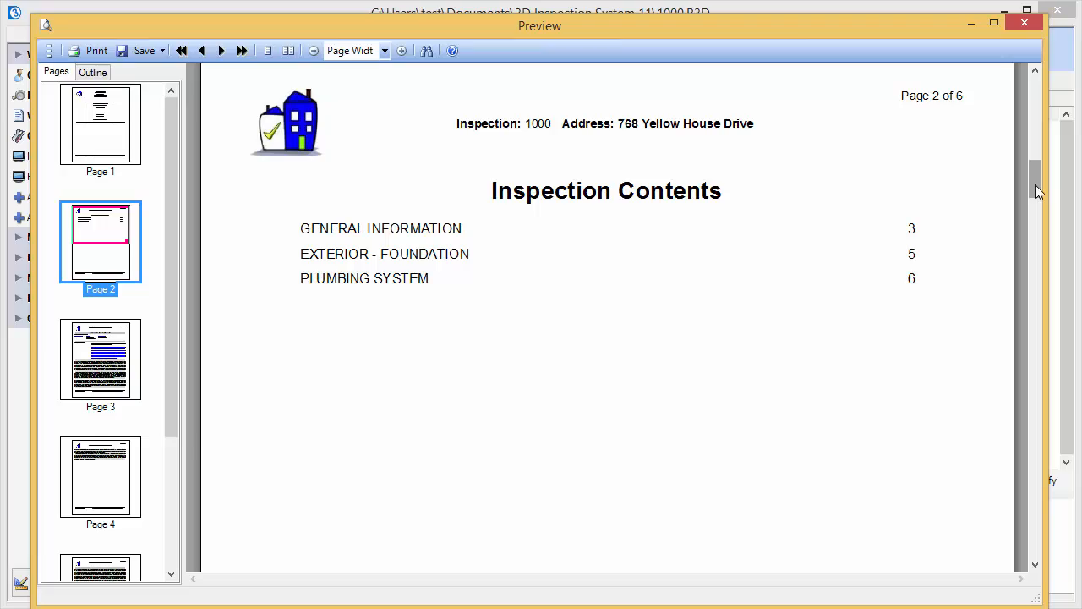
{"action": "scroll", "scroll_direction": "down", "scroll_amount": 3}
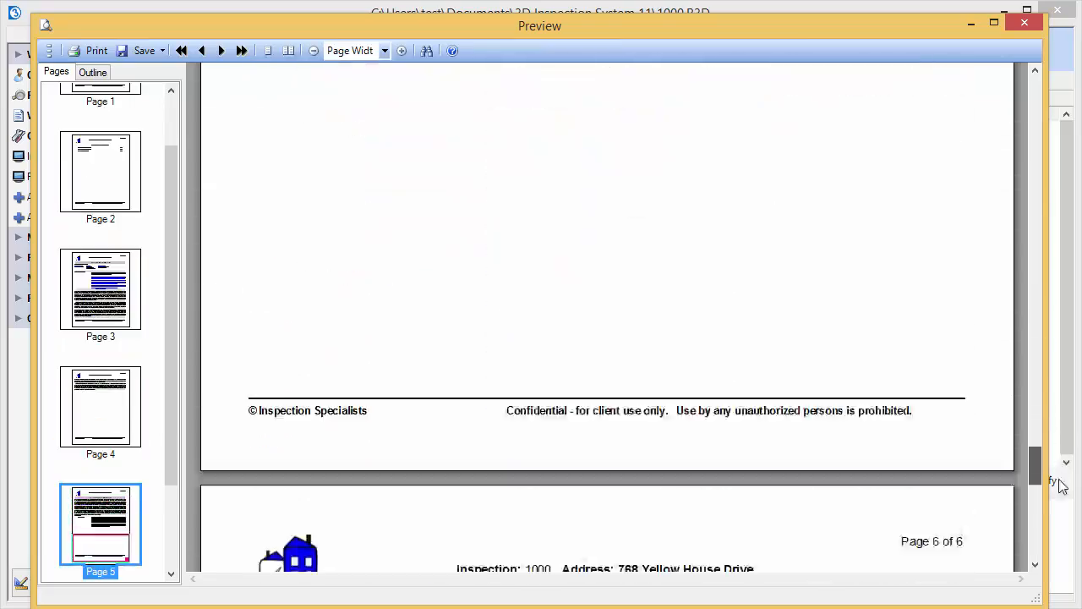
{"action": "scroll", "scroll_direction": "down", "scroll_amount": 3}
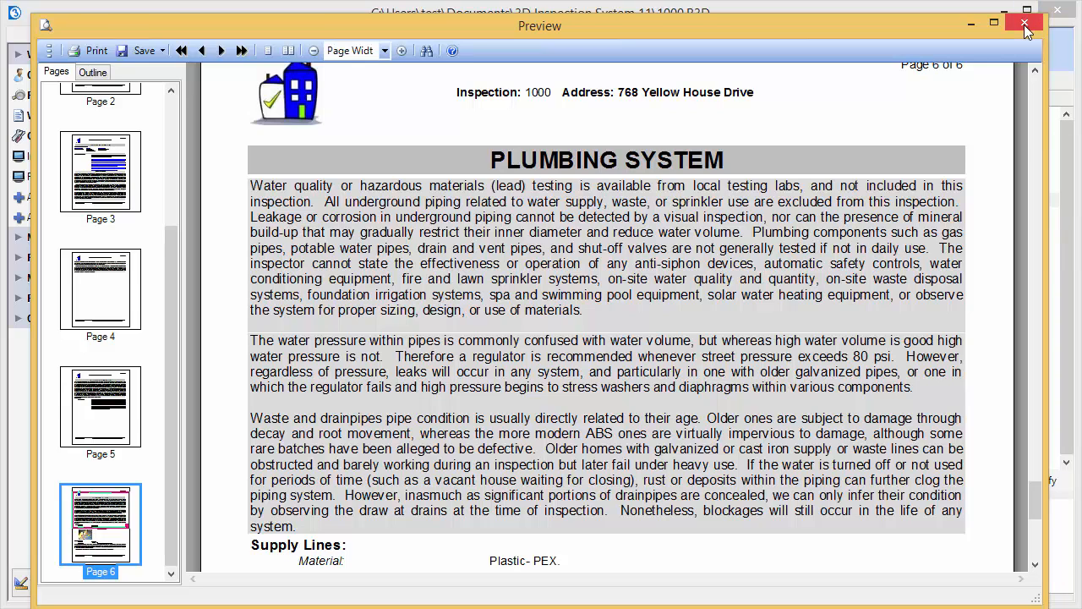
{"action": "mouse_move", "coordinate": [1026, 24]}
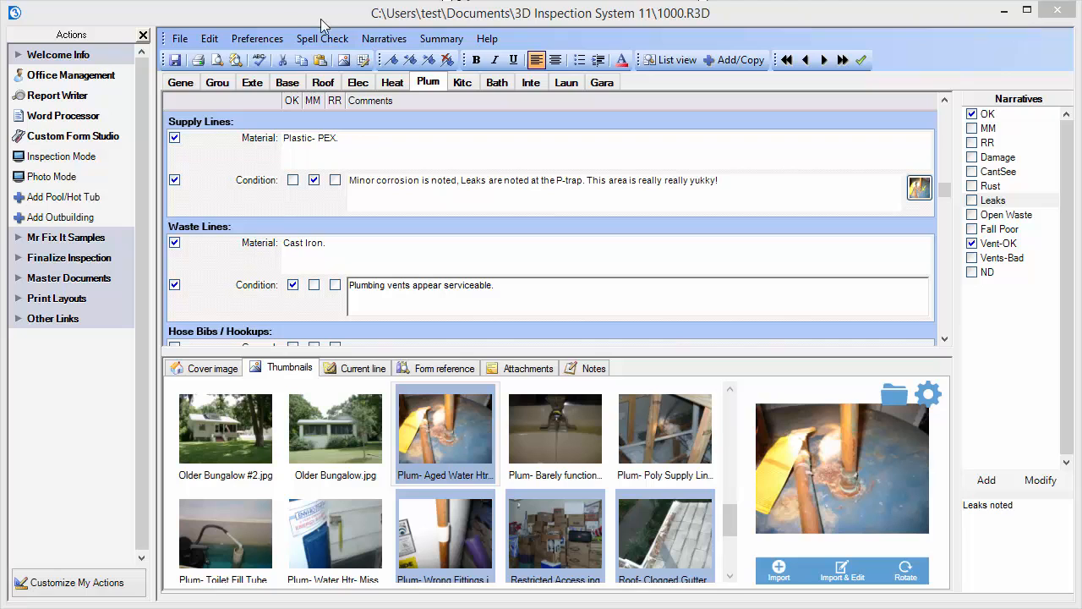
- Reach the Form heading settings in Inspection Page Setup via File > Page Setup
{"action": "left_click", "coordinate": [179, 38]}
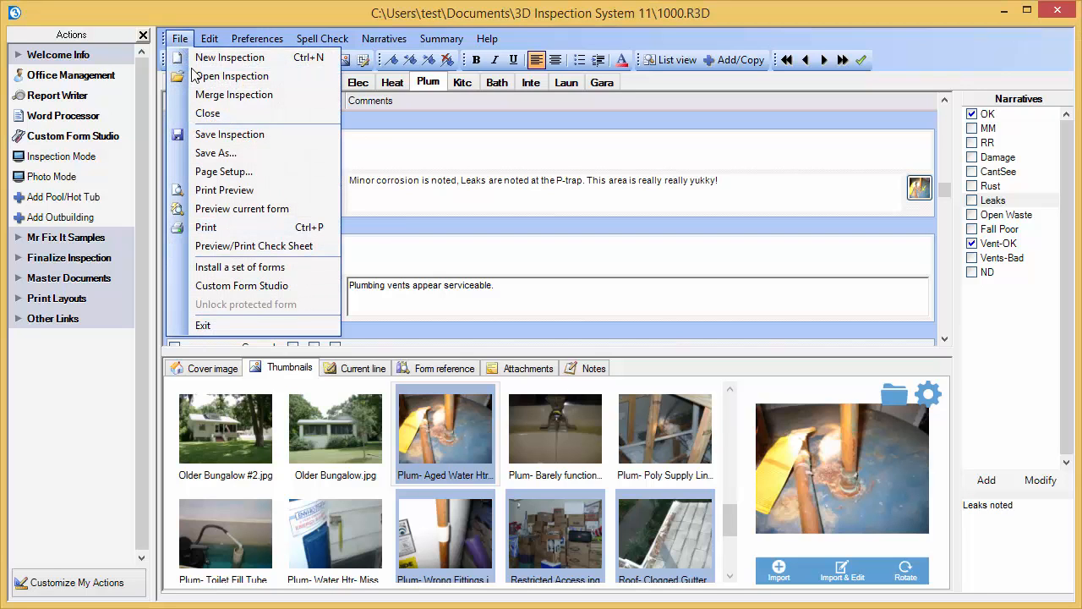
{"action": "left_click", "coordinate": [179, 38]}
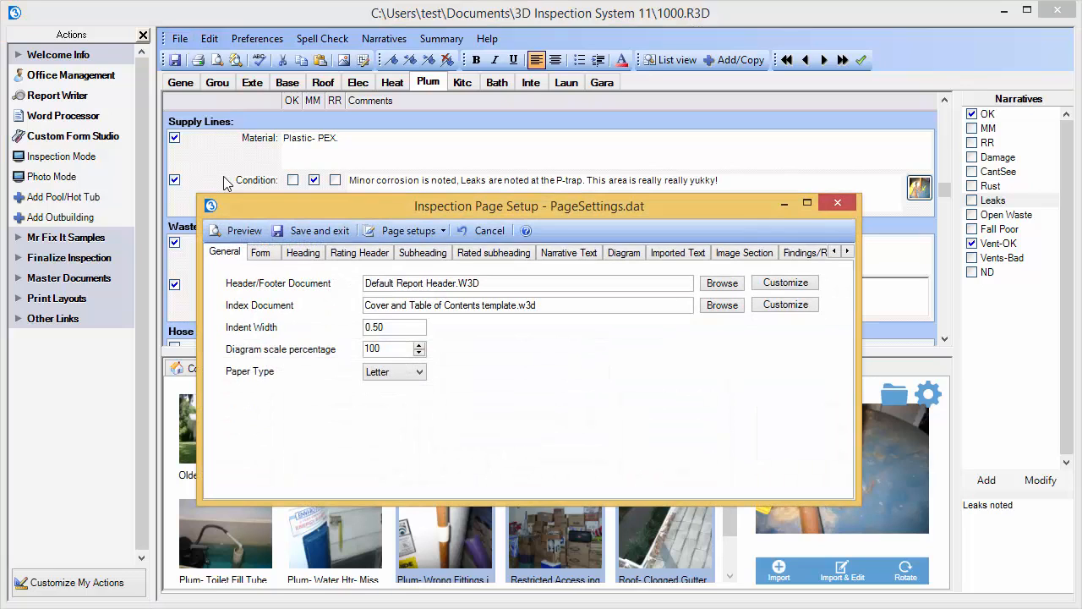
{"action": "left_click", "coordinate": [261, 252]}
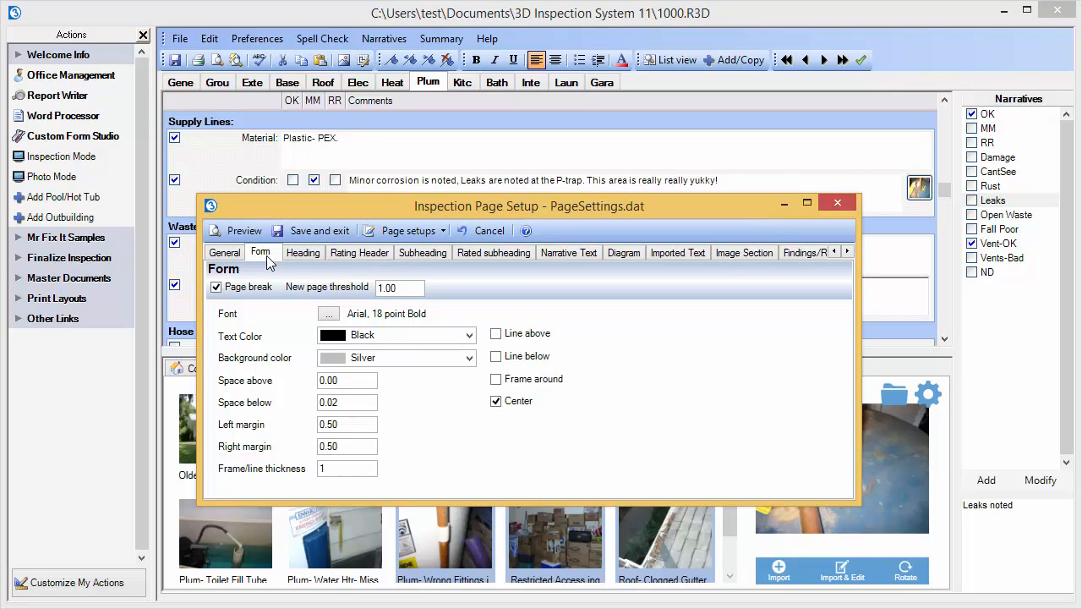
{"action": "mouse_move", "coordinate": [468, 324]}
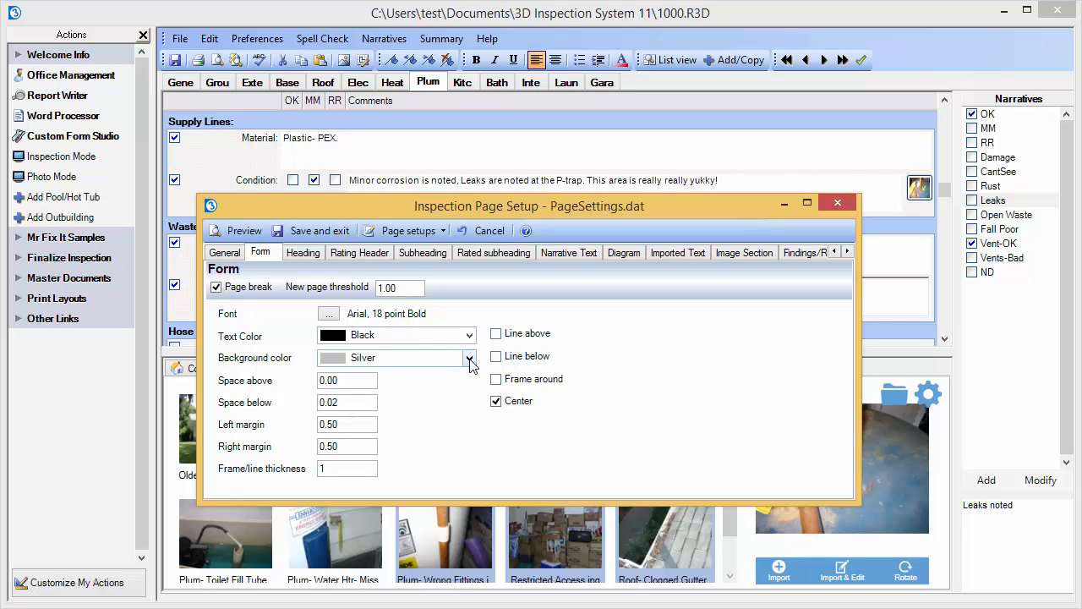
- Give form headings a Red background and Yellow text, then save and exit page setup
{"action": "left_click", "coordinate": [470, 358]}
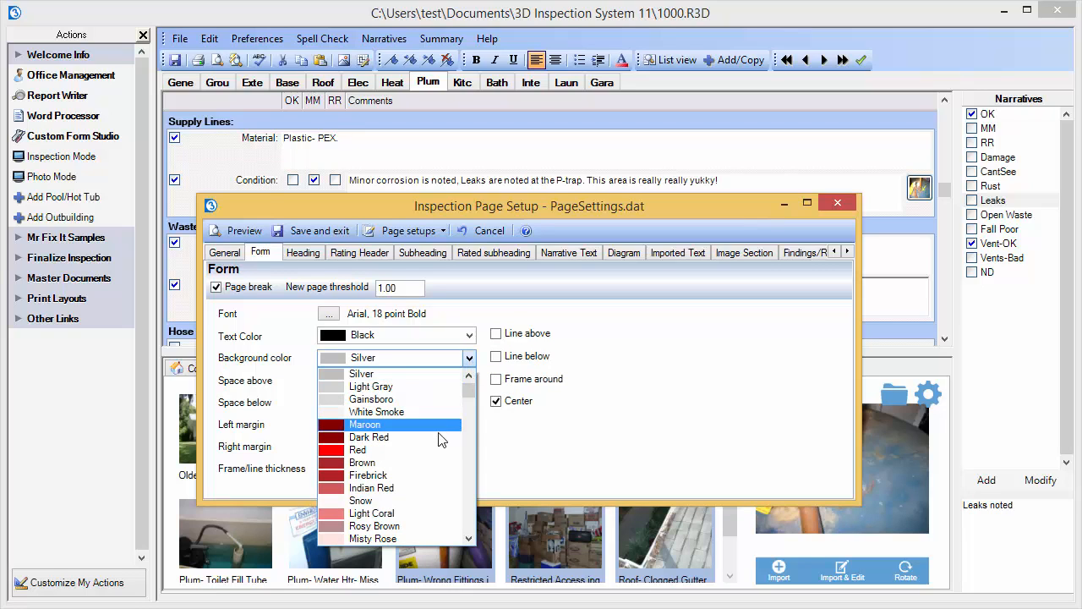
{"action": "left_click", "coordinate": [358, 449]}
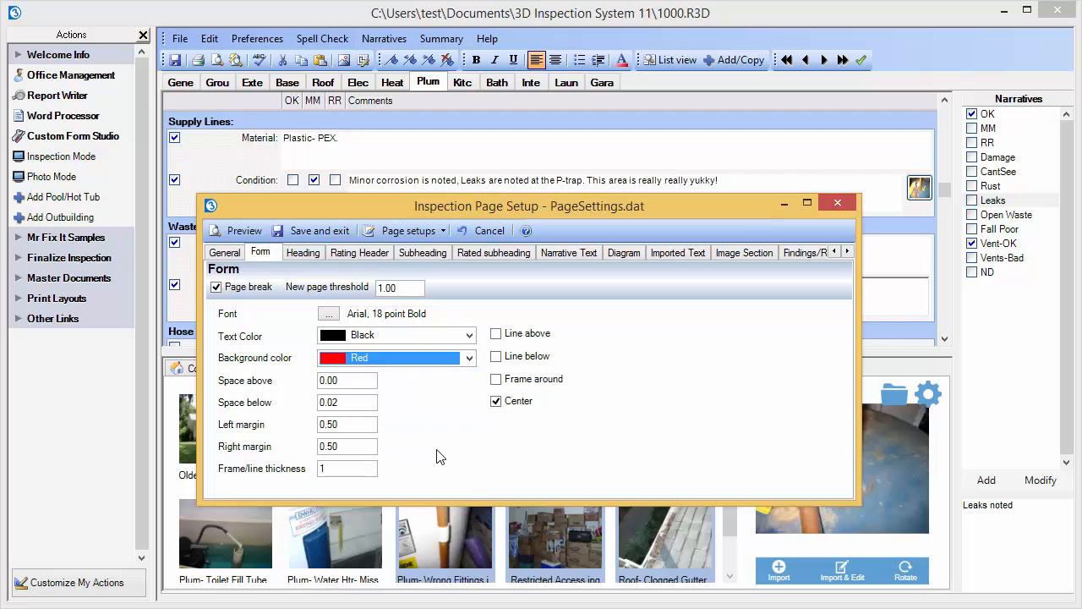
{"action": "left_click", "coordinate": [468, 334]}
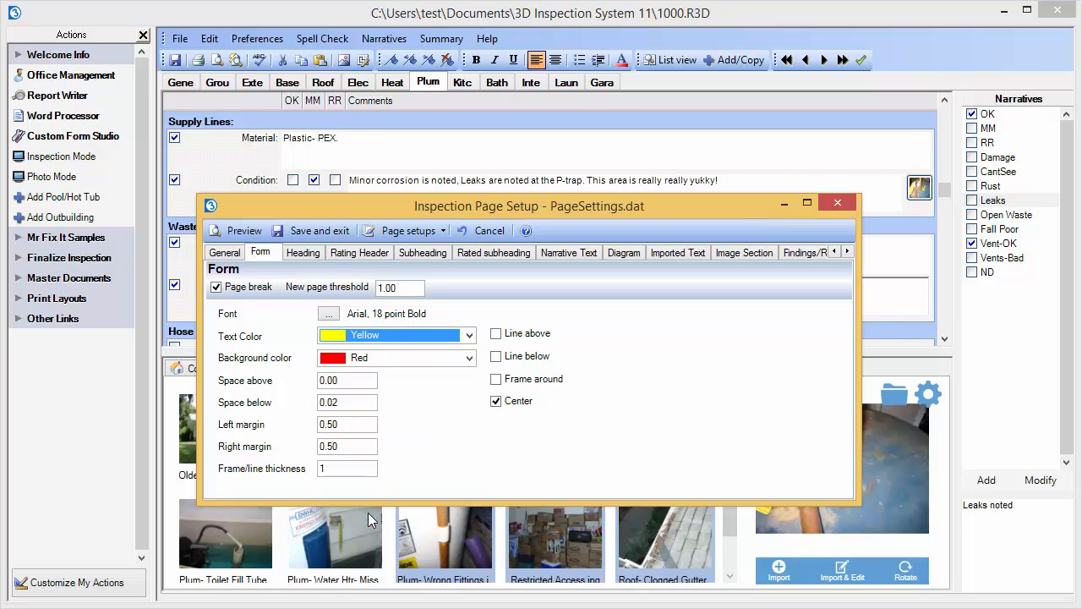
{"action": "mouse_move", "coordinate": [415, 428]}
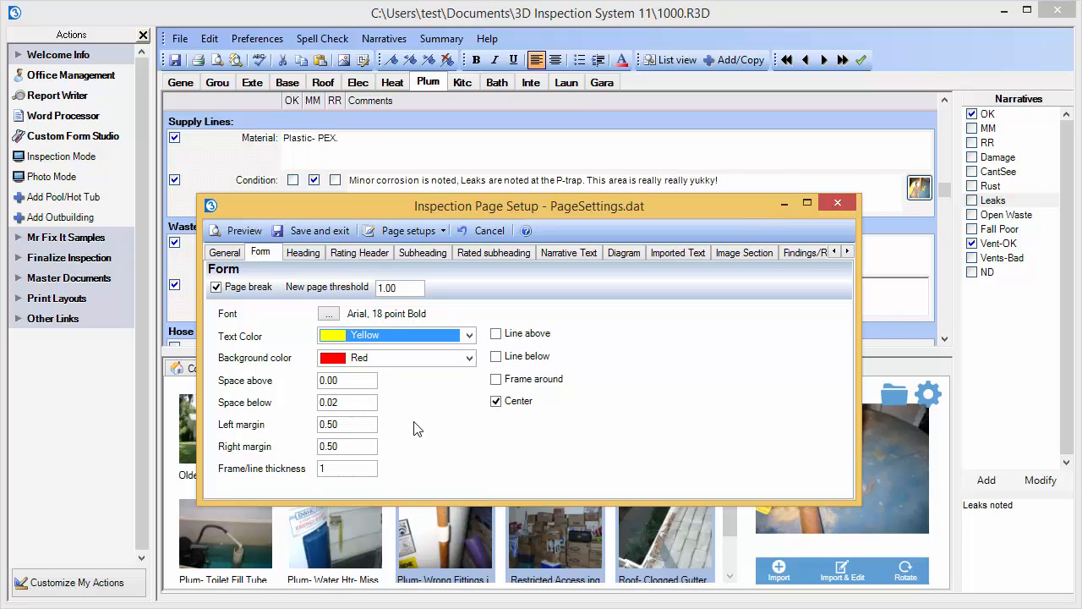
{"action": "mouse_move", "coordinate": [332, 300]}
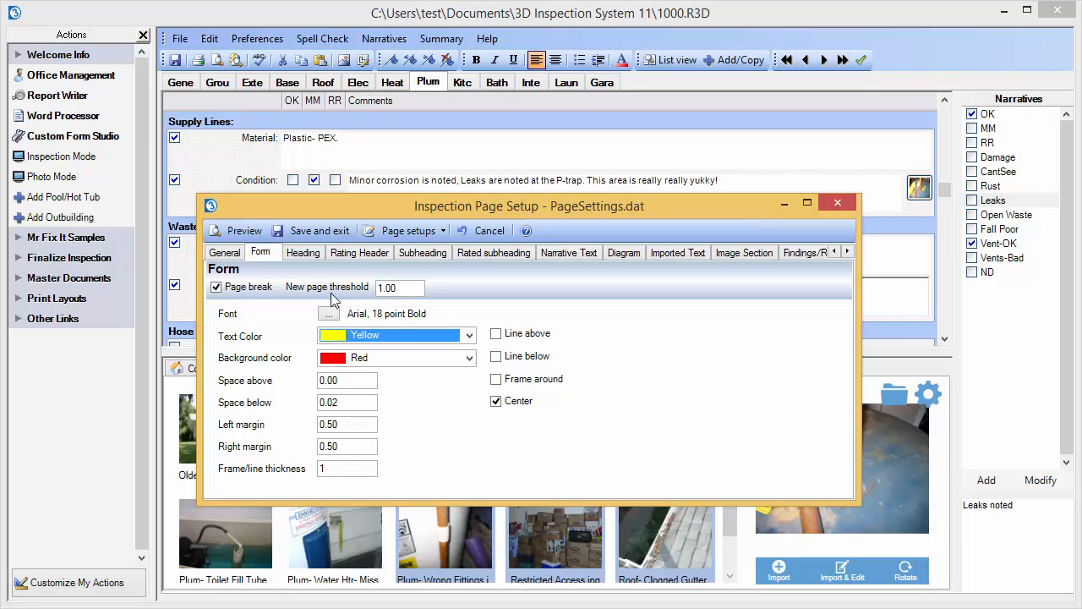
{"action": "mouse_move", "coordinate": [552, 277]}
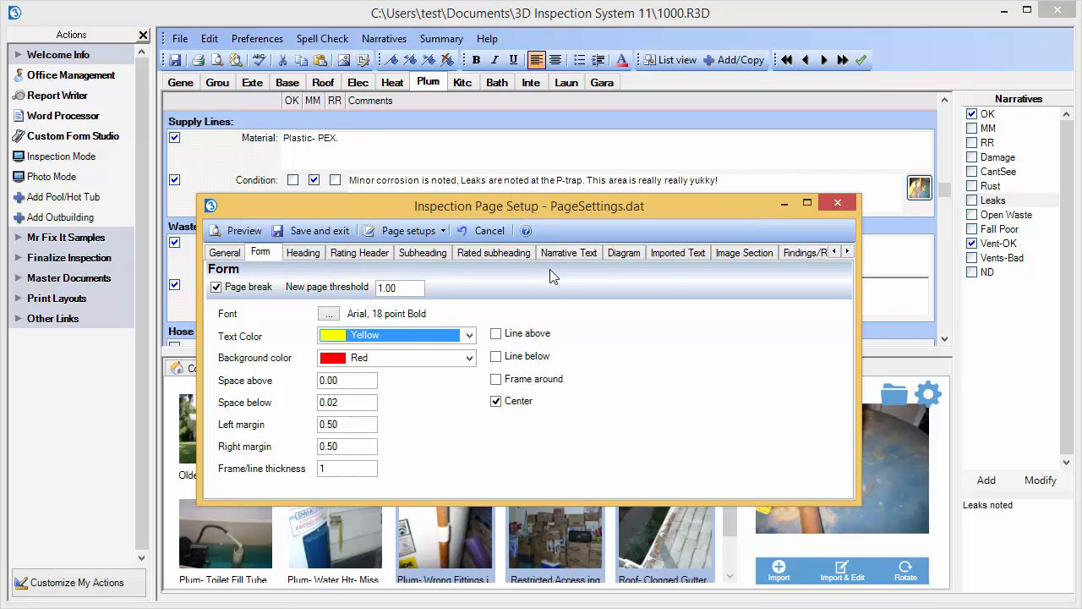
{"action": "mouse_move", "coordinate": [693, 269]}
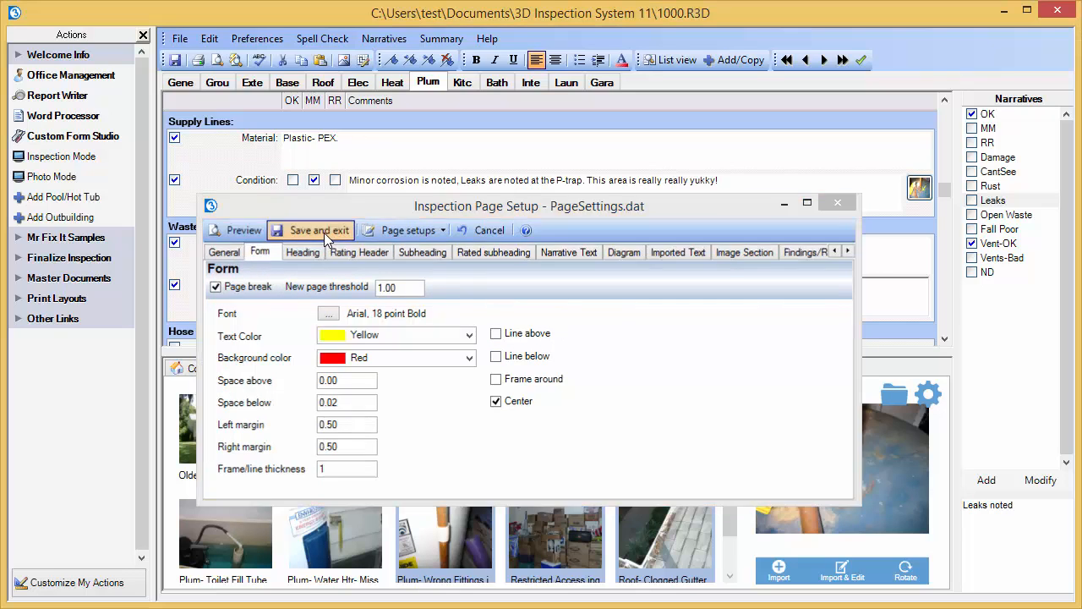
{"action": "left_click", "coordinate": [318, 230]}
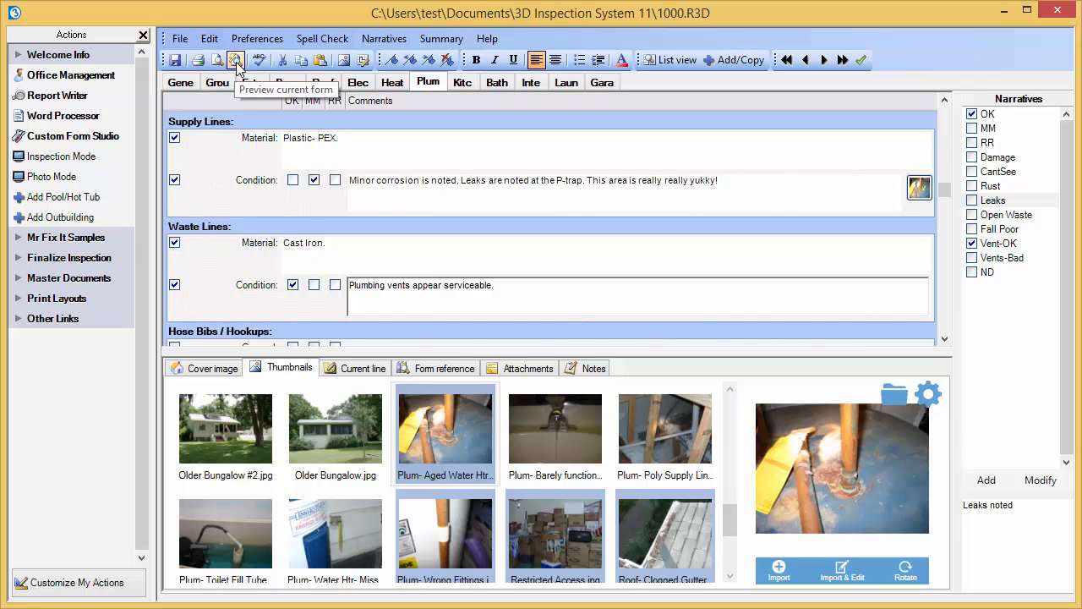
{"action": "left_click", "coordinate": [235, 59]}
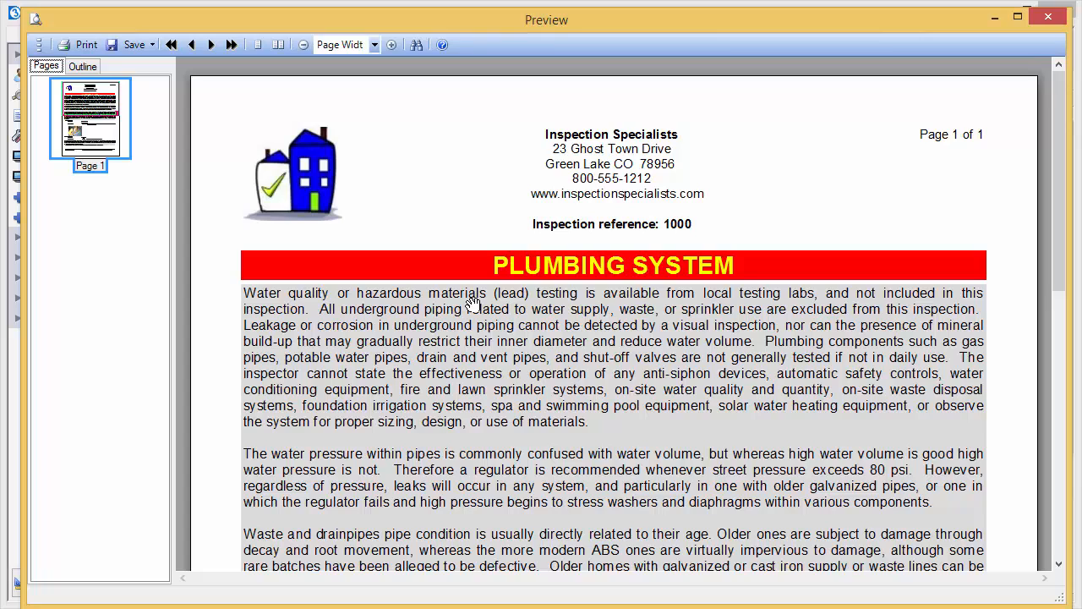
{"action": "mouse_move", "coordinate": [444, 277]}
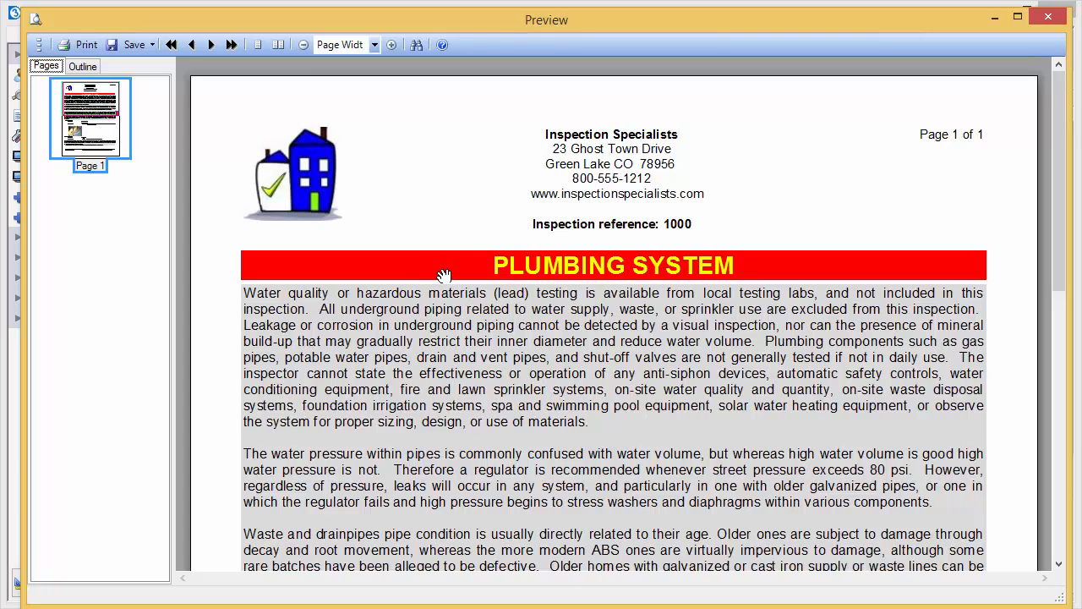
{"action": "mouse_move", "coordinate": [470, 270]}
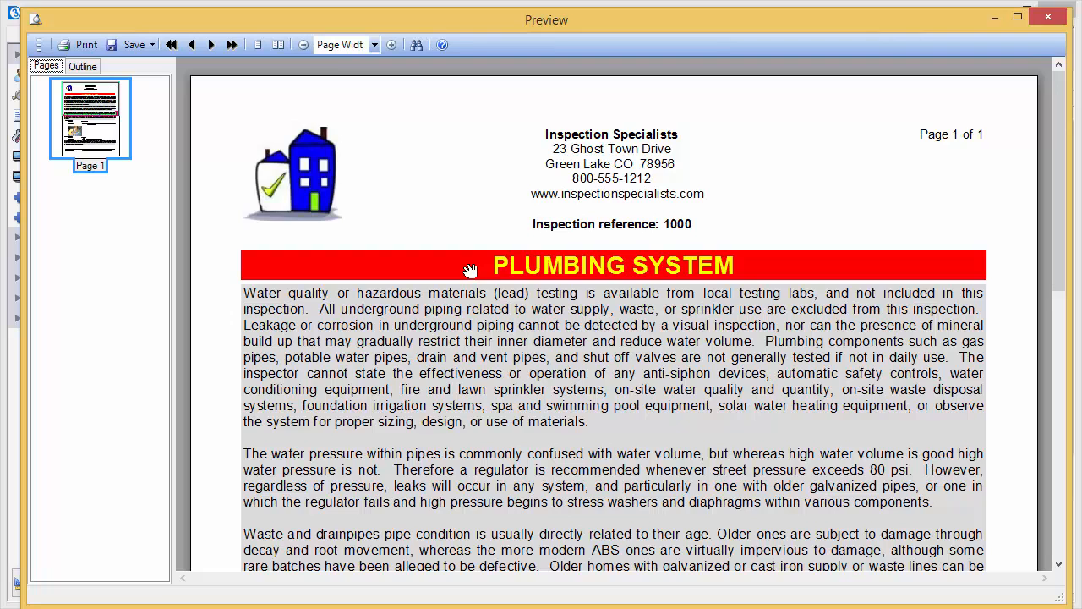
{"action": "mouse_move", "coordinate": [1047, 6]}
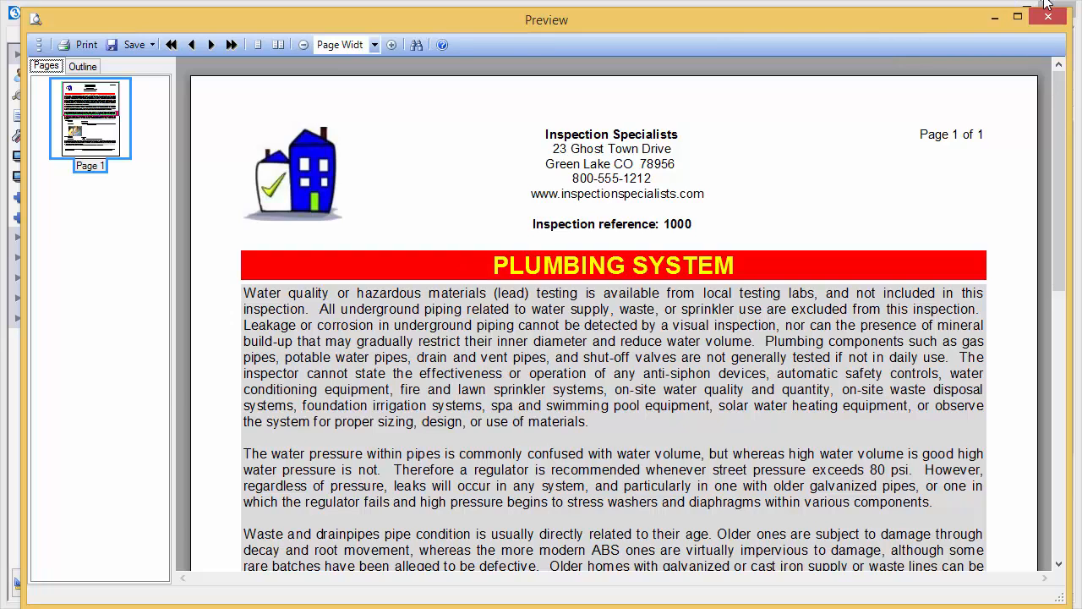
{"action": "left_click", "coordinate": [1049, 15]}
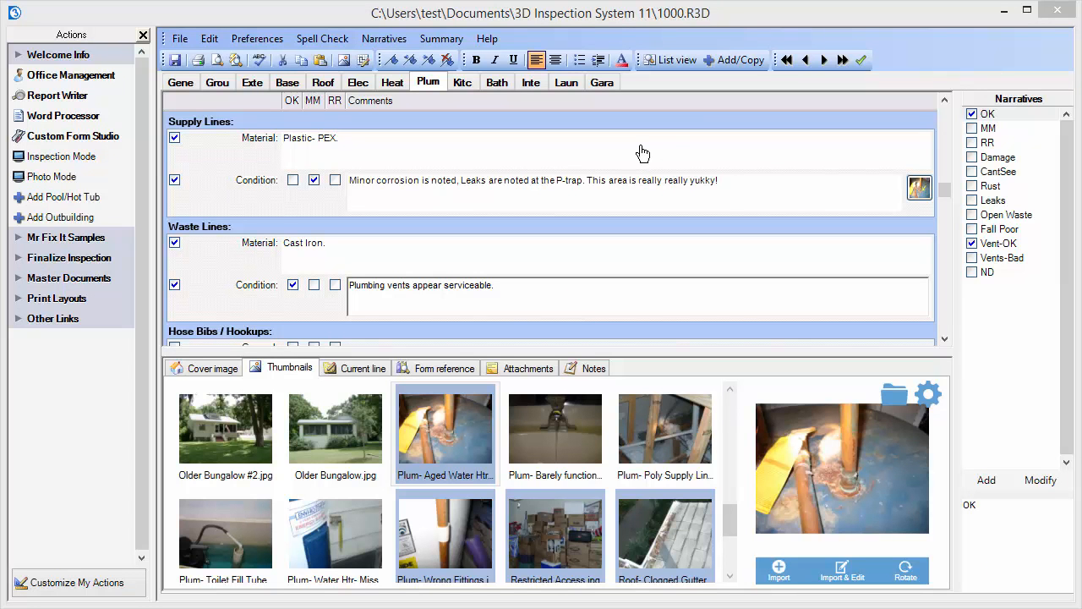
{"action": "mouse_move", "coordinate": [742, 70]}
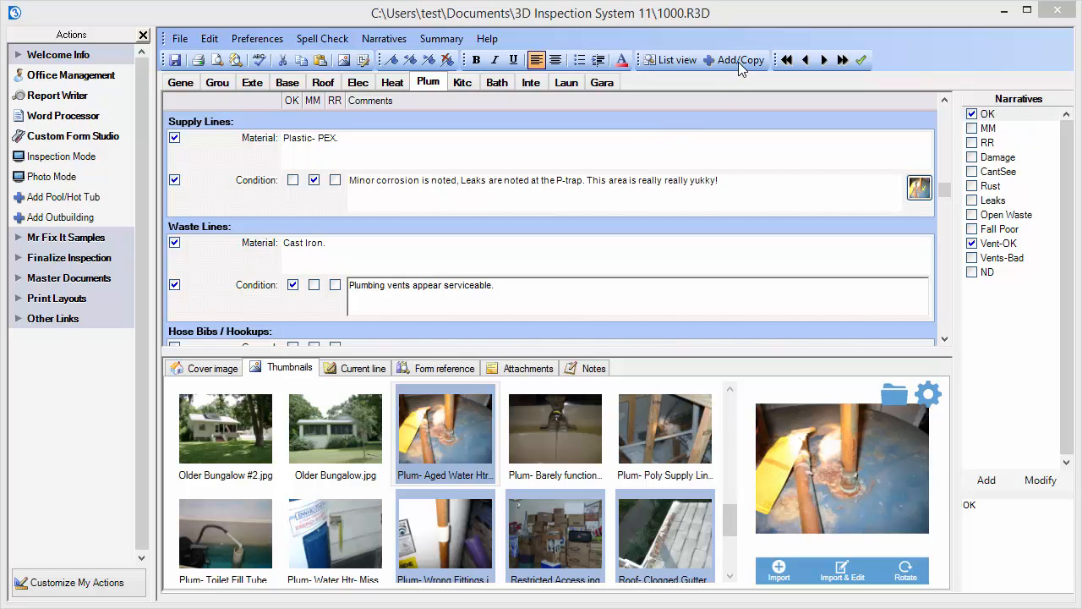
- Start adding a new heading below the current plumbing heading from the Add/Copy menu
{"action": "left_click", "coordinate": [741, 60]}
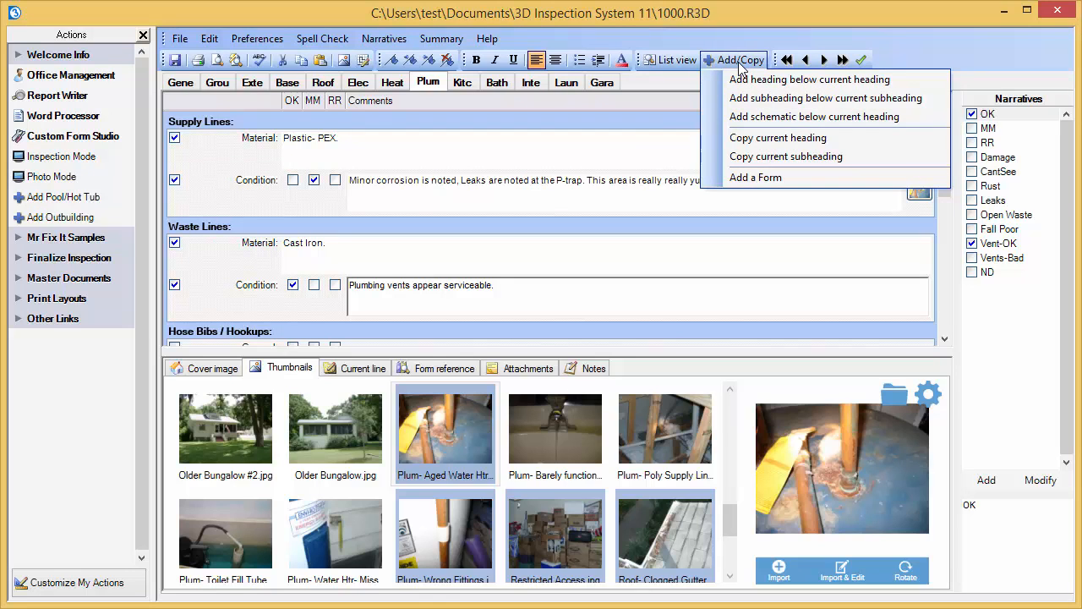
{"action": "mouse_move", "coordinate": [735, 74]}
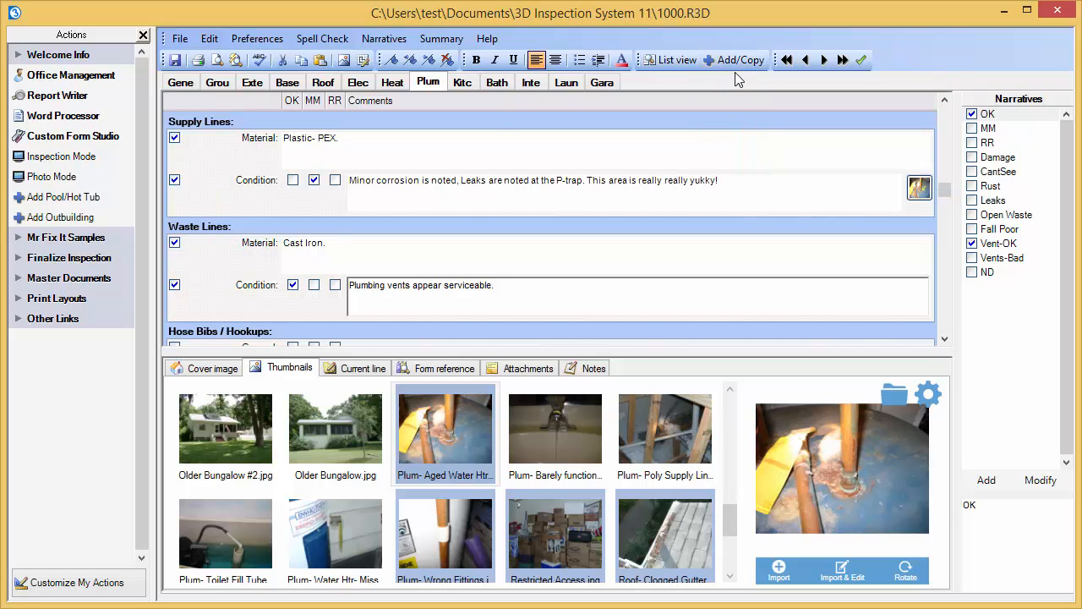
{"action": "left_click", "coordinate": [736, 60]}
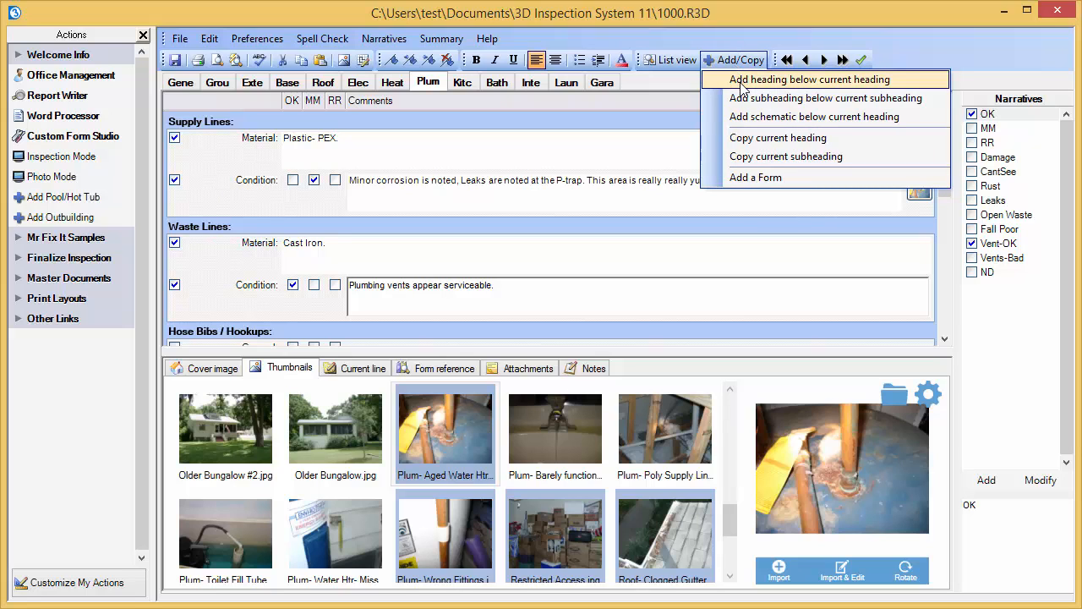
{"action": "left_click", "coordinate": [809, 78]}
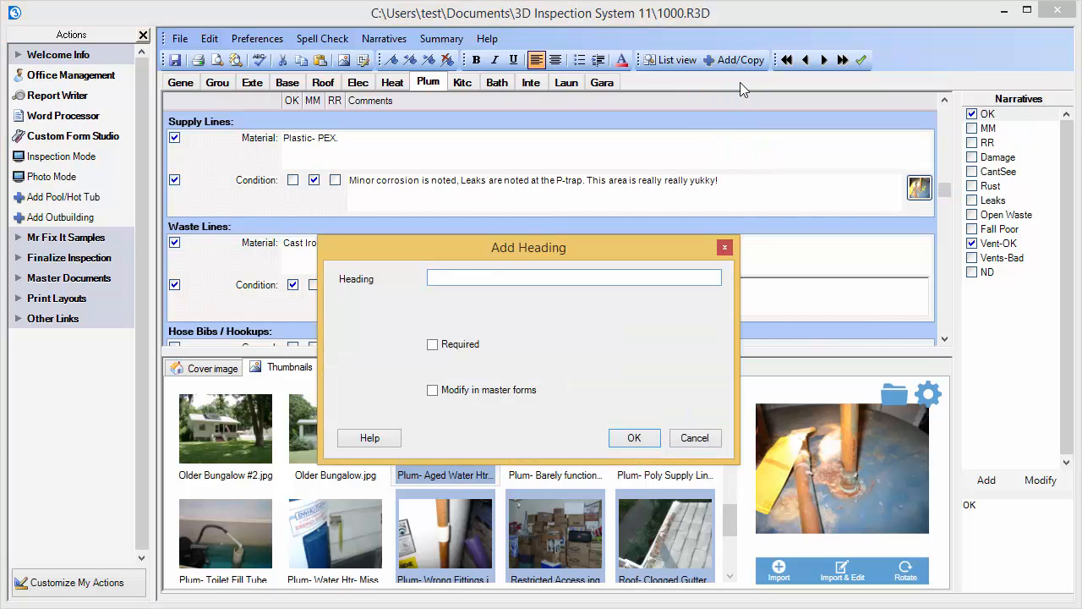
- Name the new heading 'New Plumbing Item' and confirm it below Waste Lines
{"action": "type", "text": "New pl"}
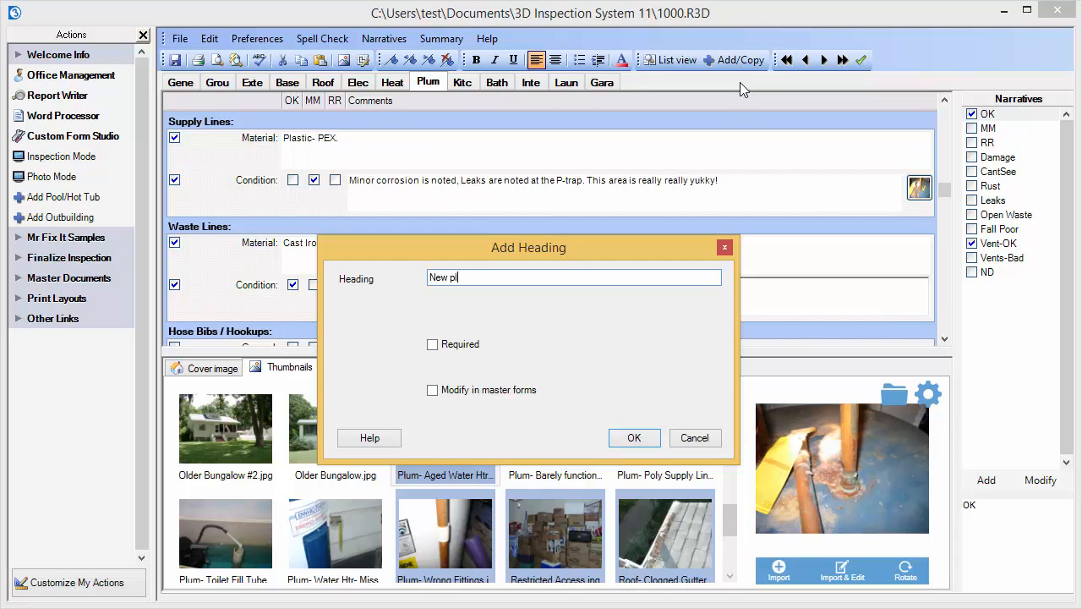
{"action": "type", "text": "Plumbing Item"}
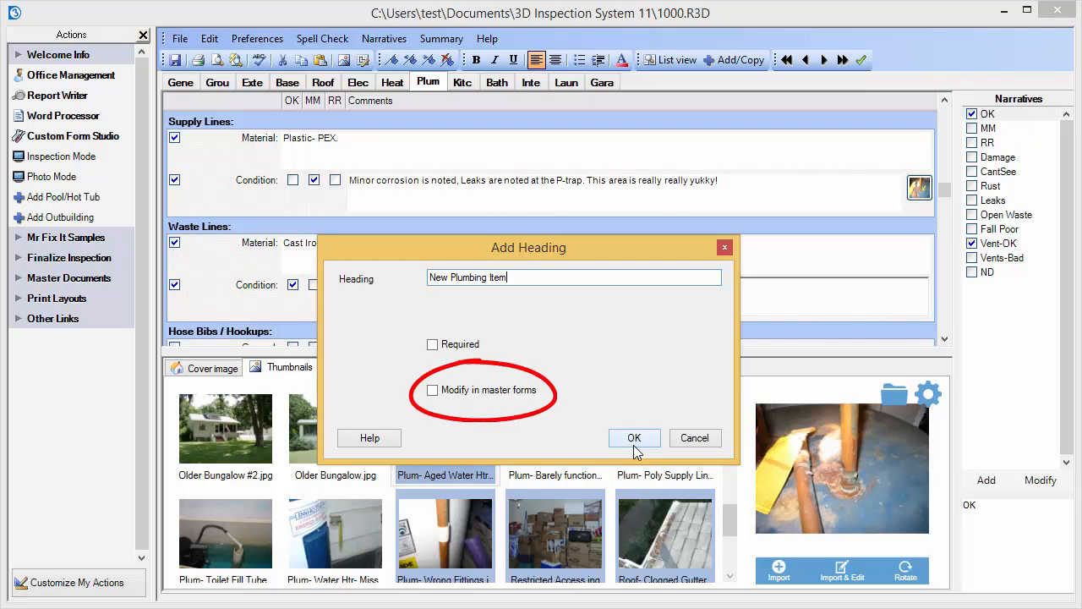
{"action": "left_click", "coordinate": [634, 437]}
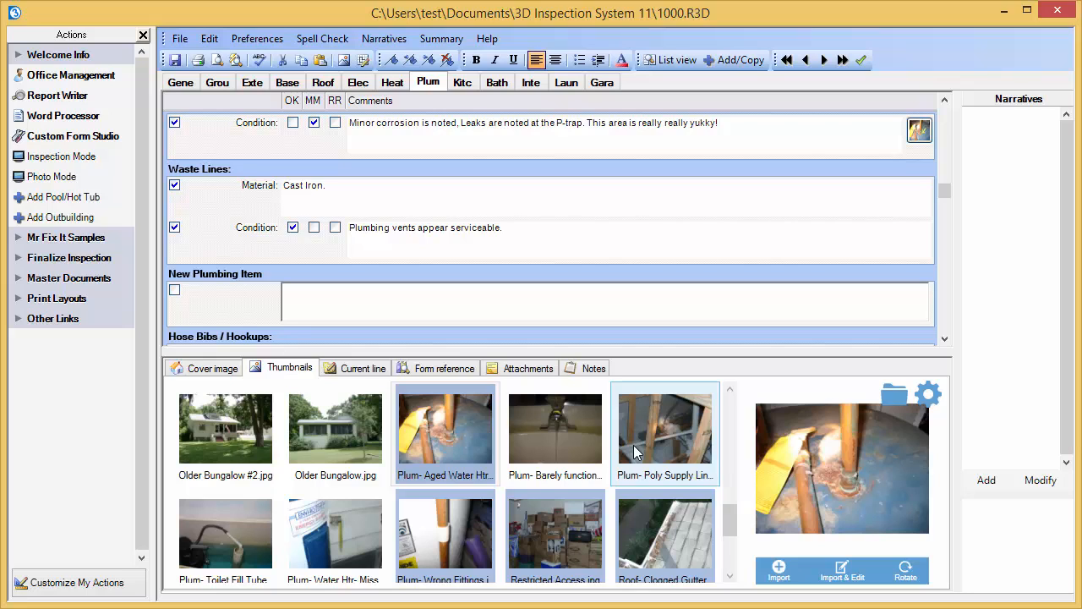
{"action": "left_click", "coordinate": [736, 60]}
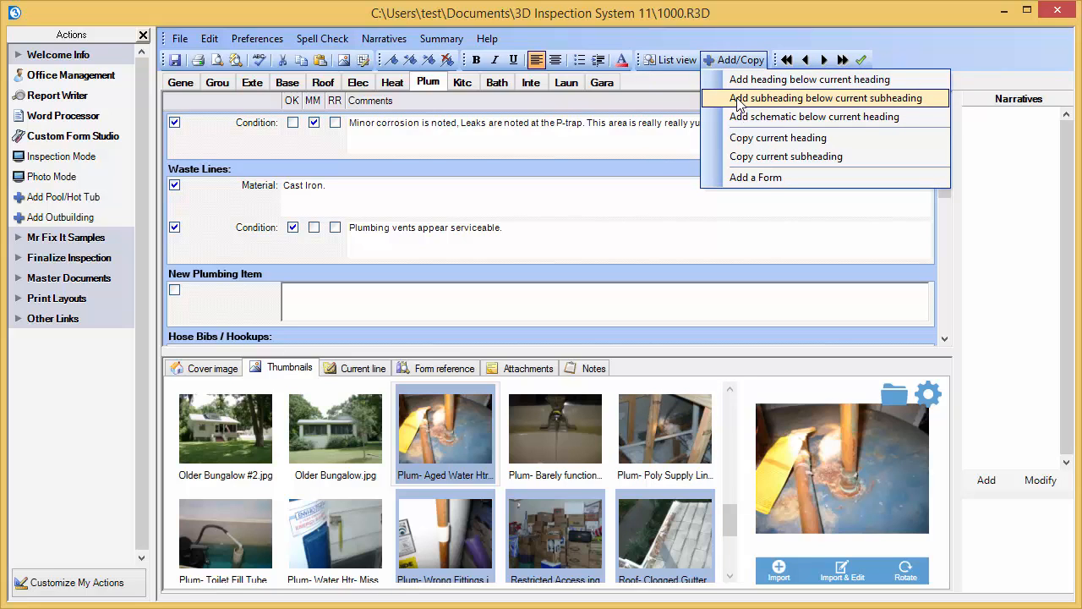
- Add a 'New subheading' under New Plumbing Item and move to the Electrical section
{"action": "left_click", "coordinate": [824, 98]}
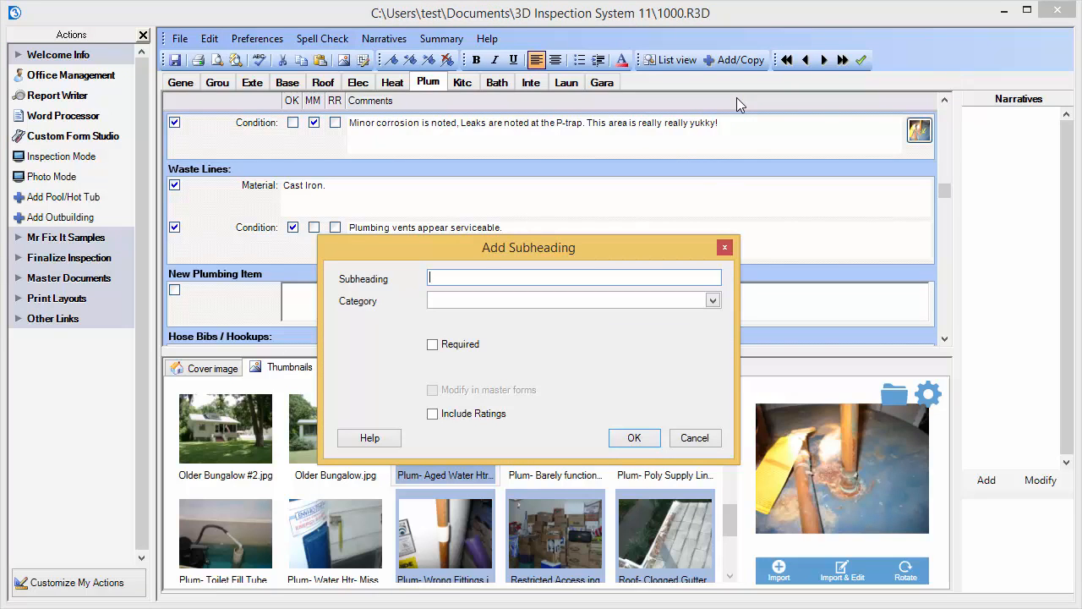
{"action": "type", "text": "New subh"}
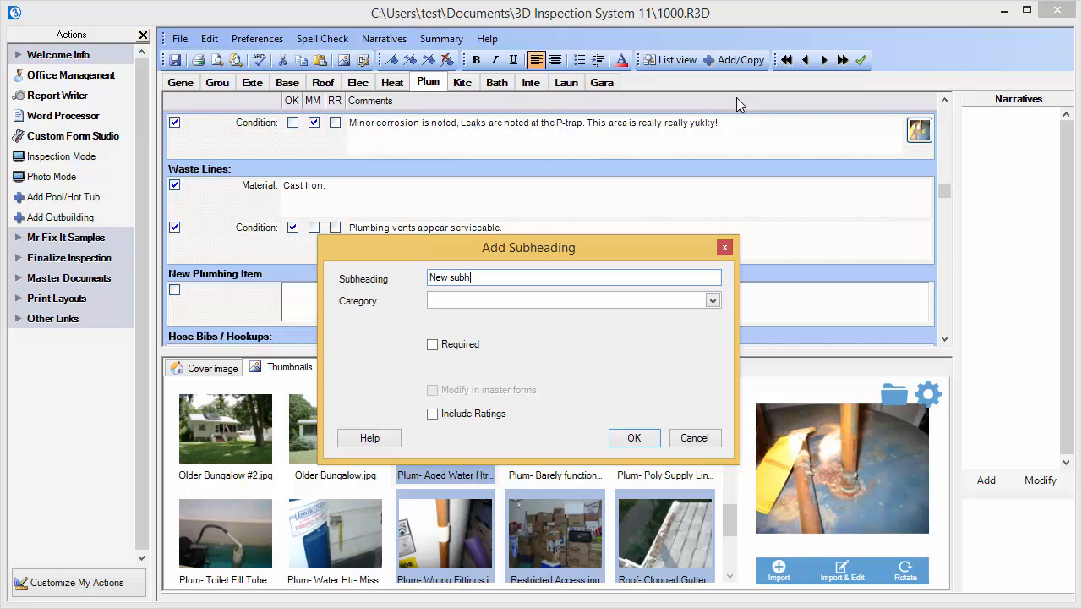
{"action": "type", "text": "eading"}
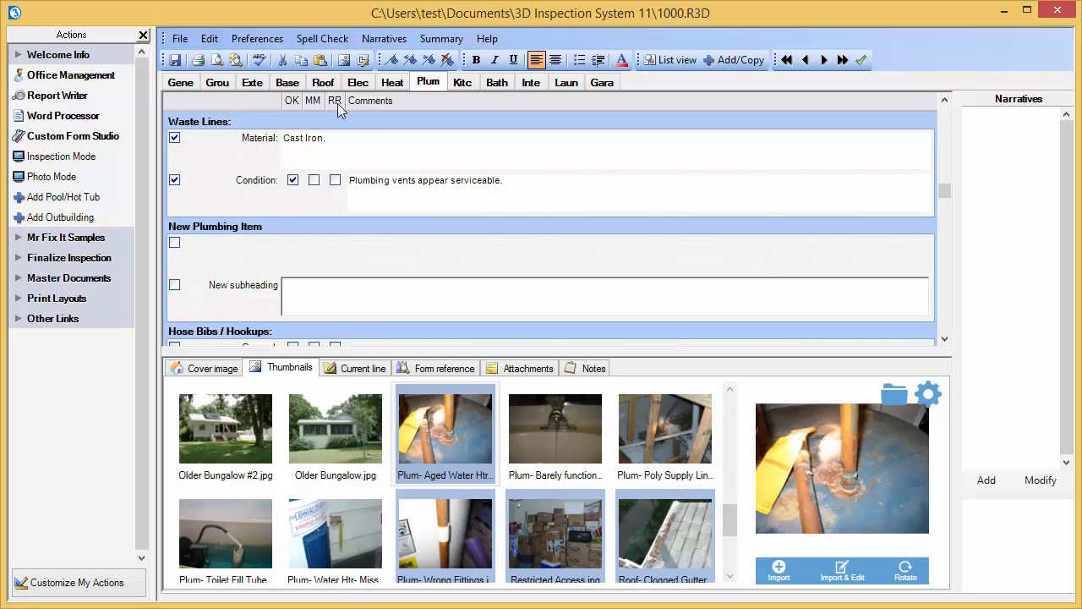
{"action": "left_click", "coordinate": [357, 82]}
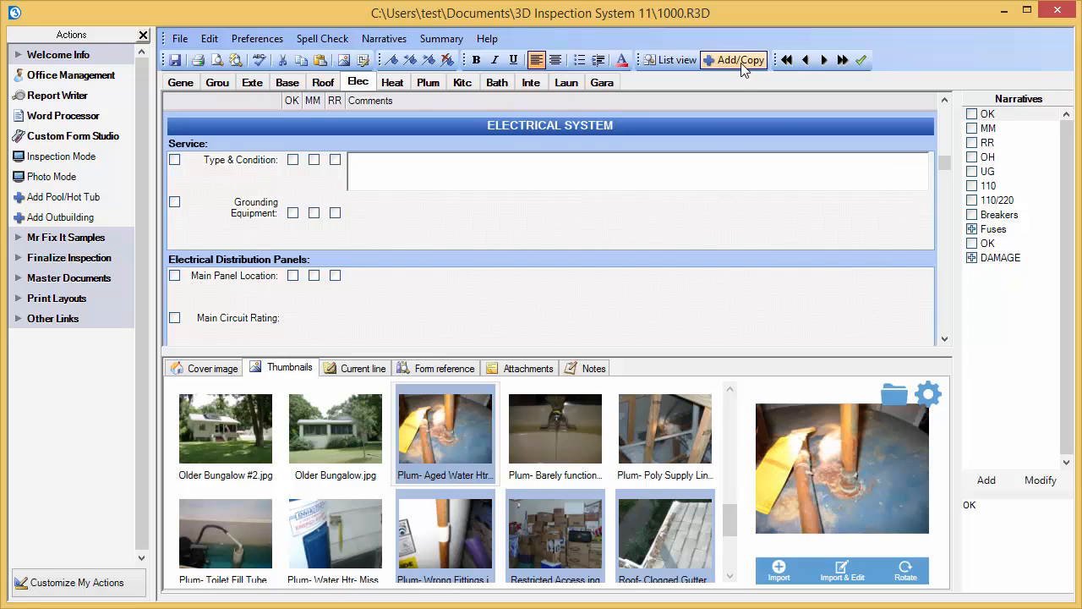
- Copy the Service heading as 'Additional Service for back room:' in the Electrical section
{"action": "left_click", "coordinate": [738, 60]}
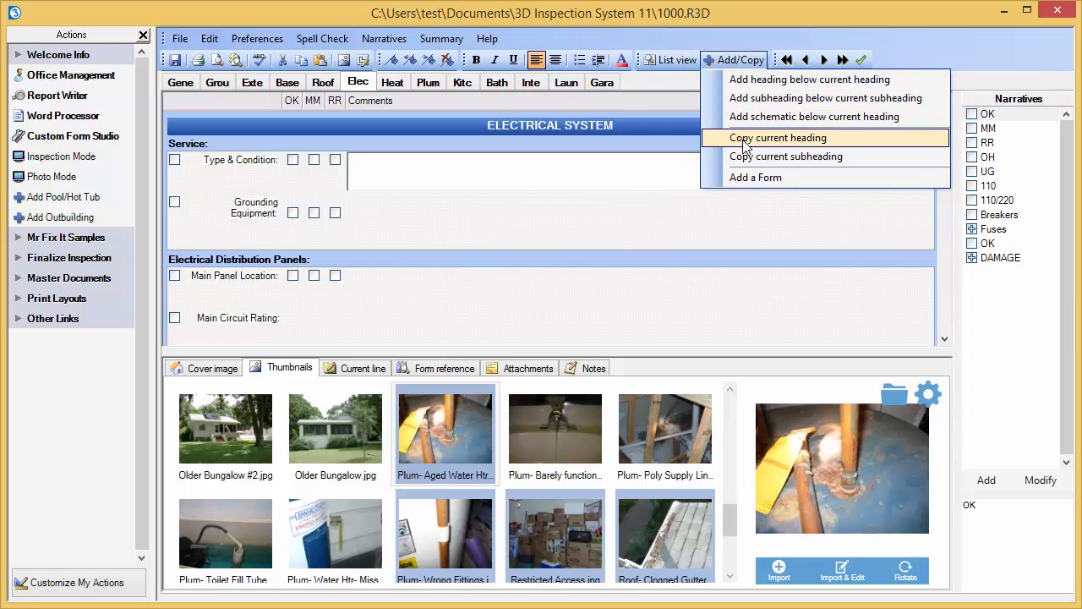
{"action": "left_click", "coordinate": [777, 137]}
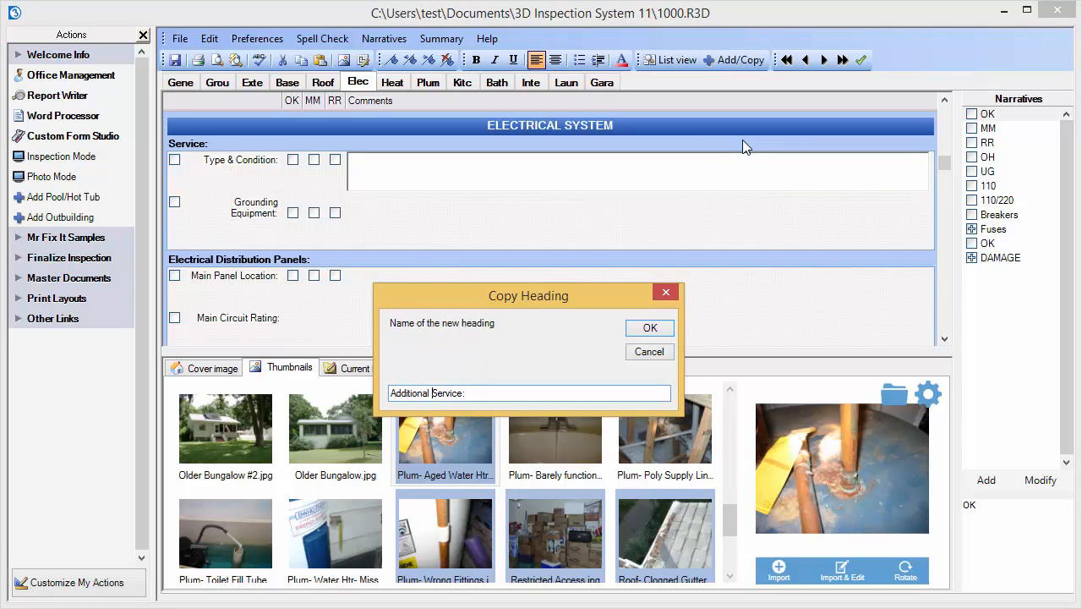
{"action": "type", "text": "for b"}
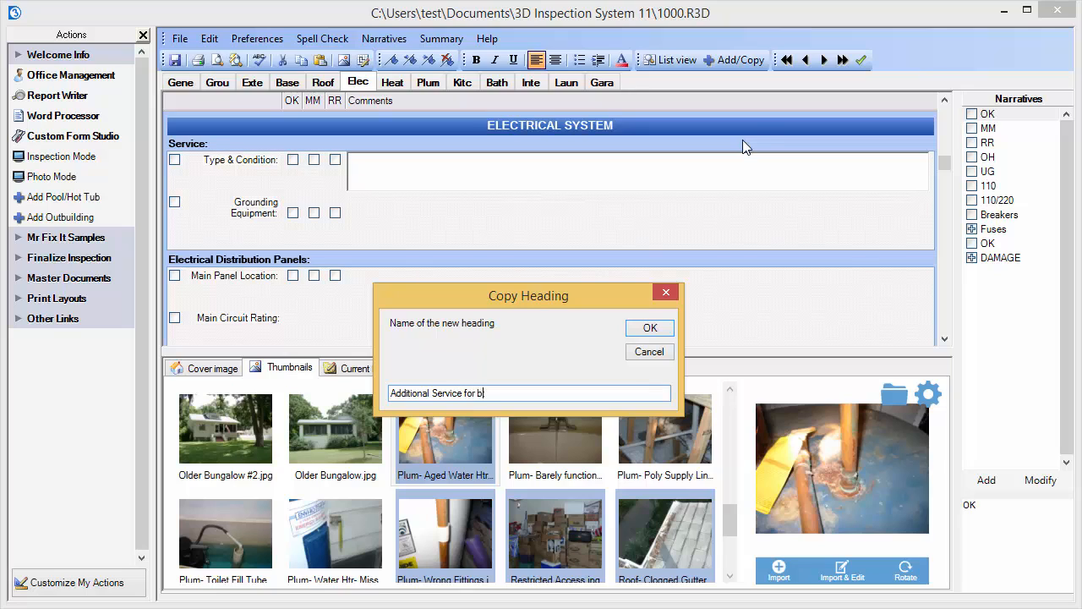
{"action": "type", "text": "ack room:"}
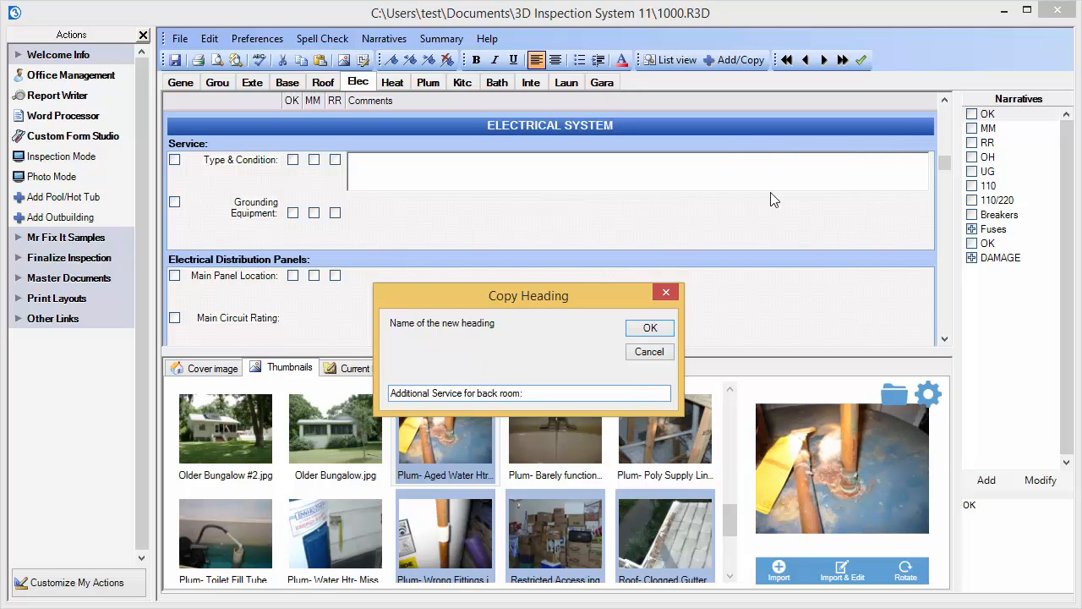
{"action": "left_click", "coordinate": [650, 328]}
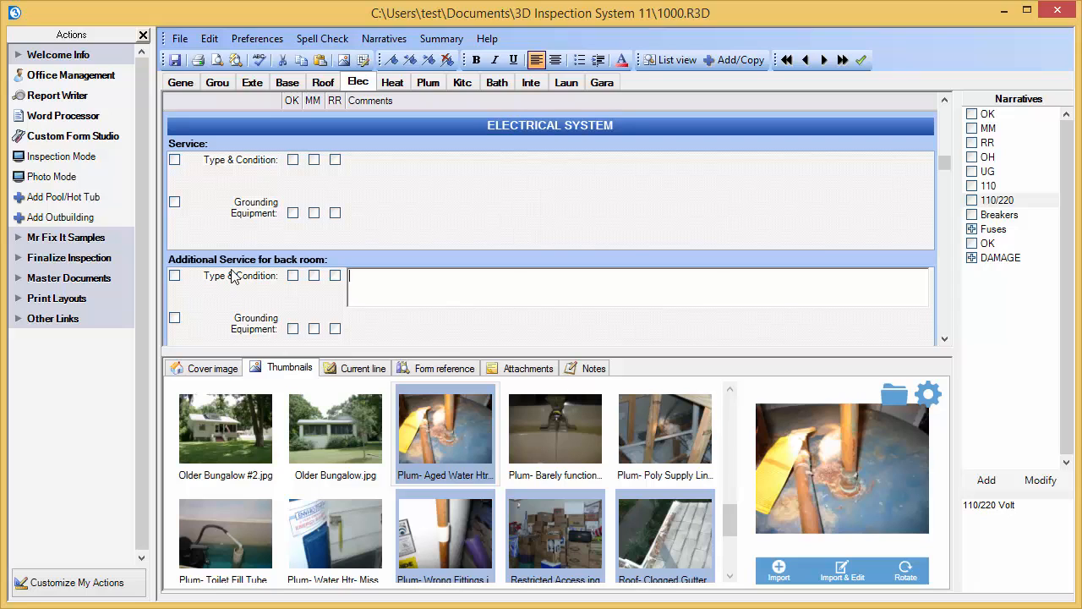
{"action": "mouse_move", "coordinate": [252, 341]}
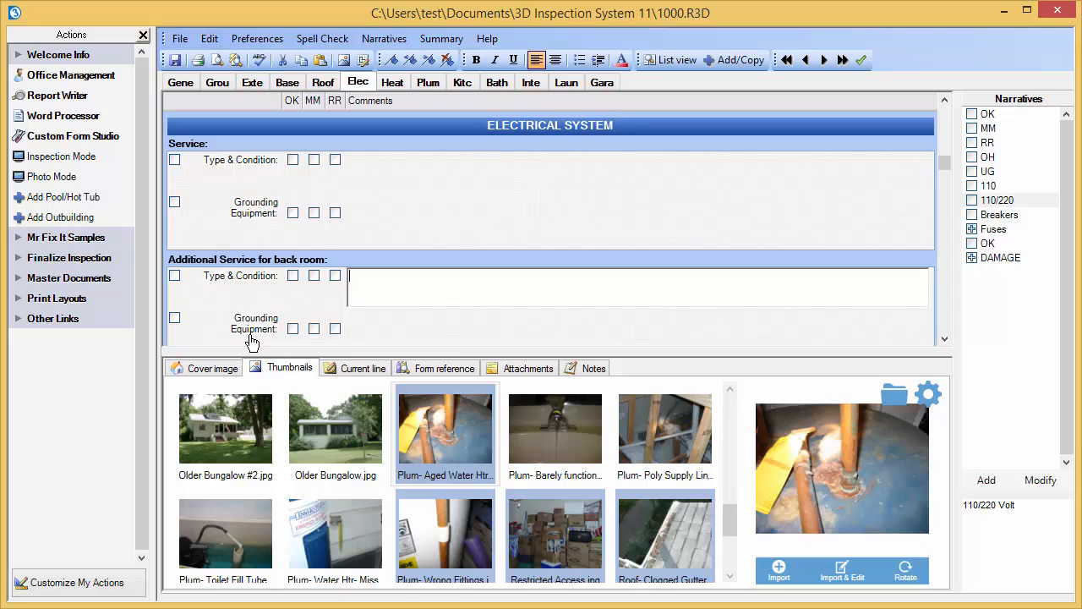
- Preview the OK narrative text for the copied heading's entries
{"action": "left_click", "coordinate": [987, 243]}
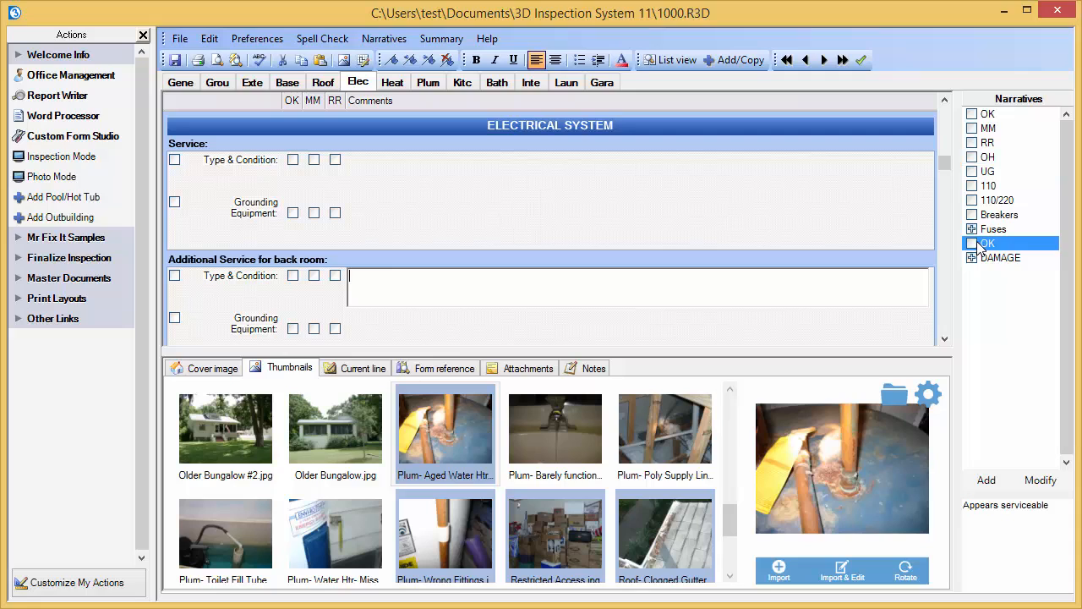
{"action": "left_click", "coordinate": [376, 287]}
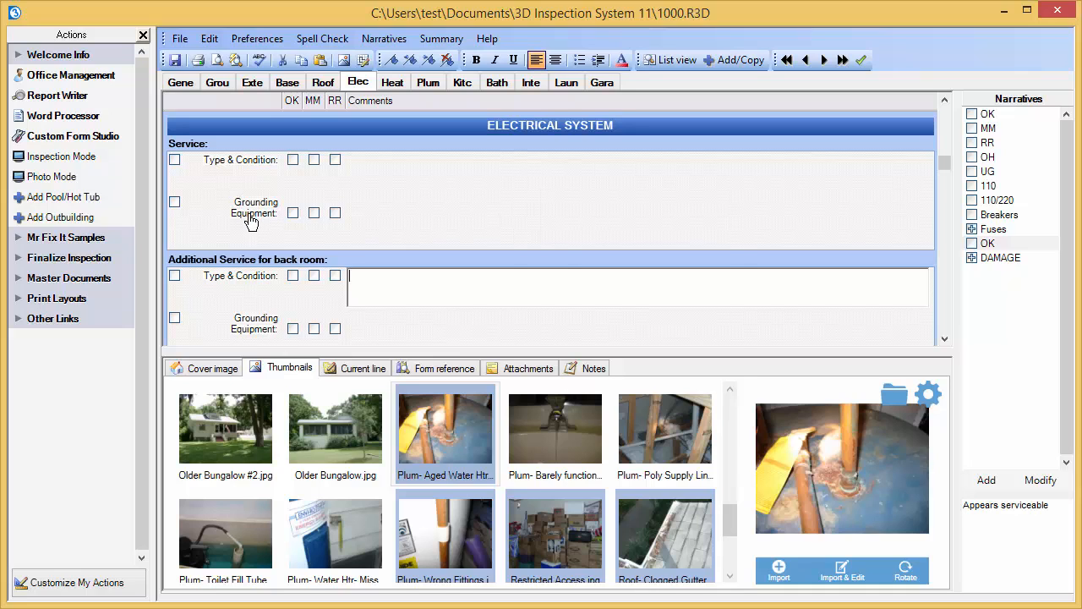
- Rename the Service heading's Grounding Equipment subheading to 'Grounding'
{"action": "double_click", "coordinate": [256, 207]}
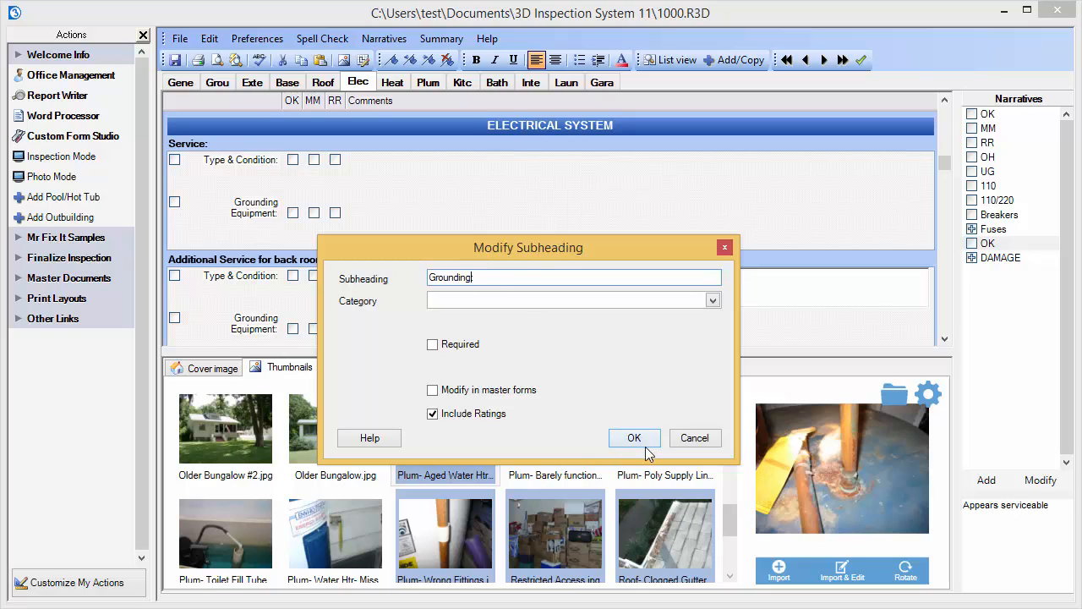
{"action": "left_click", "coordinate": [634, 438]}
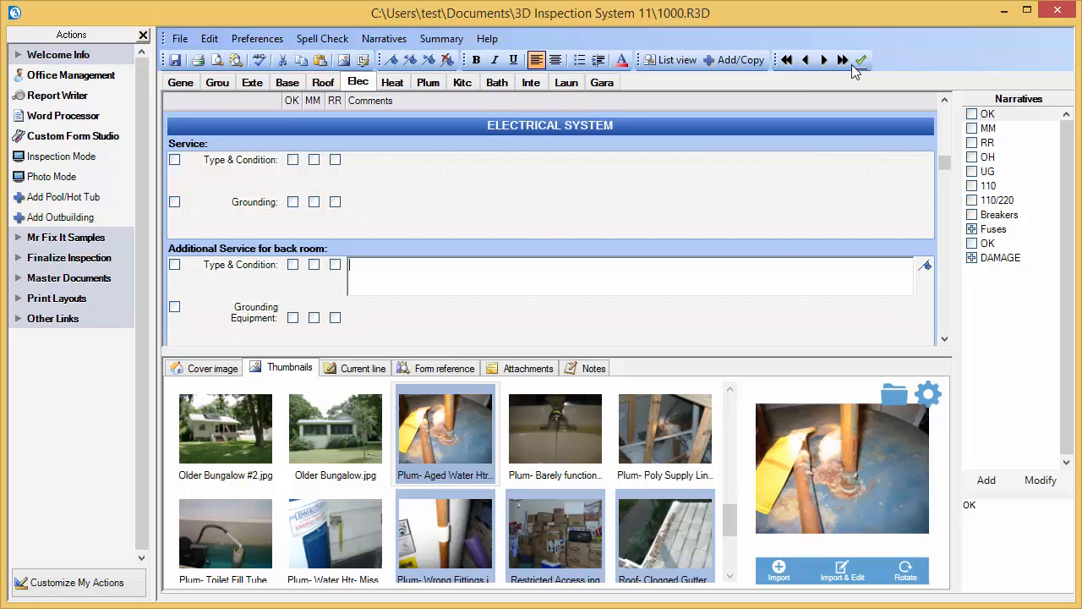
{"action": "mouse_move", "coordinate": [844, 59]}
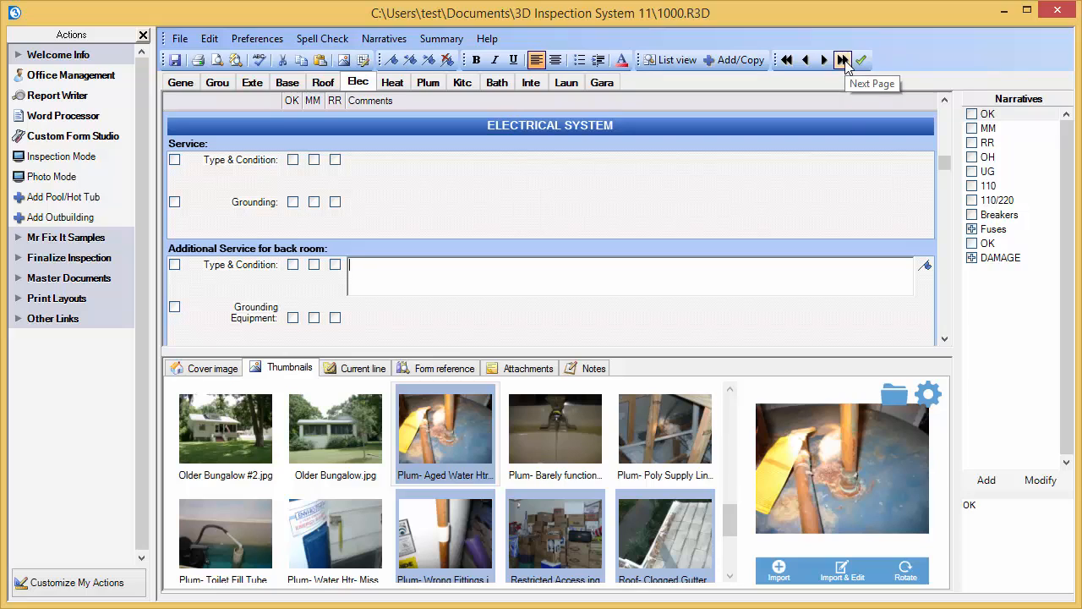
- Rate the back-room Type & Condition as RR and begin its comment with 'Item is'
{"action": "left_click", "coordinate": [862, 60]}
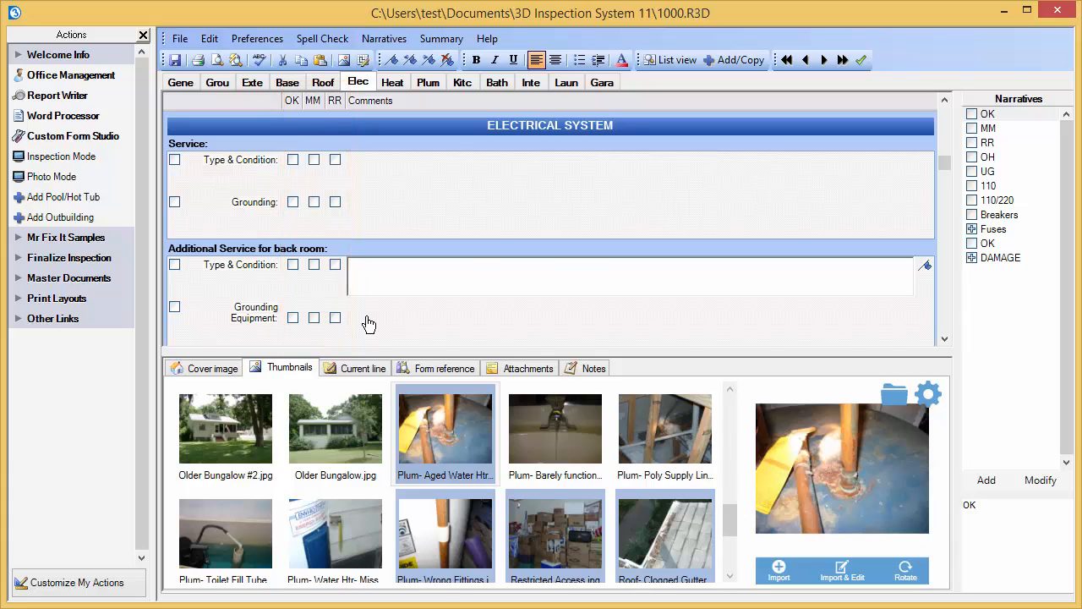
{"action": "left_click", "coordinate": [291, 100]}
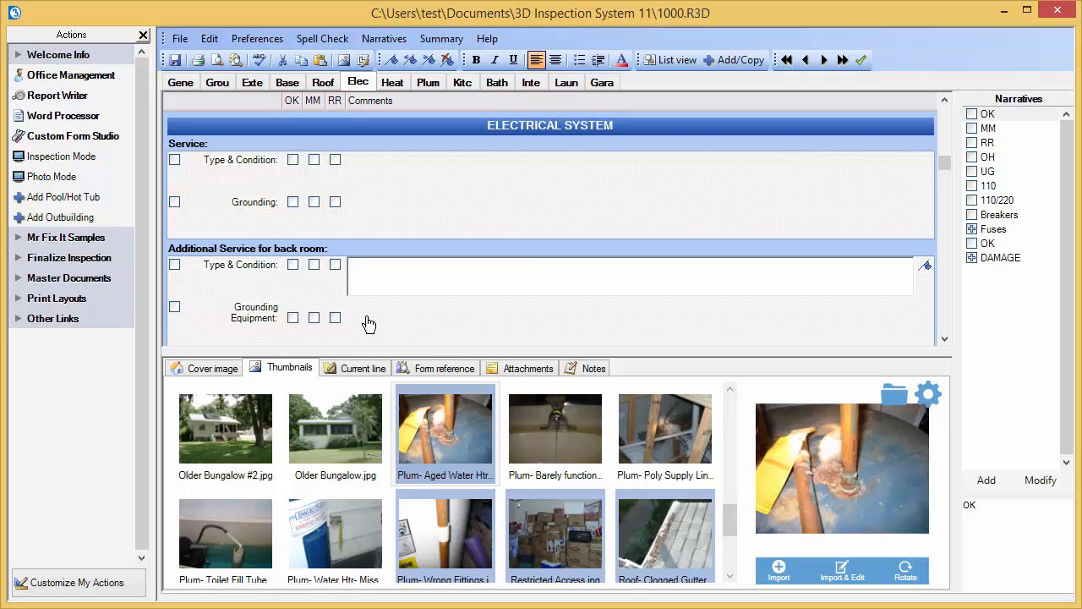
{"action": "left_click", "coordinate": [349, 277]}
{"action": "type", "text": "Item is"}
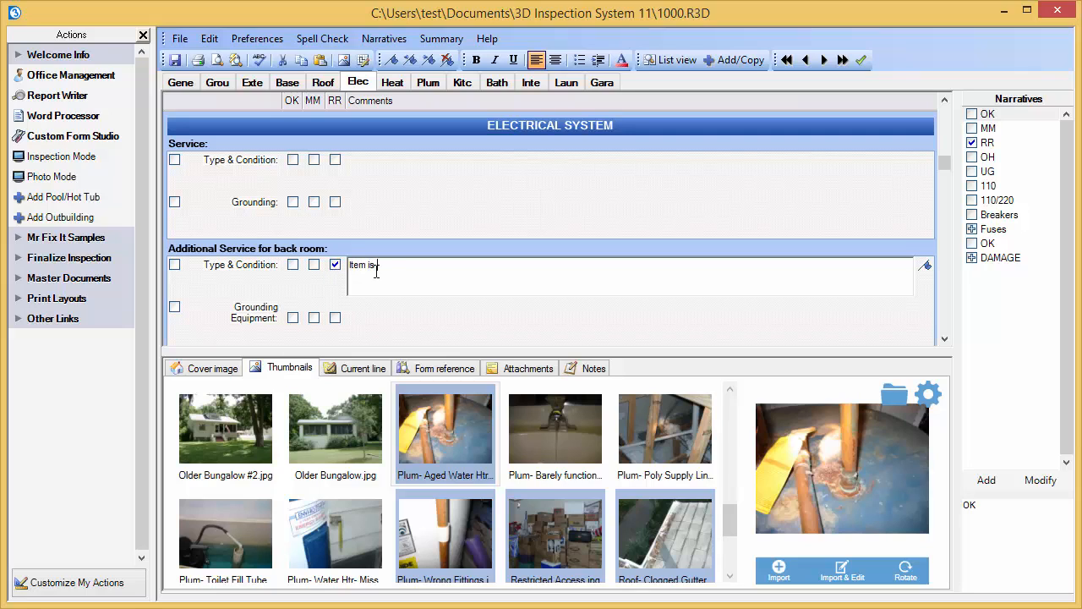
- Complete the back-room Type & Condition comment to read 'Item is broken.'
{"action": "type", "text": "broken."}
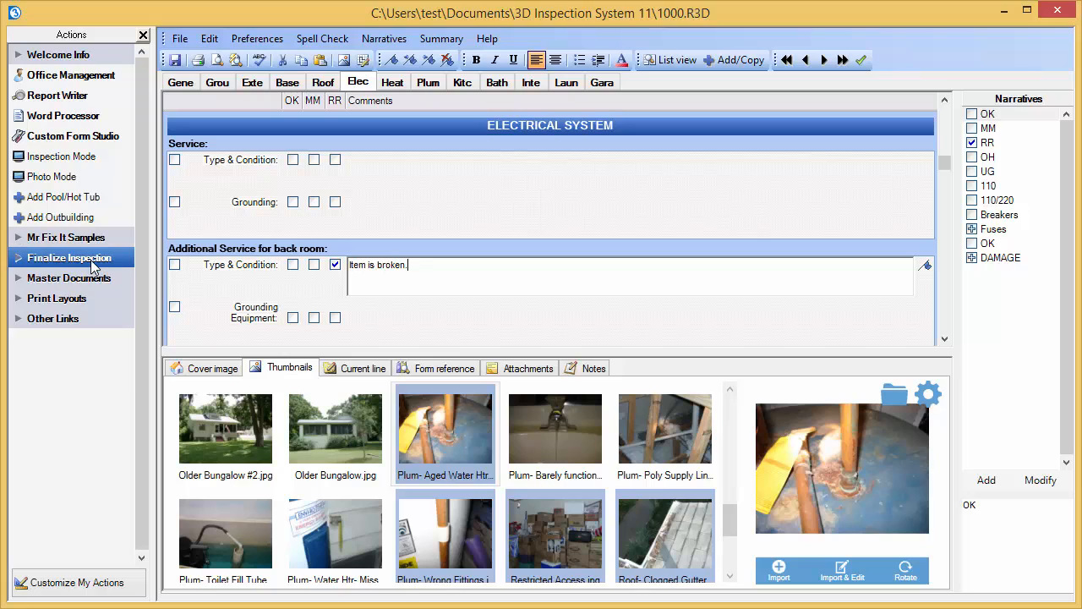
- Open the master summary document Summary.W3D for editing from the Master Documents actions
{"action": "left_click", "coordinate": [69, 257]}
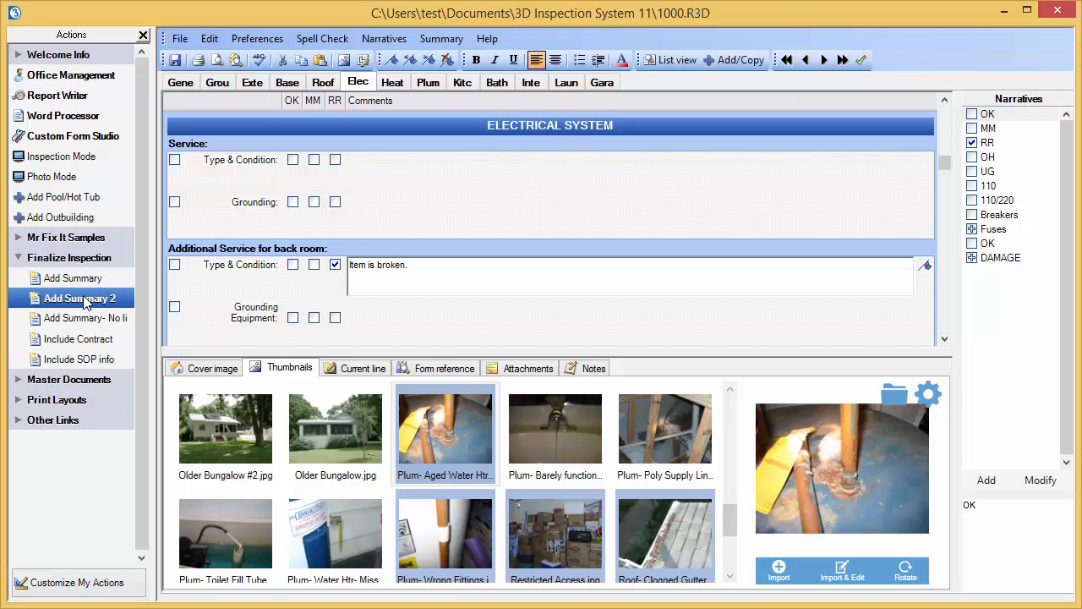
{"action": "left_click", "coordinate": [68, 379]}
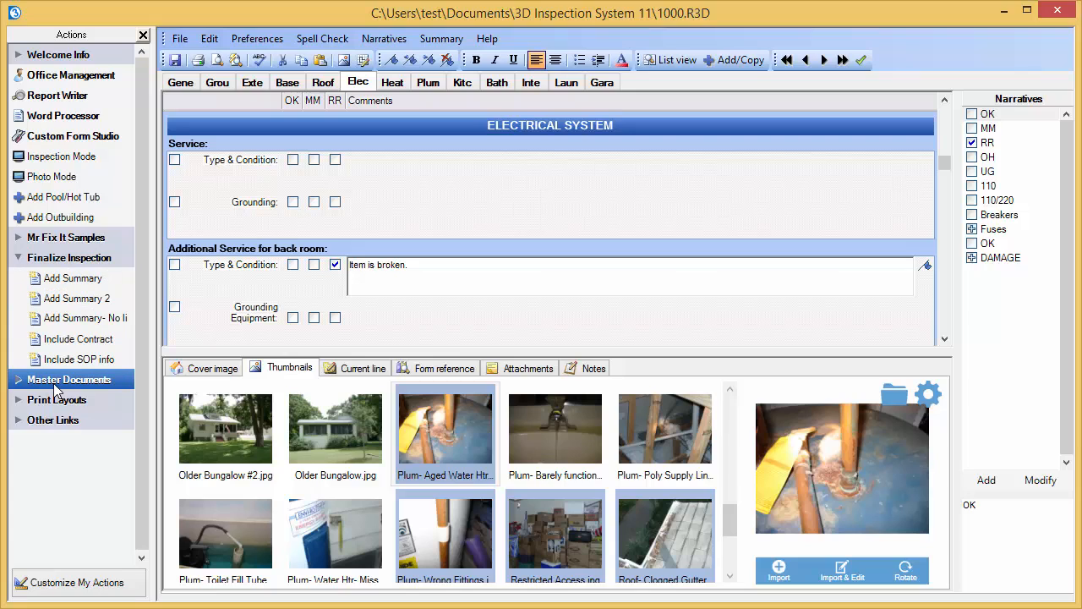
{"action": "left_click", "coordinate": [69, 379]}
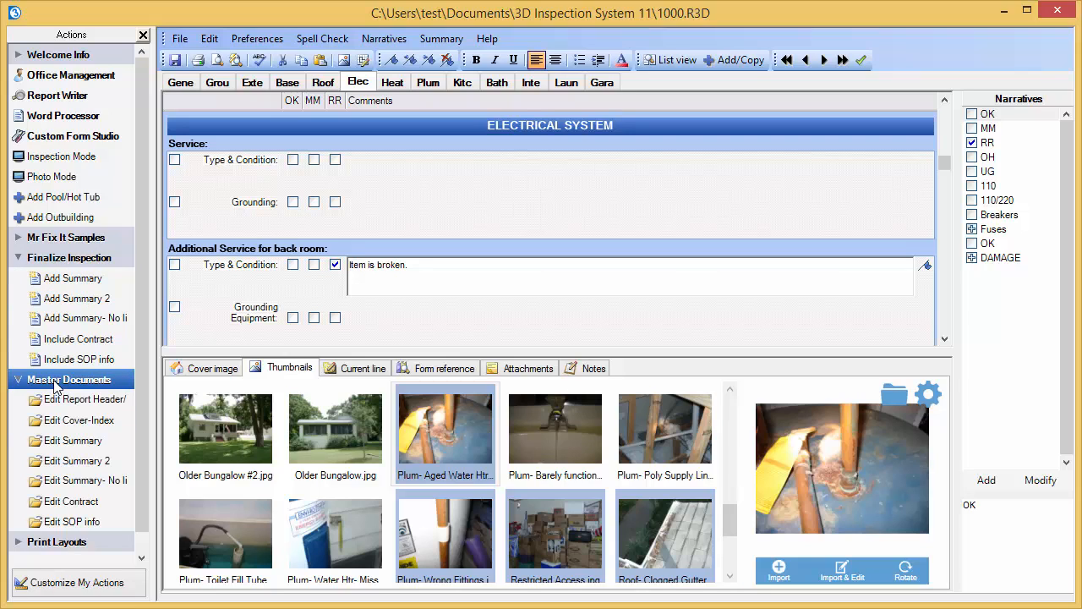
{"action": "left_click", "coordinate": [76, 441]}
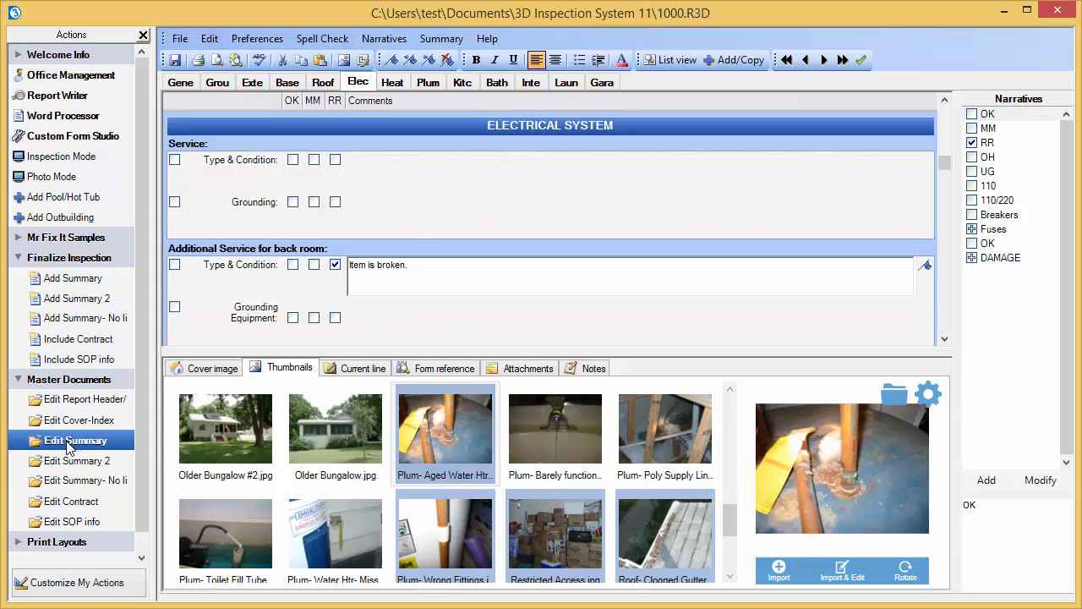
{"action": "left_click", "coordinate": [75, 440]}
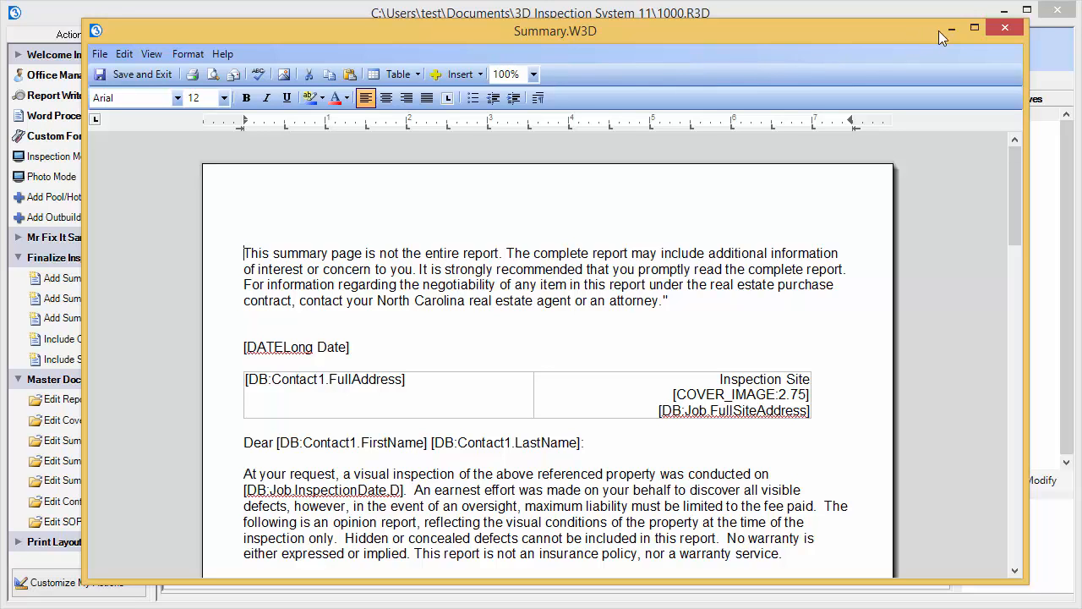
- Close the Summary.W3D master document, returning to inspection 1000's electrical section
{"action": "left_click", "coordinate": [1005, 28]}
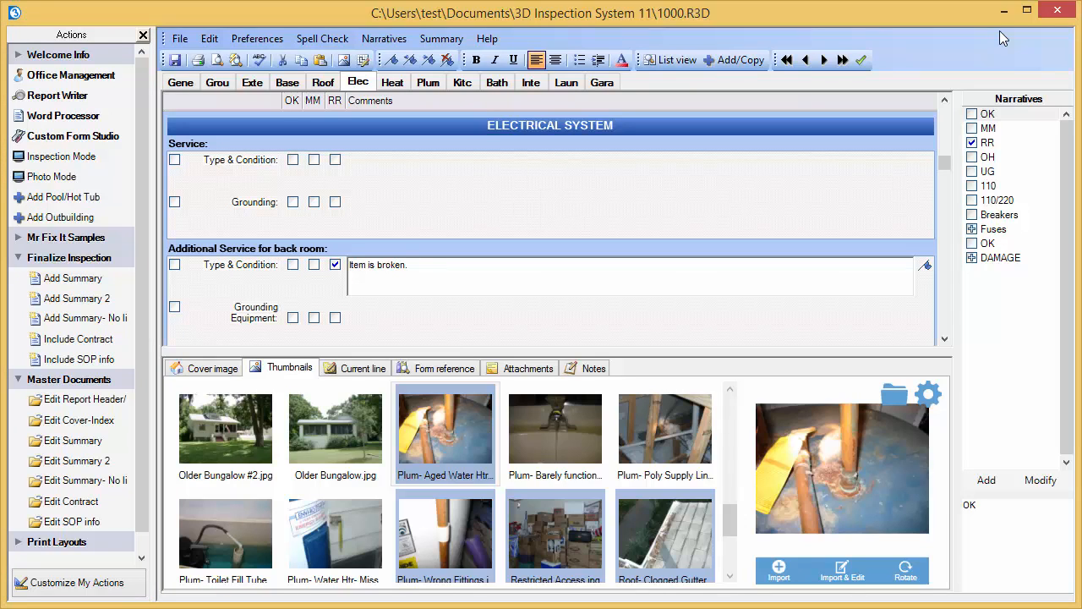
{"action": "left_click", "coordinate": [406, 265]}
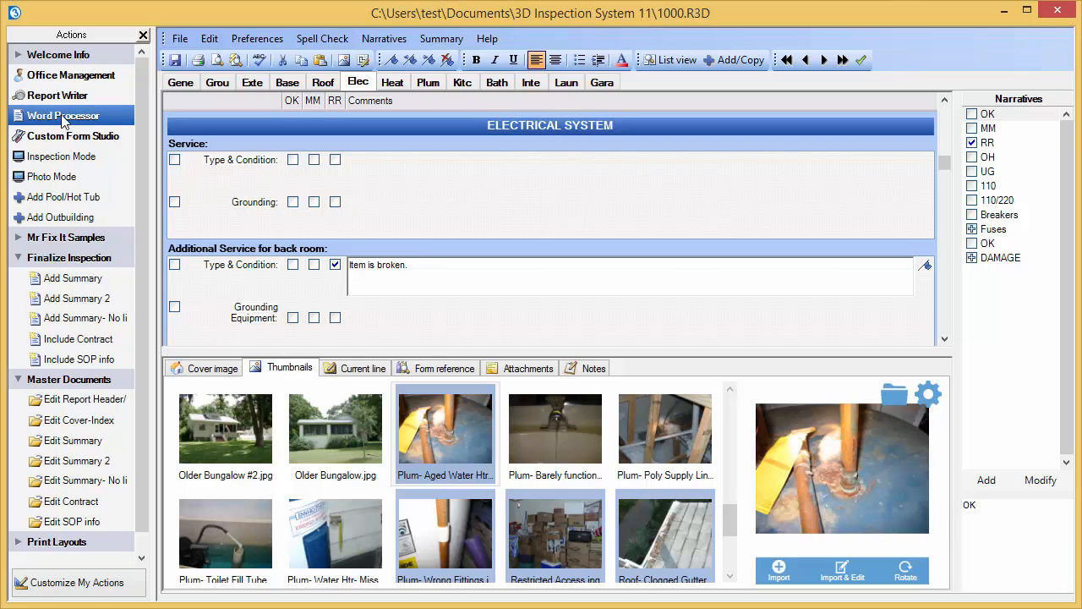
{"action": "mouse_move", "coordinate": [55, 176]}
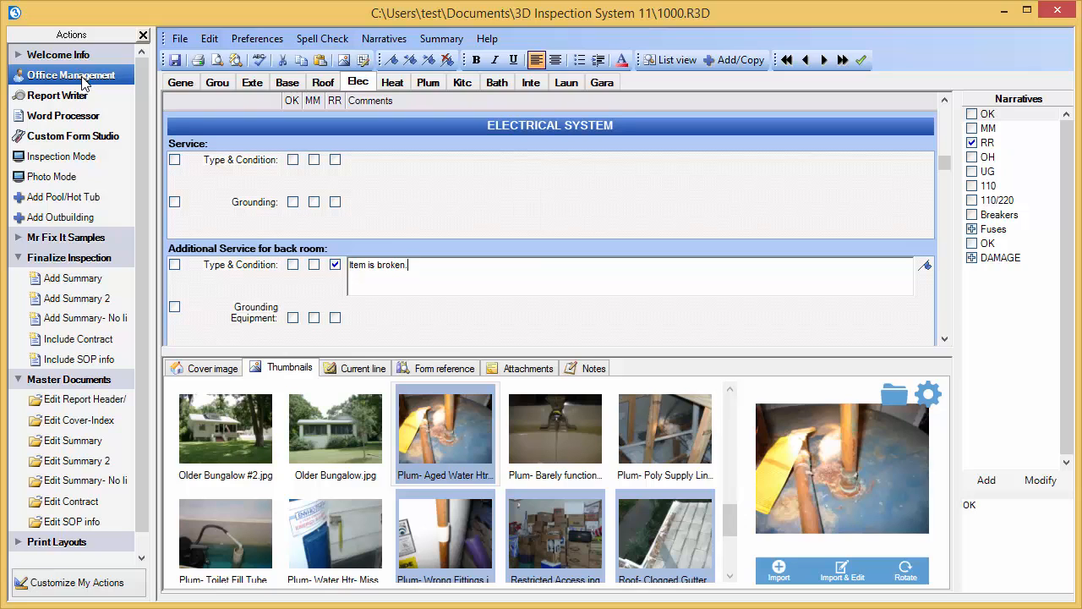
{"action": "left_click", "coordinate": [72, 74]}
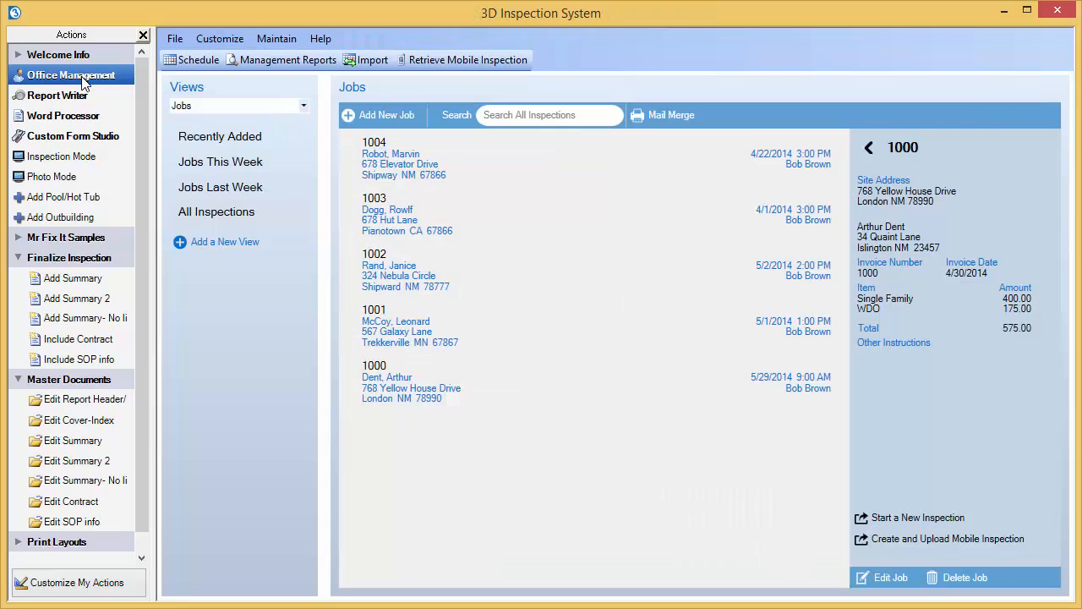
{"action": "left_click", "coordinate": [58, 95]}
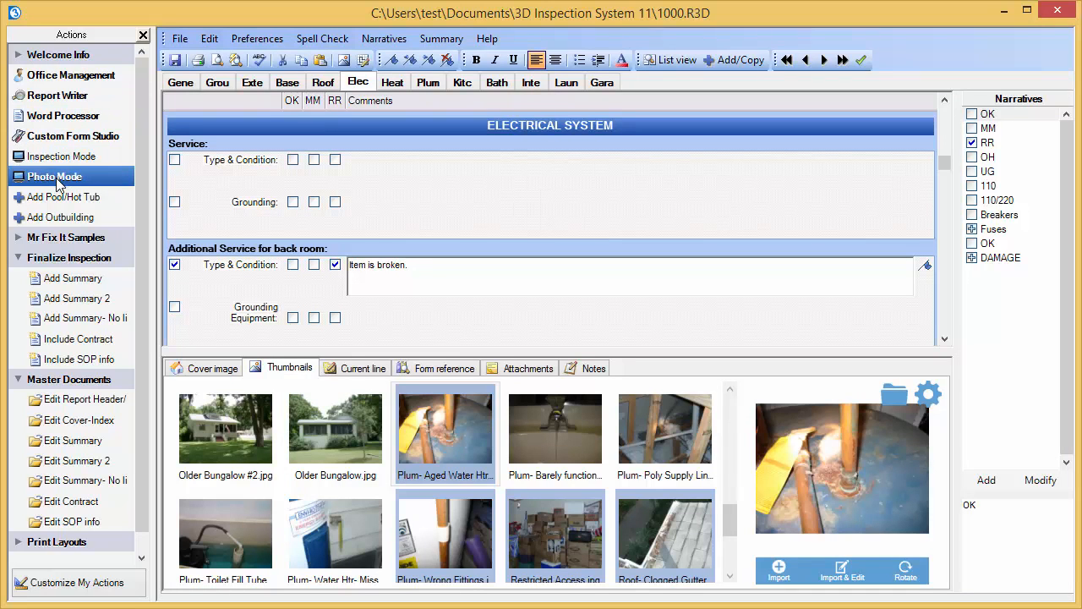
- Switch the report through Inspection Mode into Photo Mode with the thumbnail gallery shown
{"action": "left_click", "coordinate": [54, 156]}
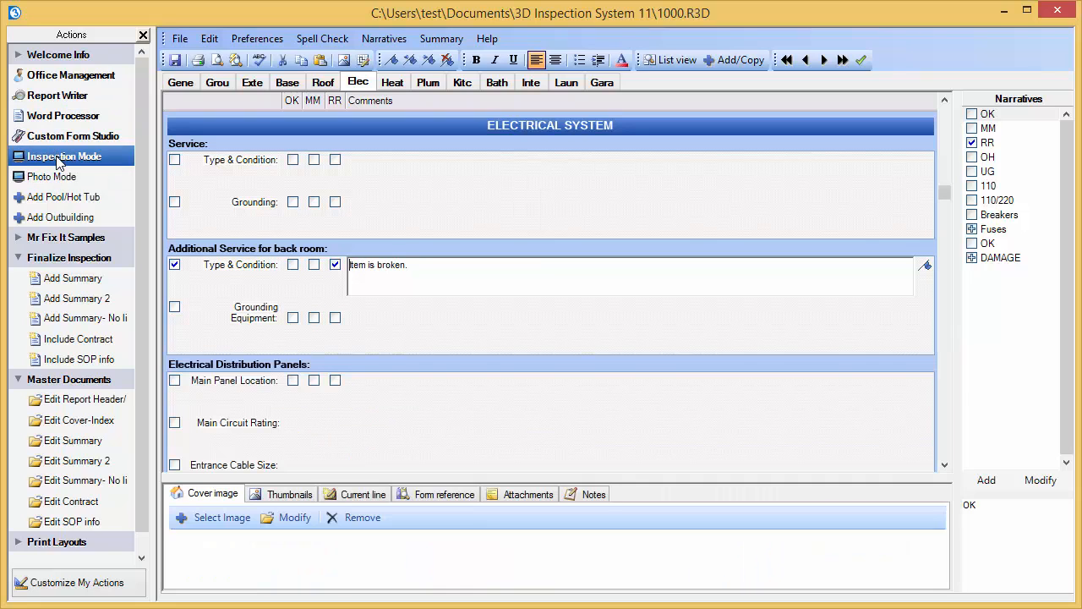
{"action": "left_click", "coordinate": [54, 176]}
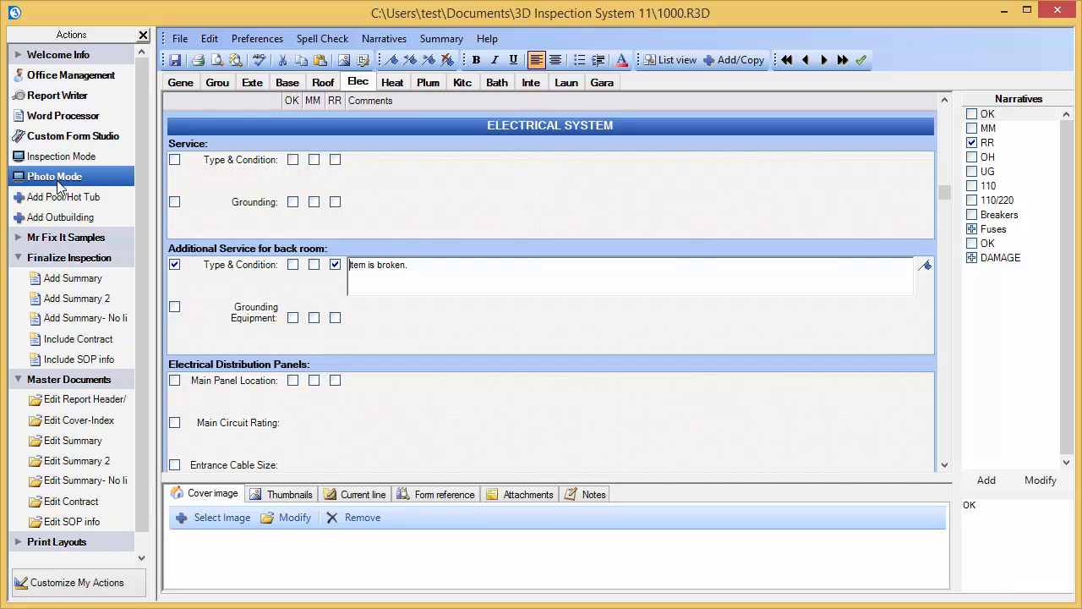
{"action": "left_click", "coordinate": [289, 494]}
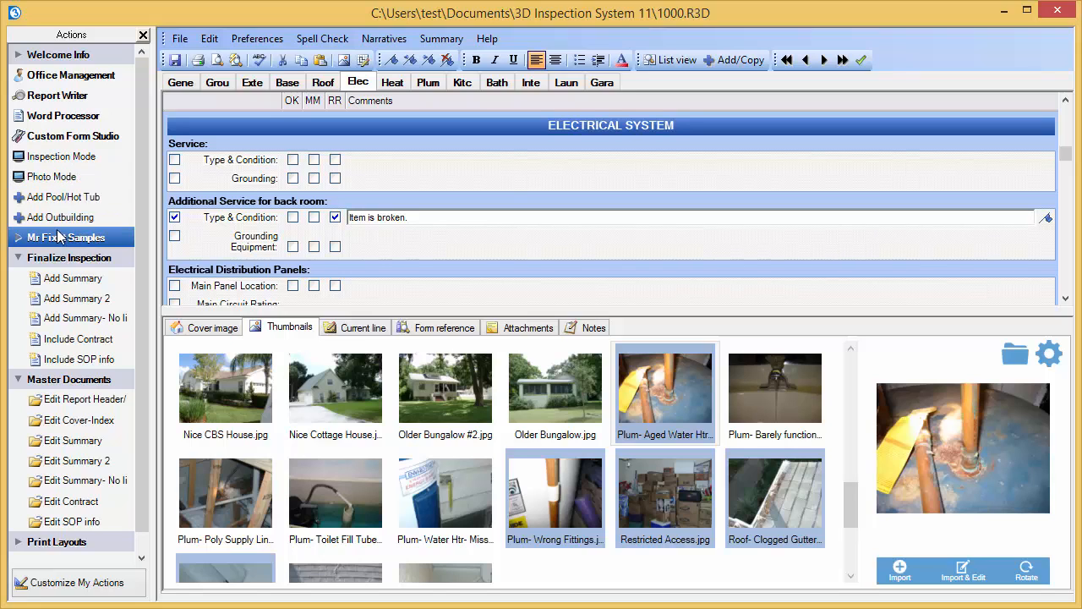
- Peek at and re-collapse the Mr Fix It samples, Finalize Inspection and Master Document groups
{"action": "left_click", "coordinate": [66, 237]}
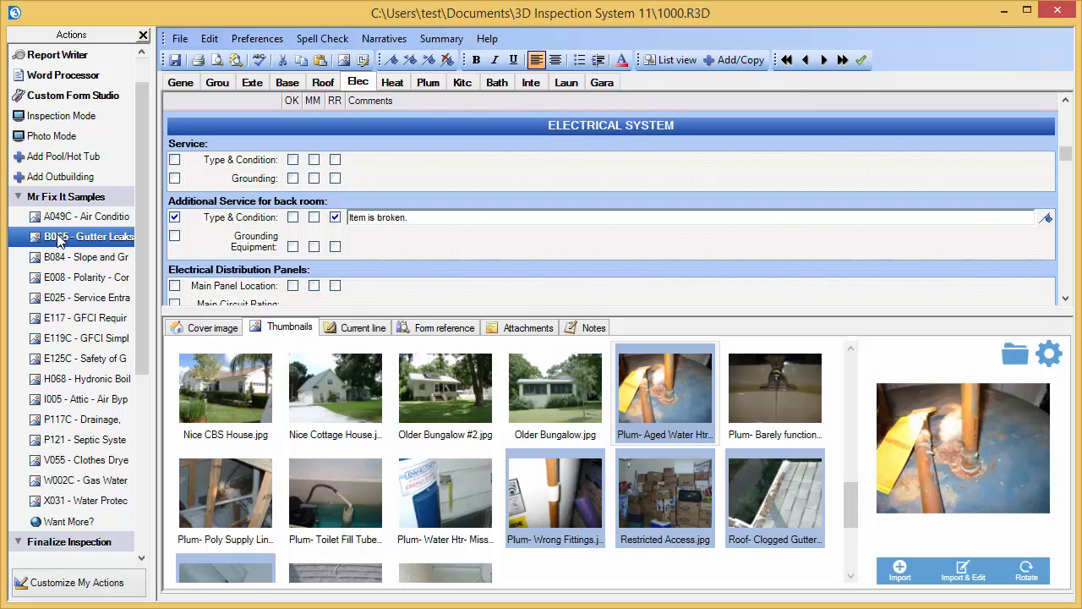
{"action": "left_click", "coordinate": [66, 197]}
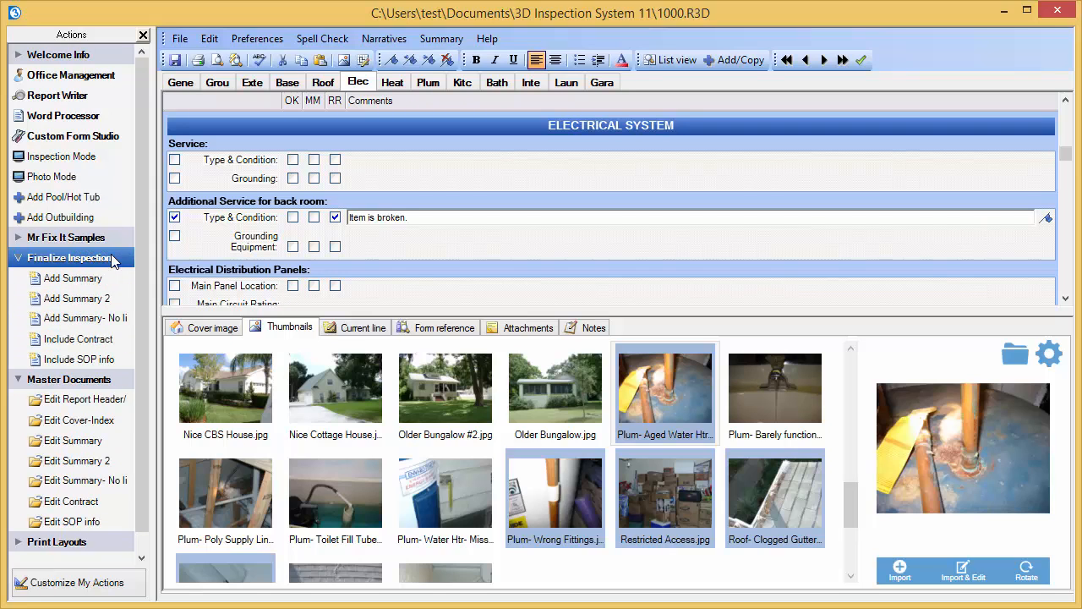
{"action": "left_click", "coordinate": [72, 278]}
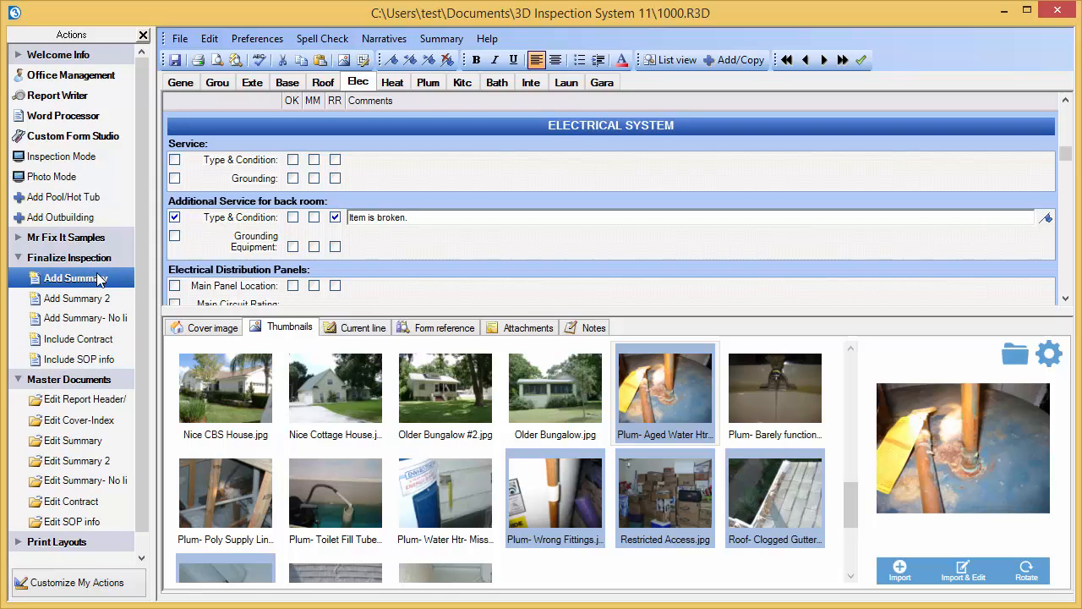
{"action": "left_click", "coordinate": [84, 318]}
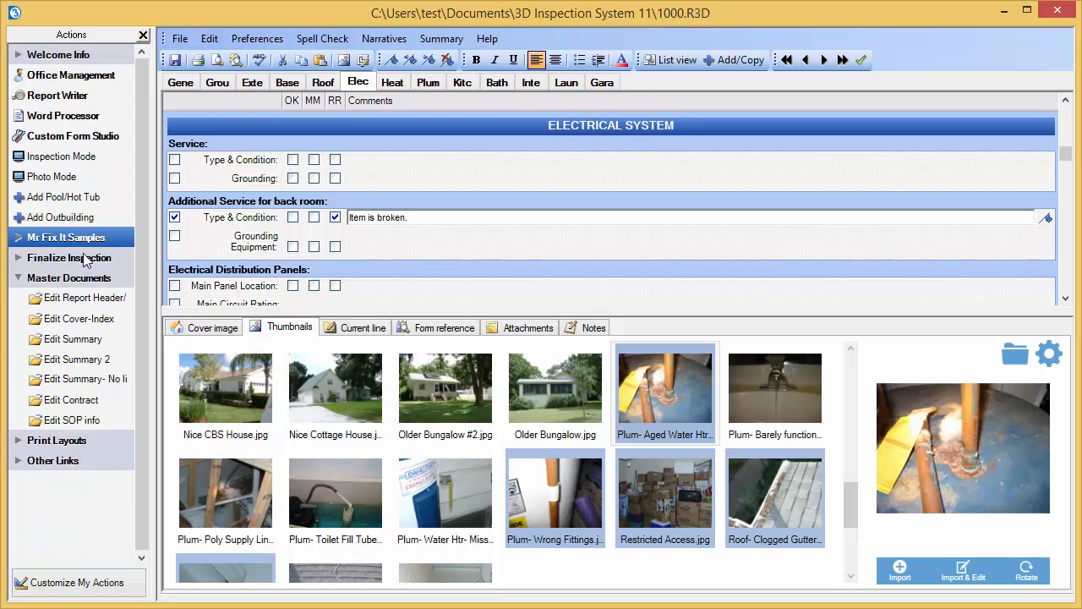
{"action": "left_click", "coordinate": [70, 278]}
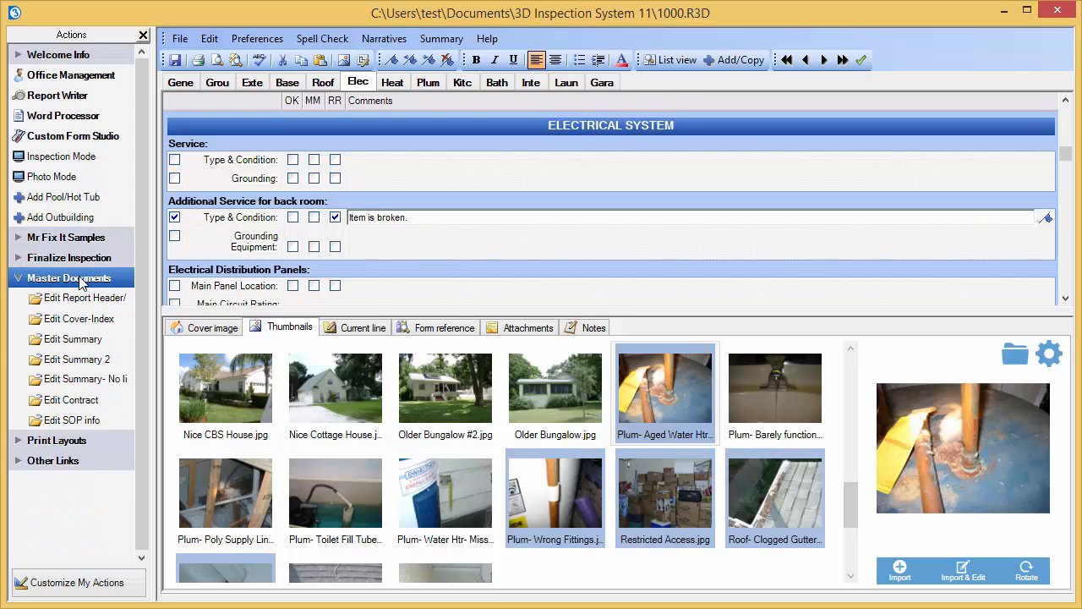
{"action": "left_click", "coordinate": [68, 277]}
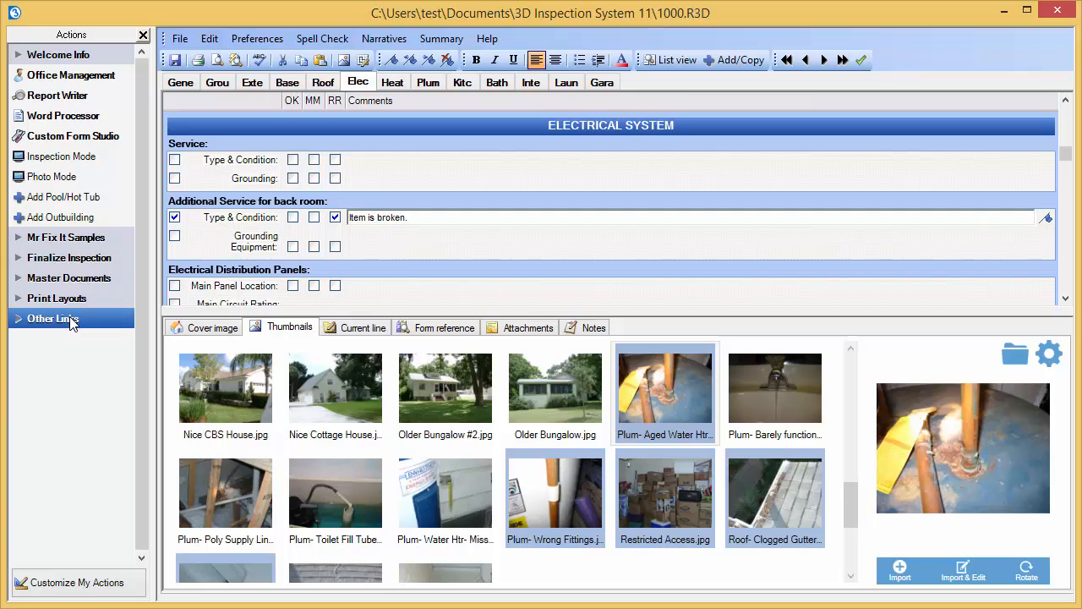
- Leave the Other Links and Print Layouts groups expanded in the Actions pane
{"action": "left_click", "coordinate": [53, 318]}
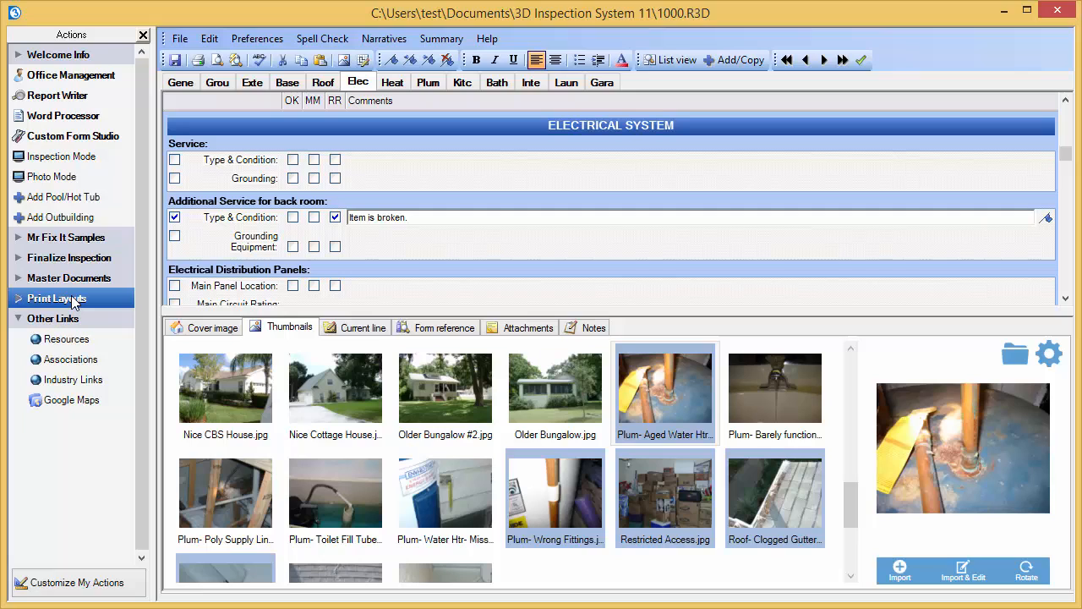
{"action": "left_click", "coordinate": [57, 298]}
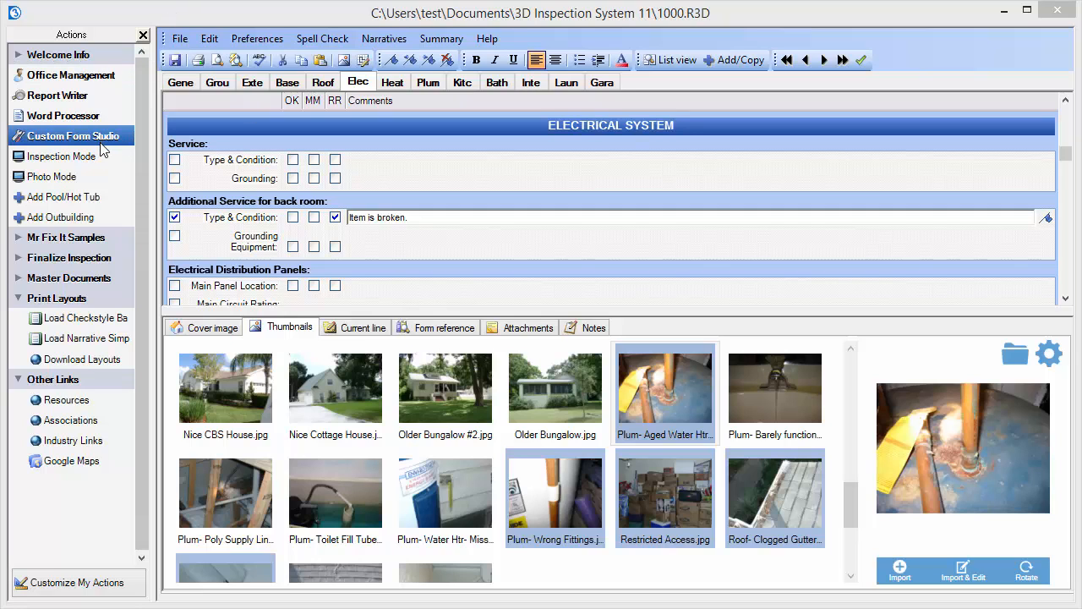
- Show the File menu with its save, print, preview and form installation commands
{"action": "left_click", "coordinate": [179, 38]}
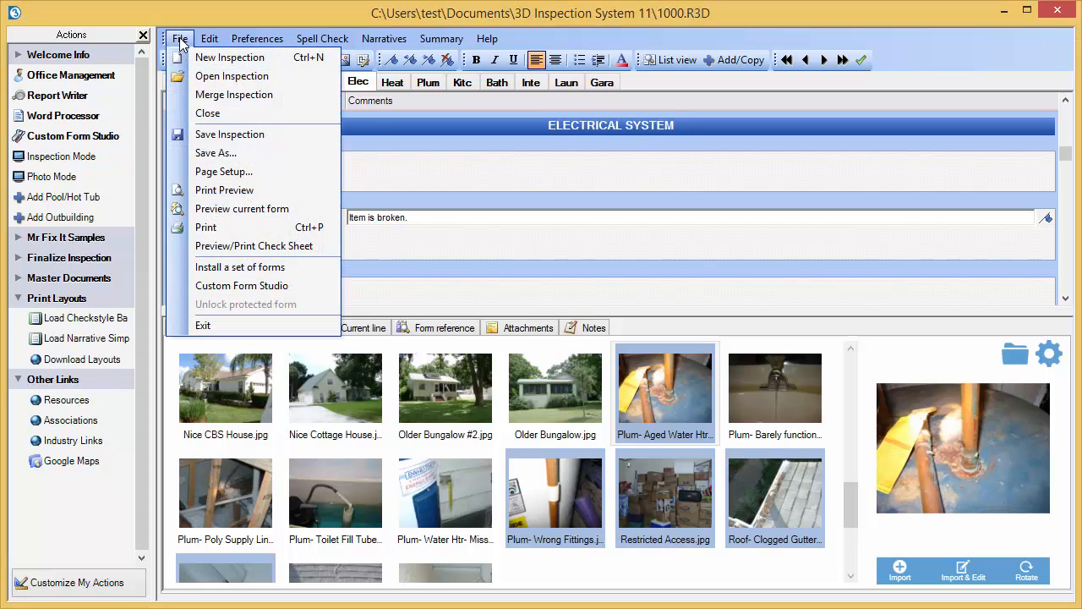
{"action": "mouse_move", "coordinate": [239, 268]}
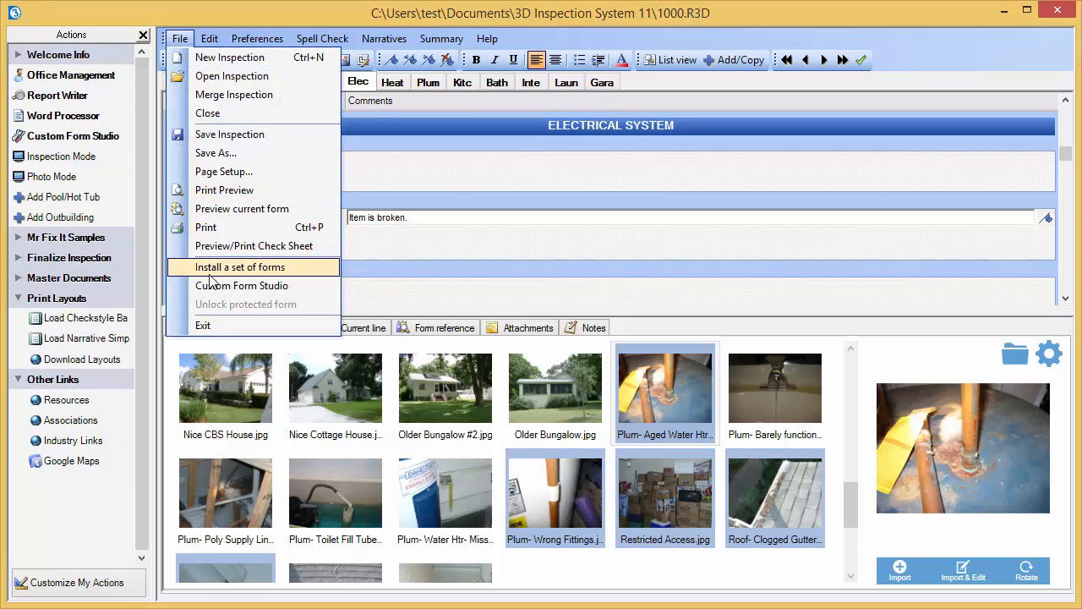
{"action": "mouse_move", "coordinate": [242, 285]}
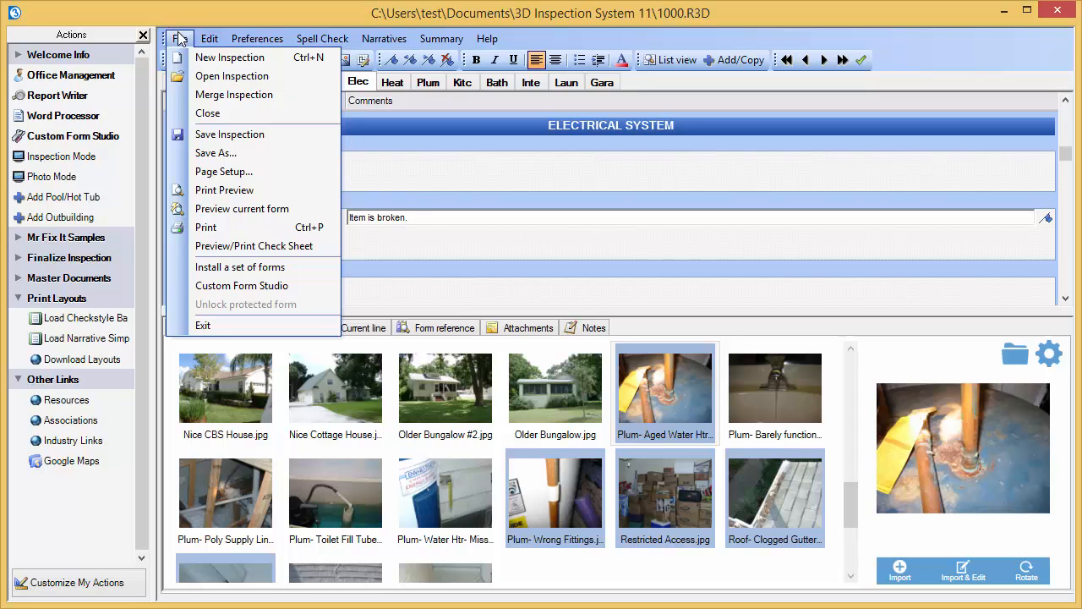
{"action": "mouse_move", "coordinate": [208, 112]}
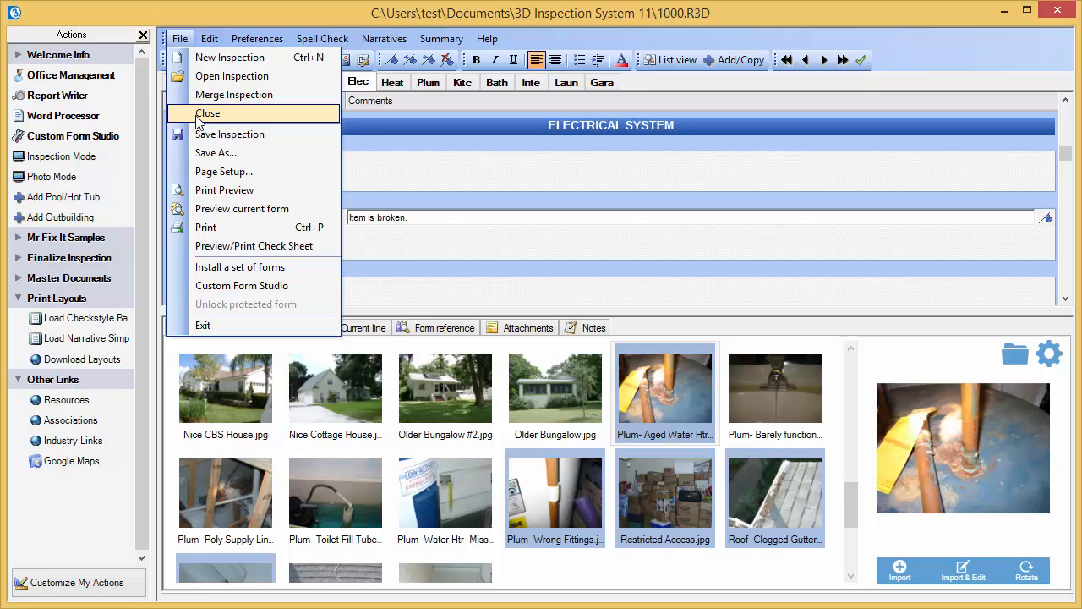
- Close the report via File > Close and back out of job 1000's details to HelpDesk & News
{"action": "left_click", "coordinate": [207, 112]}
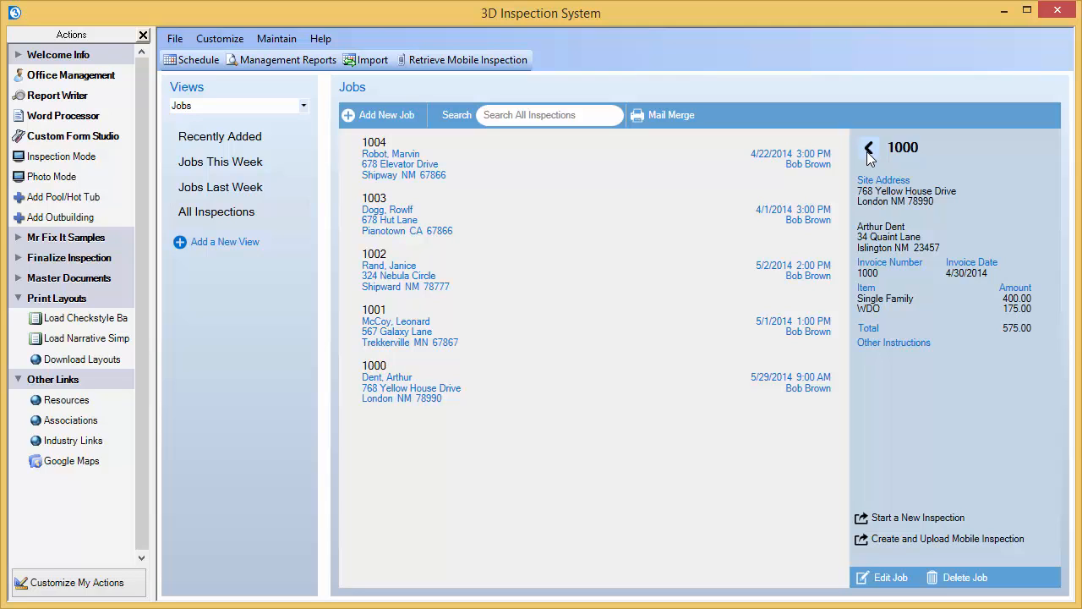
{"action": "left_click", "coordinate": [870, 148]}
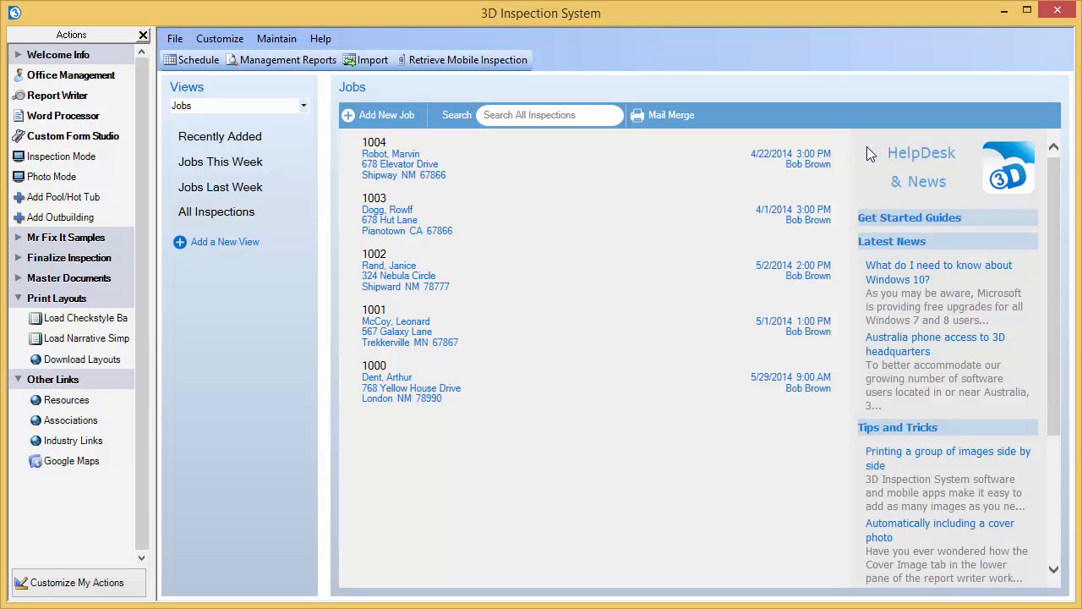